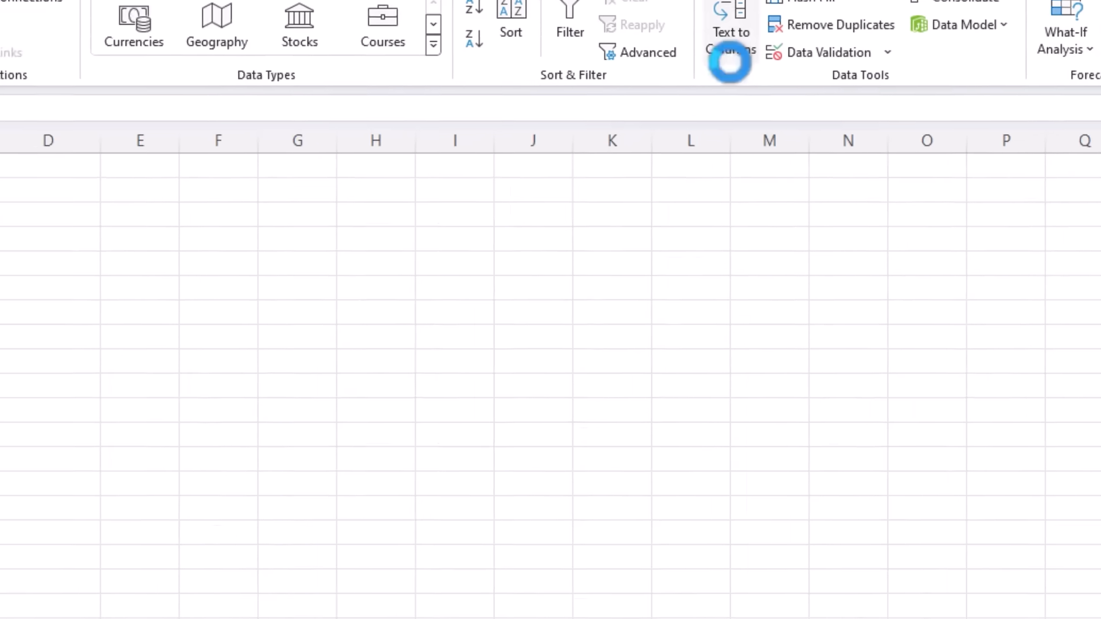
# Launch Data > Text to Columns on column A's entries, keeping Delimited chosen
pyautogui.click(730, 17)
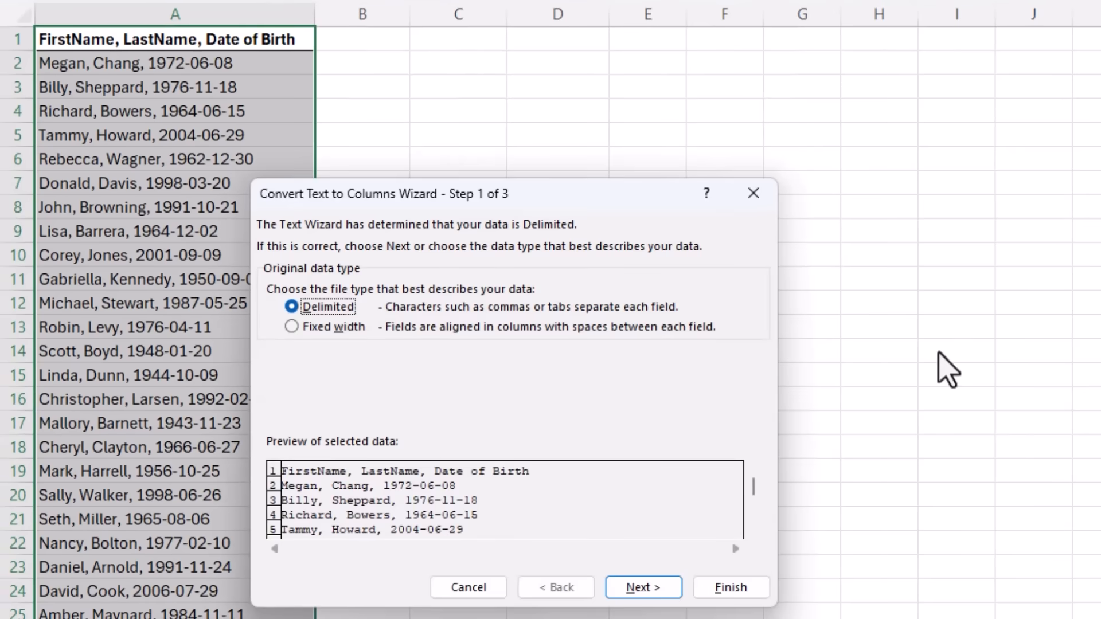
pyautogui.moveTo(412, 441)
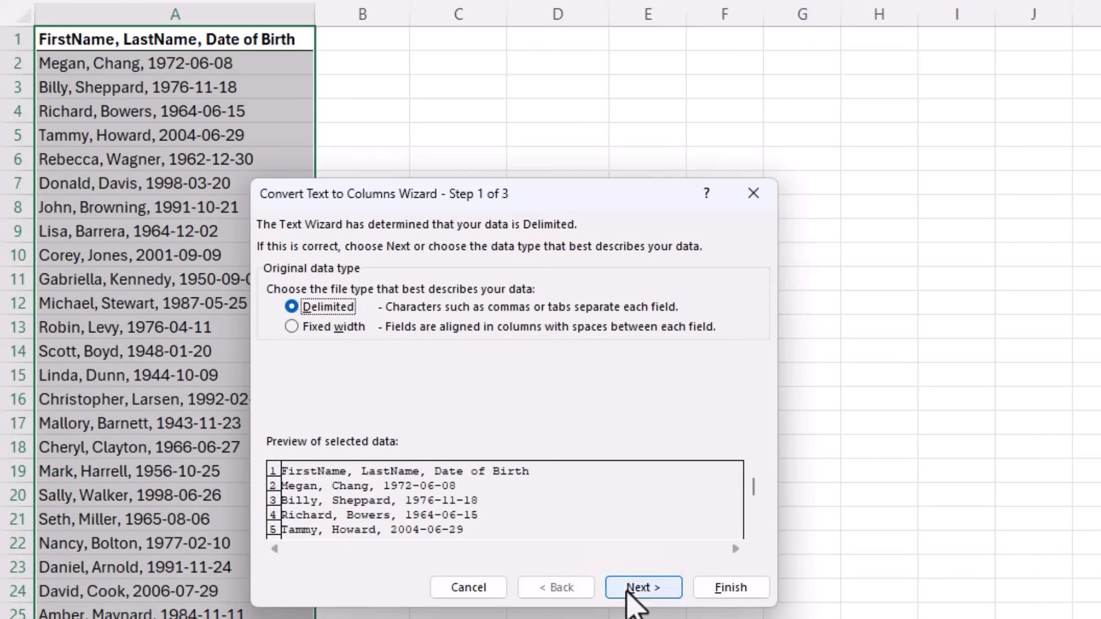
# Make comma the only delimiter, after briefly trying a hyphen under Other
pyautogui.click(644, 604)
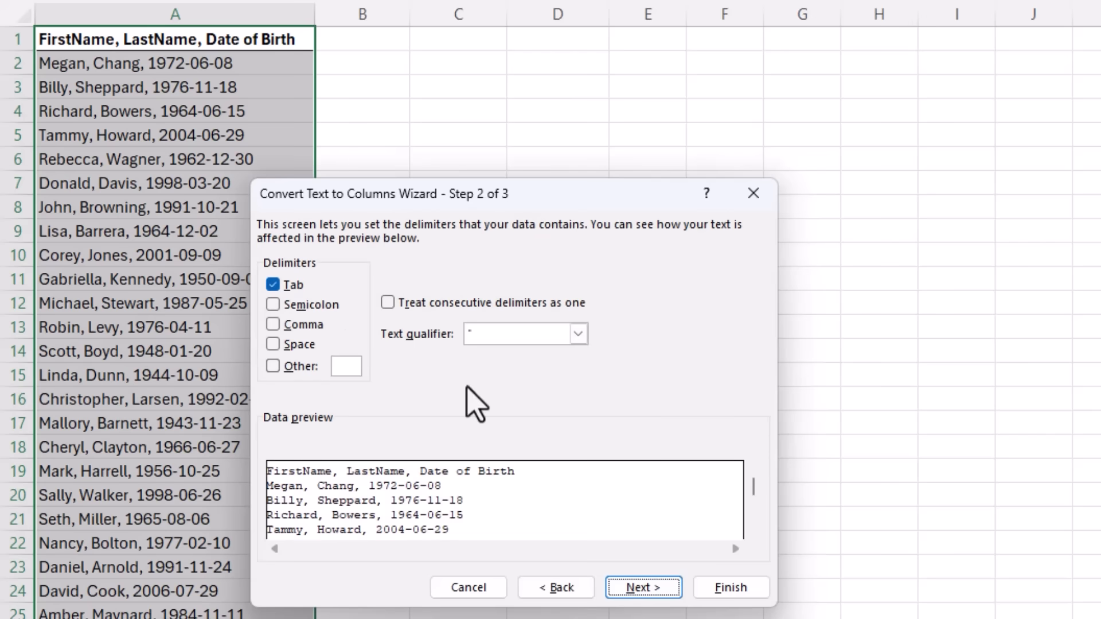
pyautogui.moveTo(270, 341)
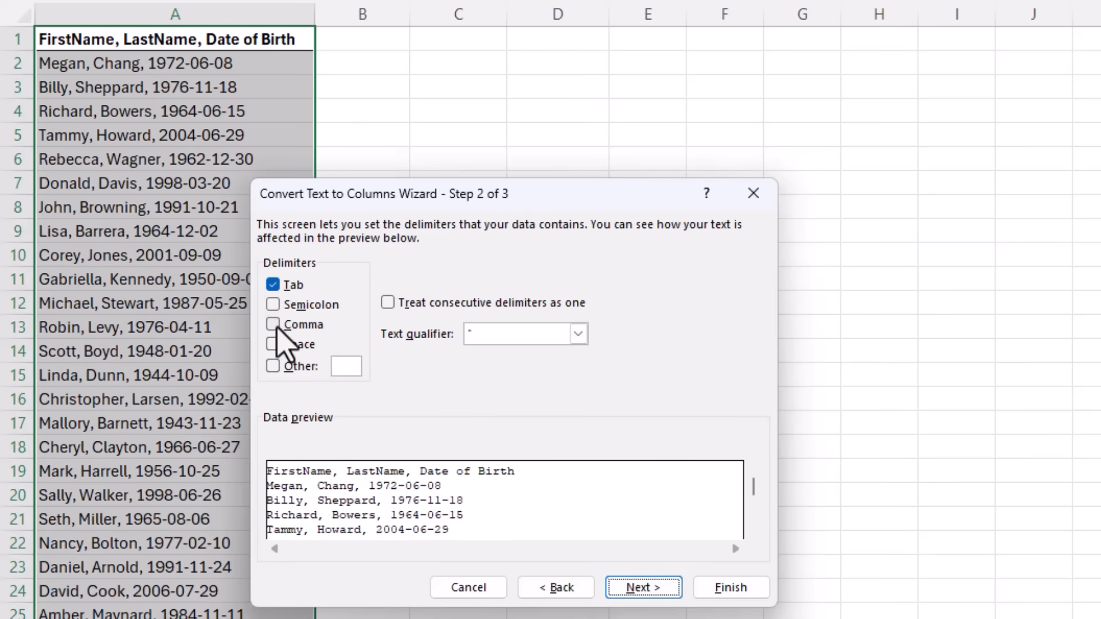
pyautogui.click(272, 324)
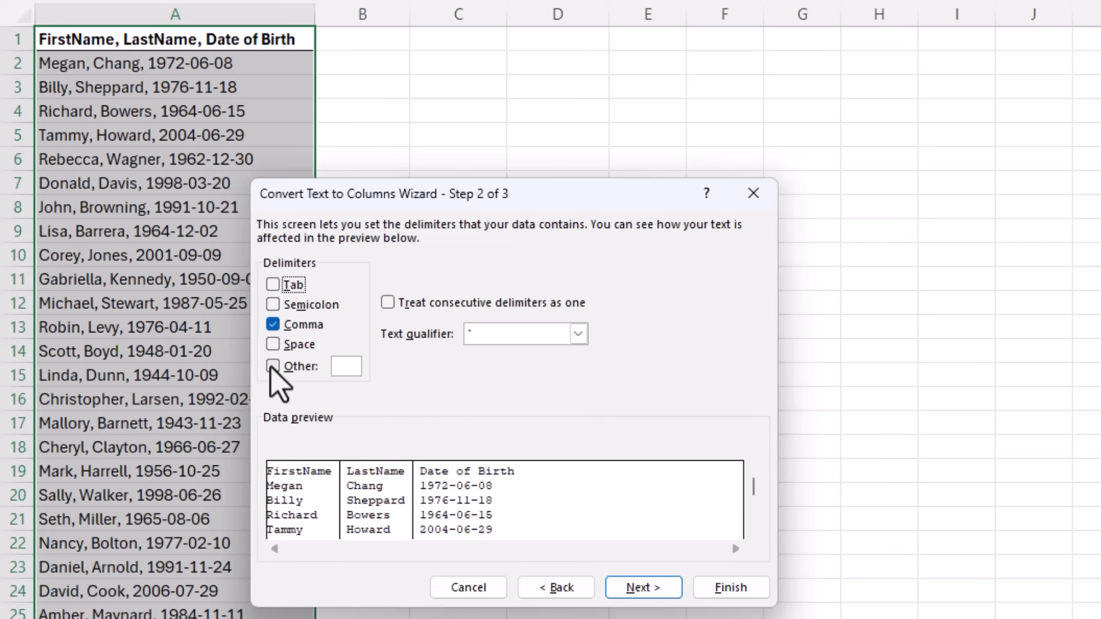
pyautogui.click(273, 366)
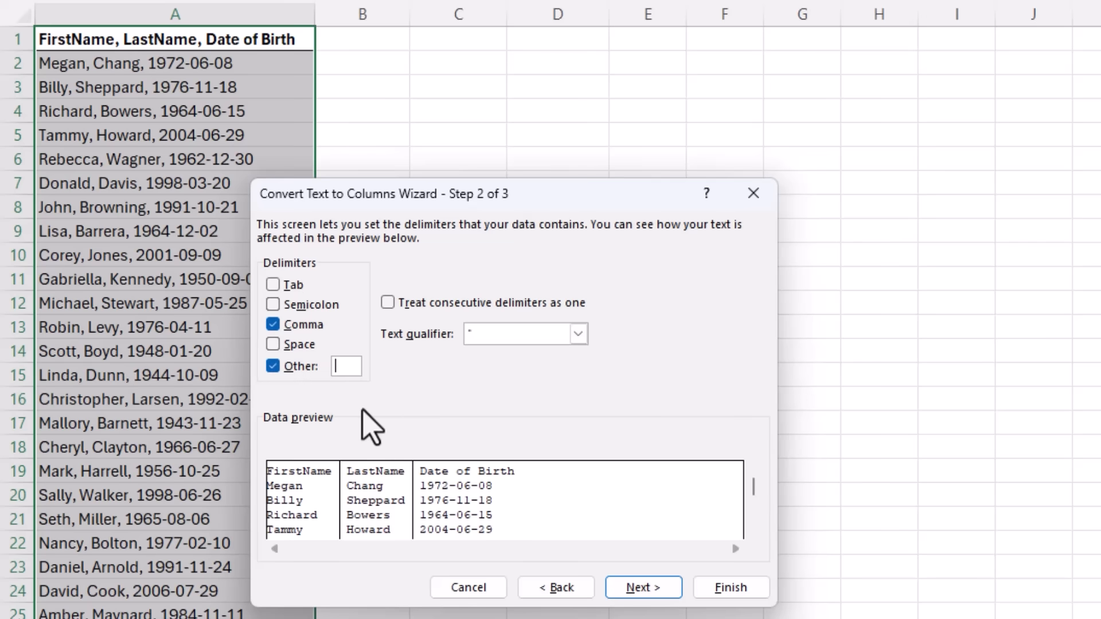
pyautogui.write('-')
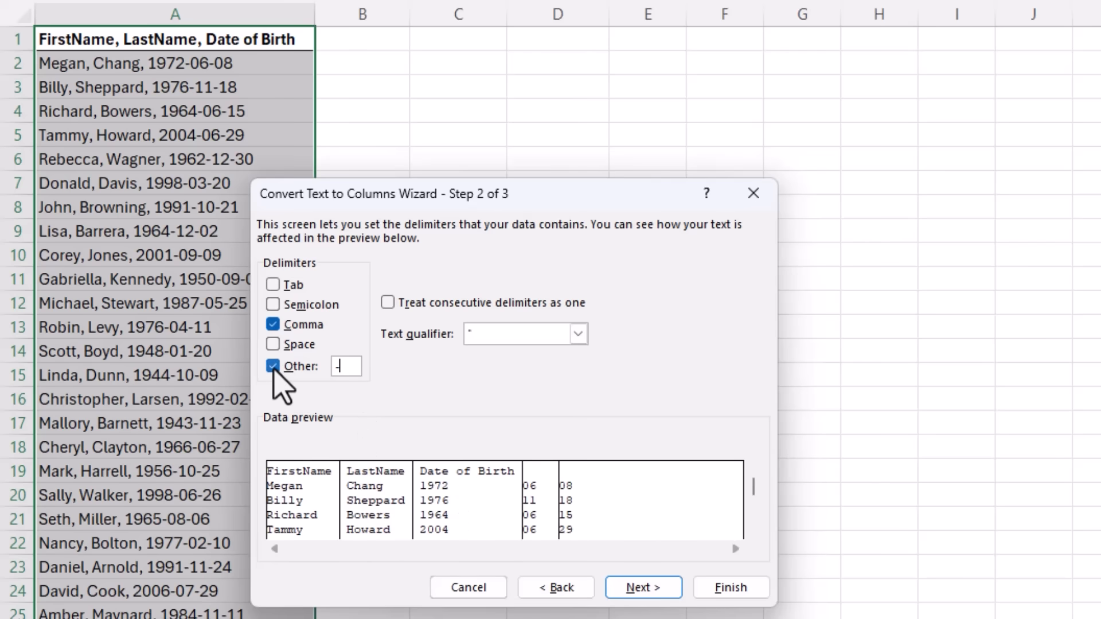
pyautogui.click(273, 366)
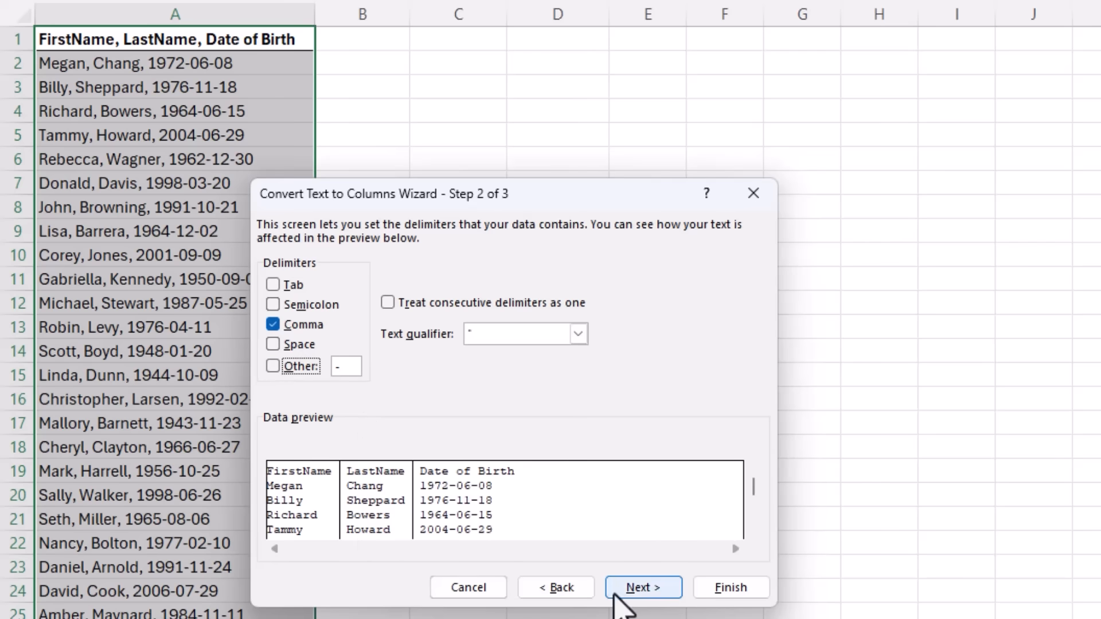
# Format the Date of Birth column as YMD dates, send output to $B$1, and finish
pyautogui.click(643, 604)
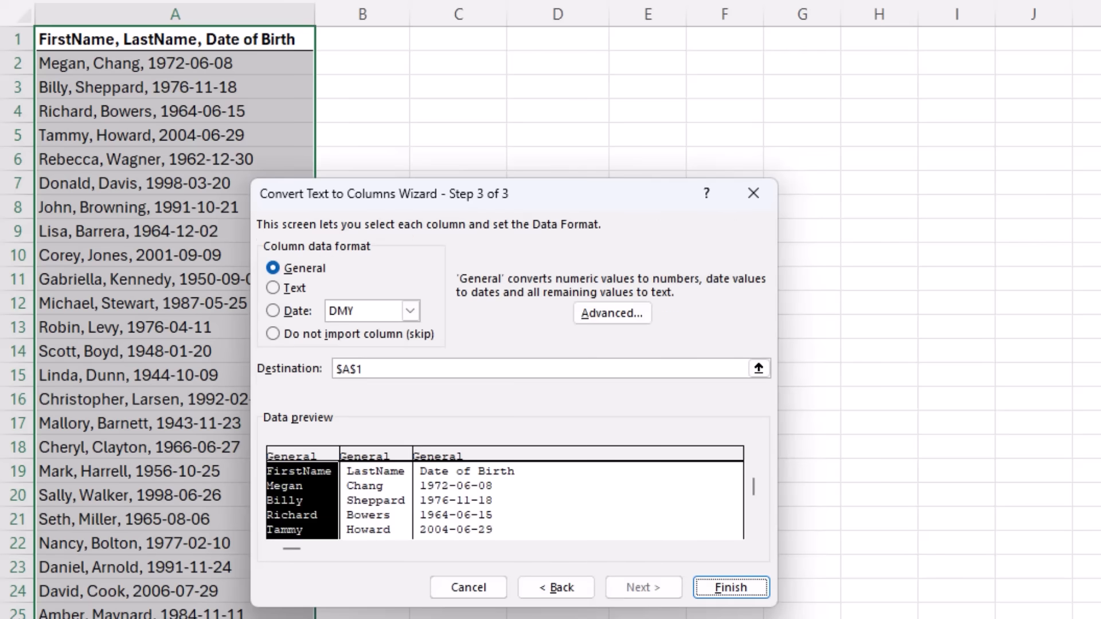
pyautogui.moveTo(230, 420)
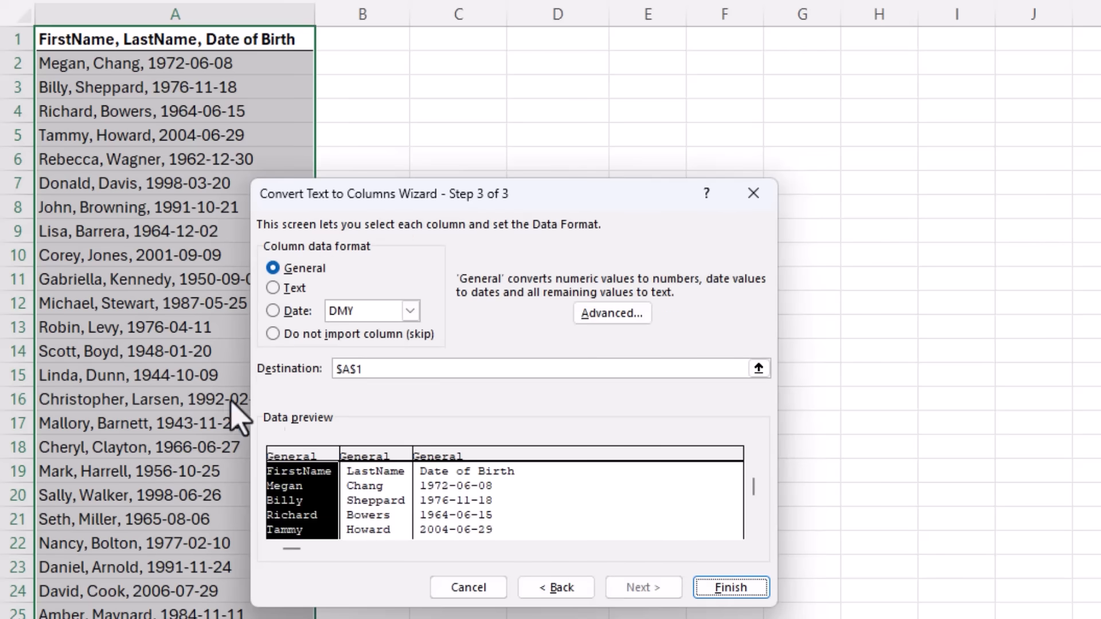
pyautogui.moveTo(374, 444)
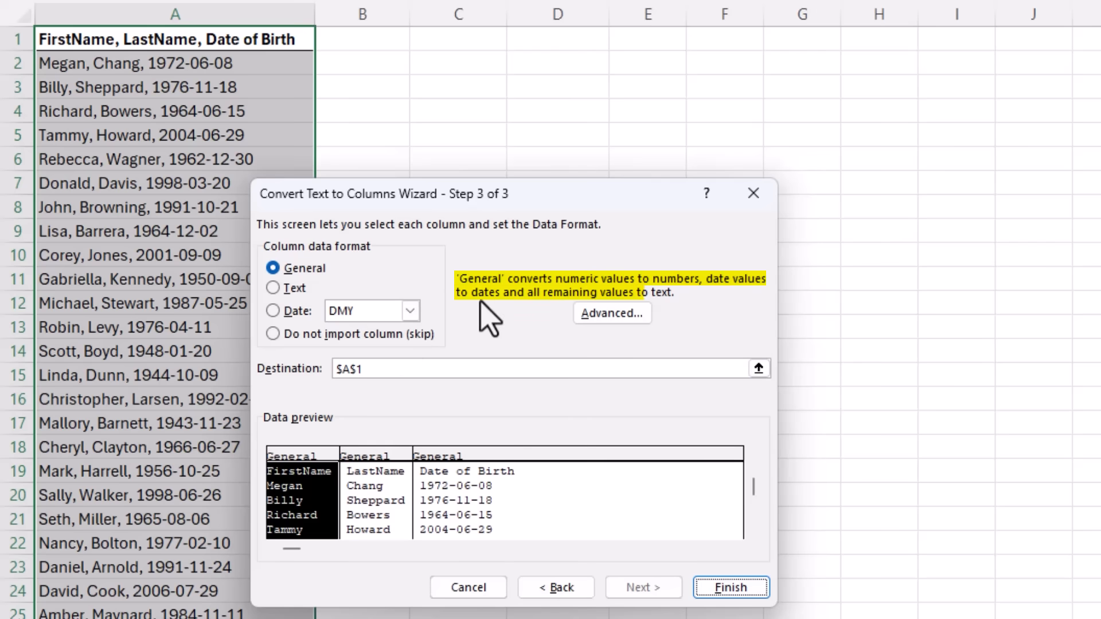
pyautogui.click(372, 484)
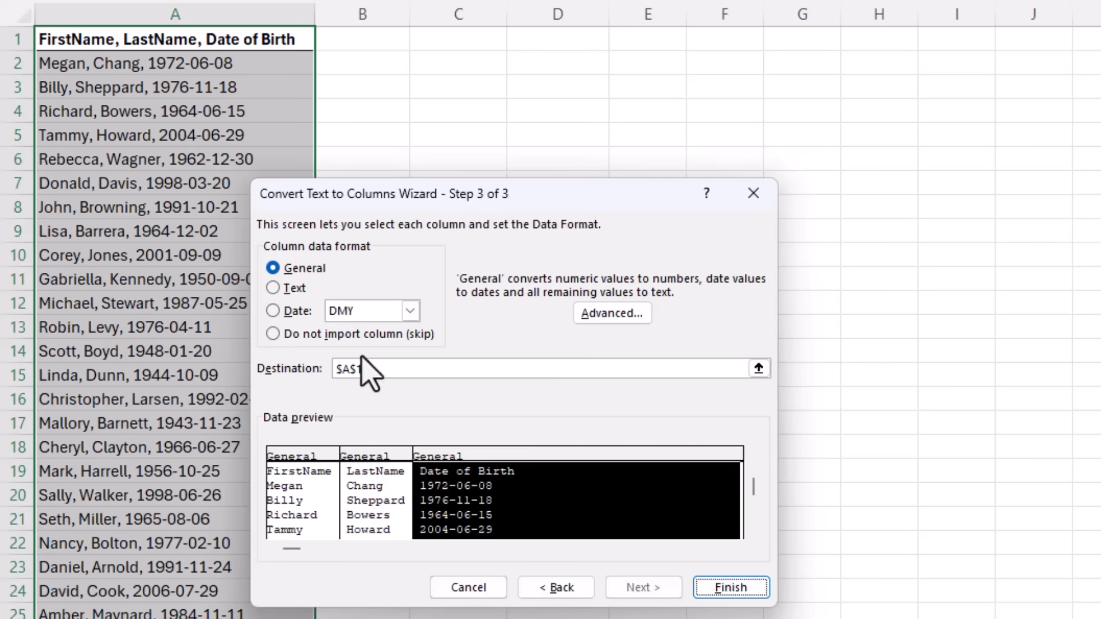
pyautogui.click(272, 310)
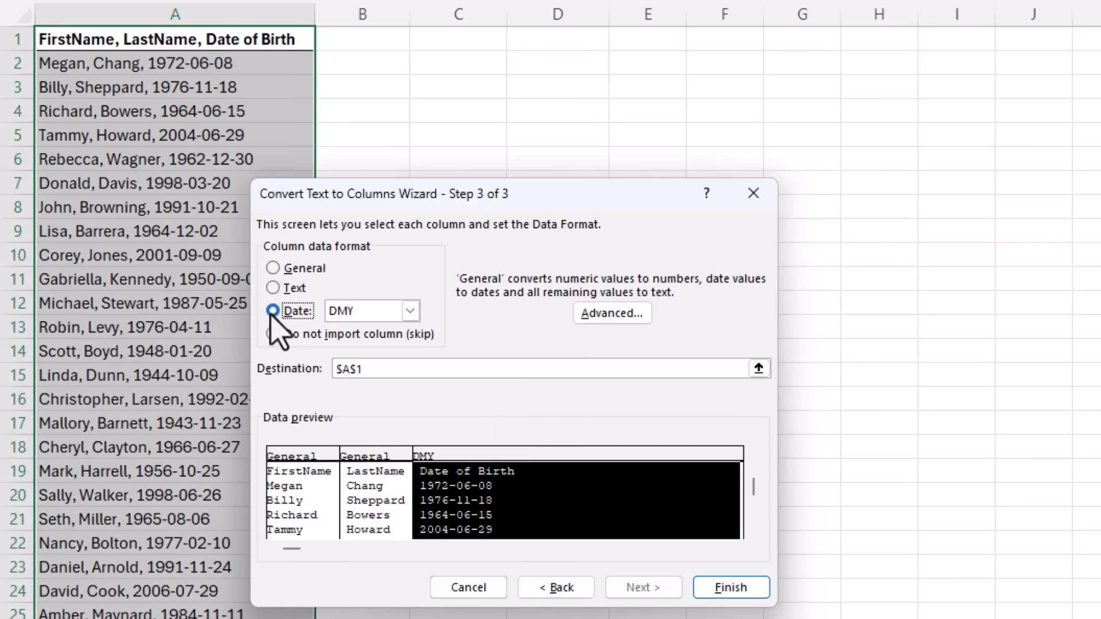
pyautogui.click(409, 311)
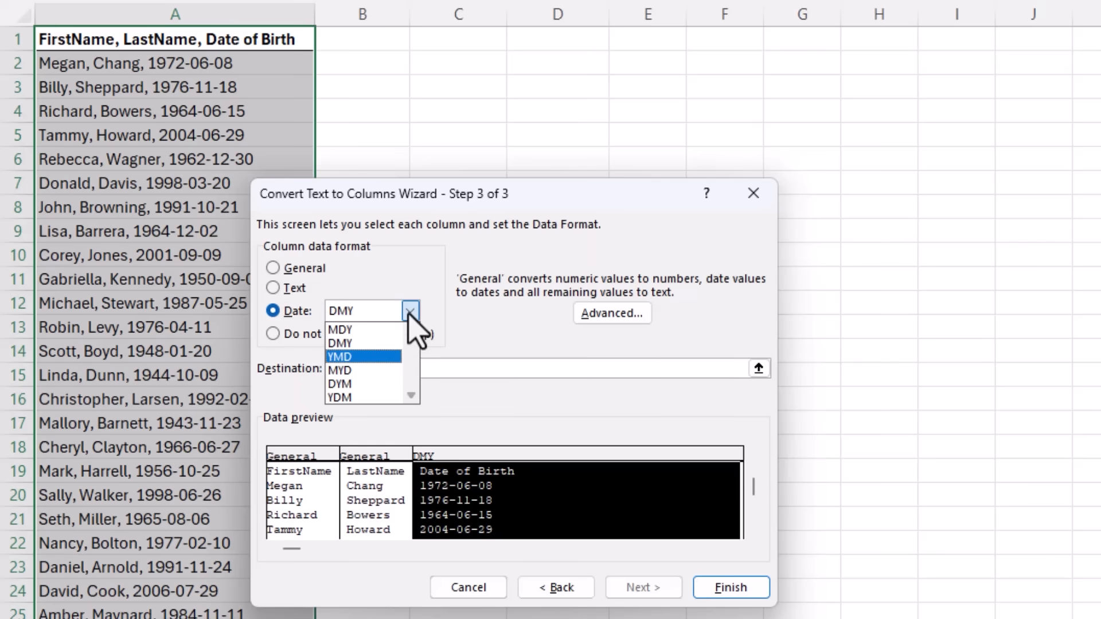
pyautogui.click(339, 356)
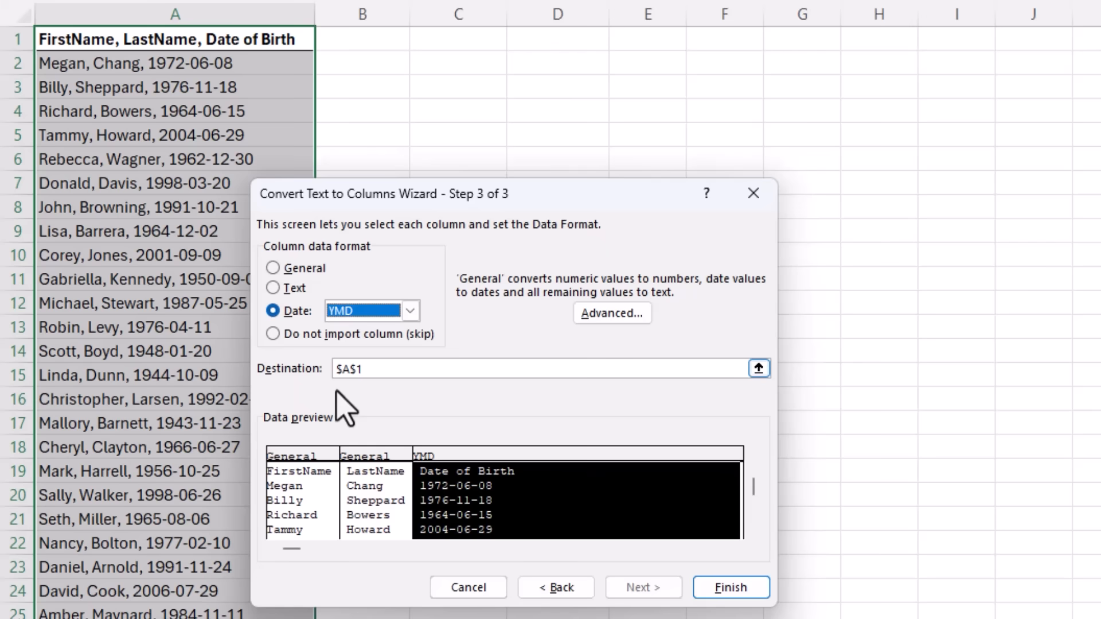
pyautogui.moveTo(122, 224)
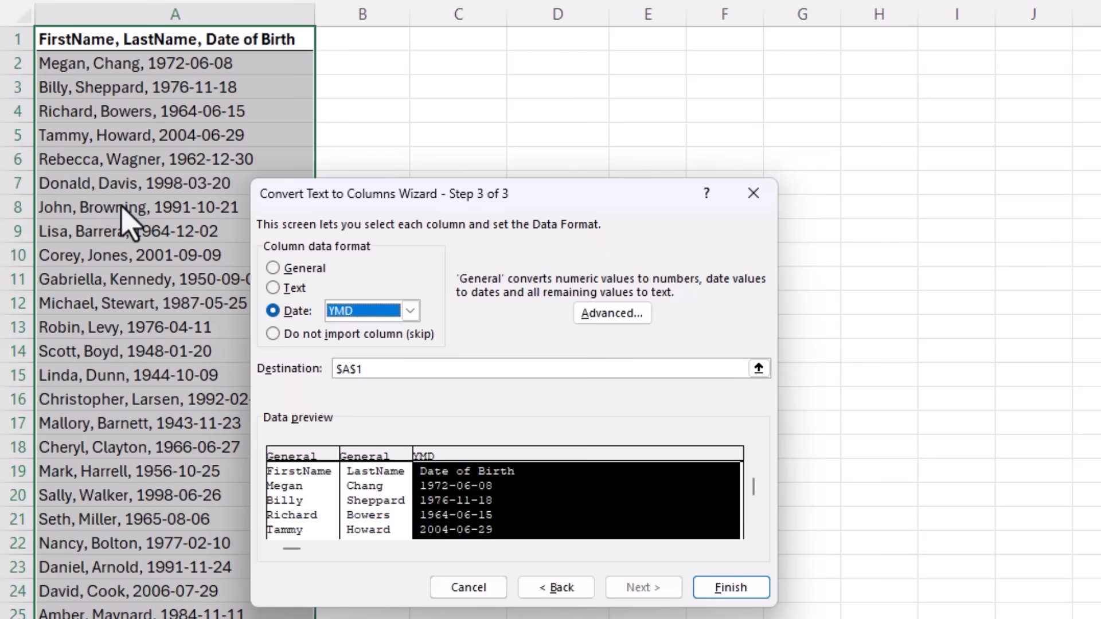
pyautogui.click(348, 369)
pyautogui.write('b')
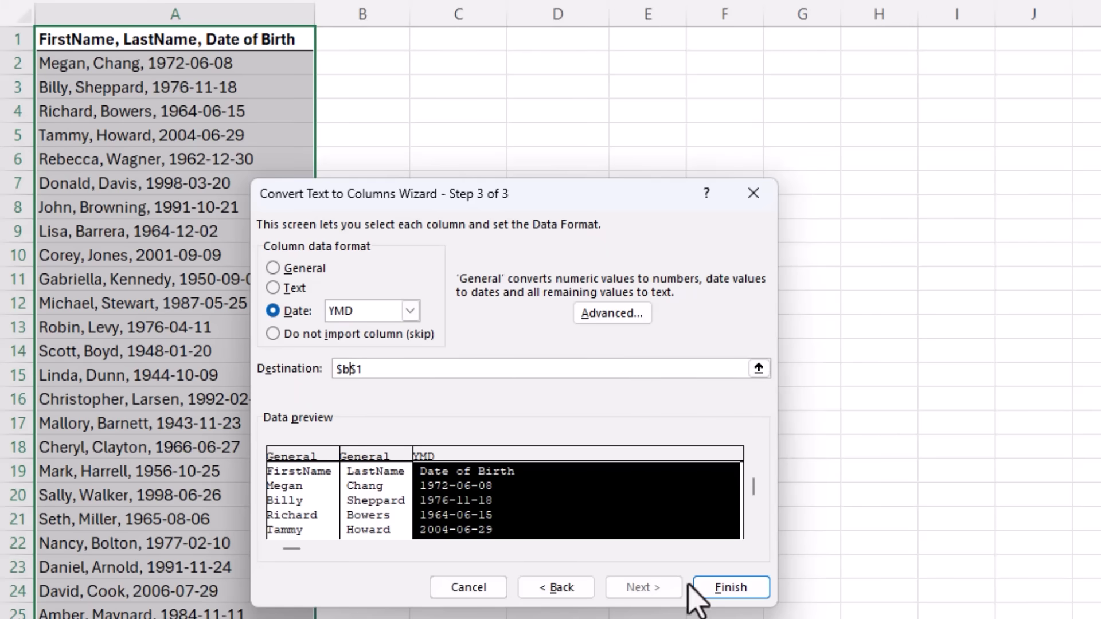
pyautogui.click(731, 588)
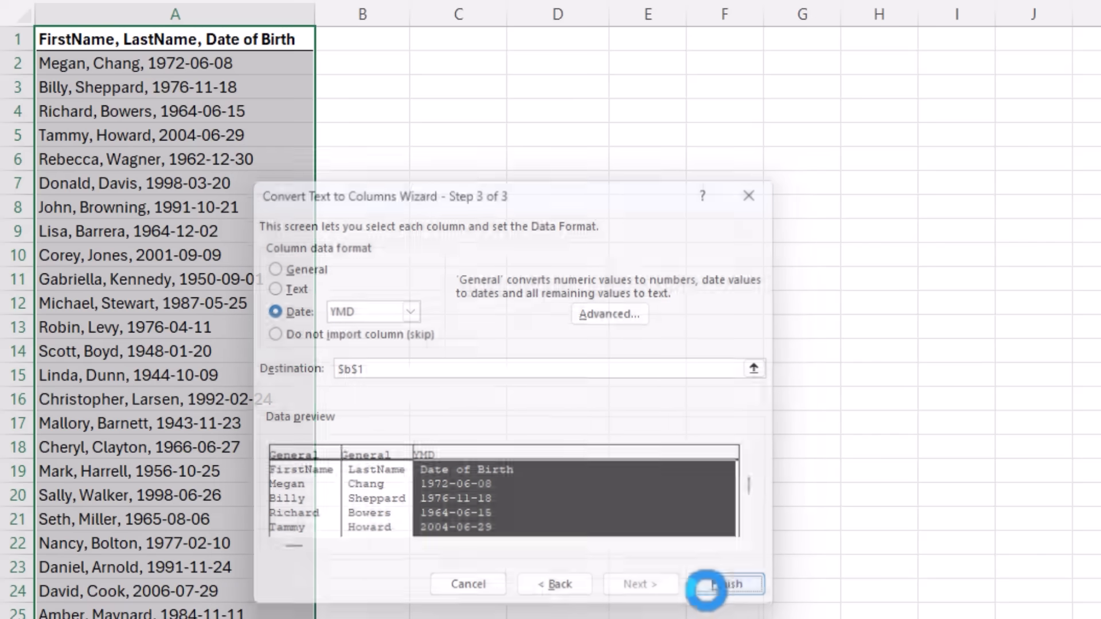
pyautogui.click(727, 585)
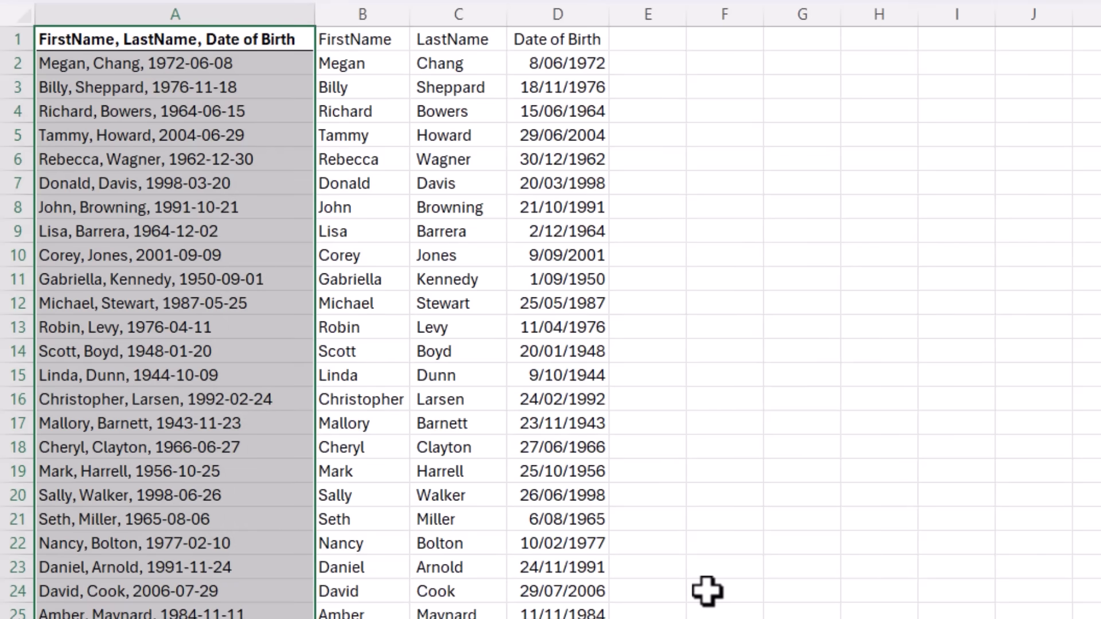
pyautogui.click(556, 63)
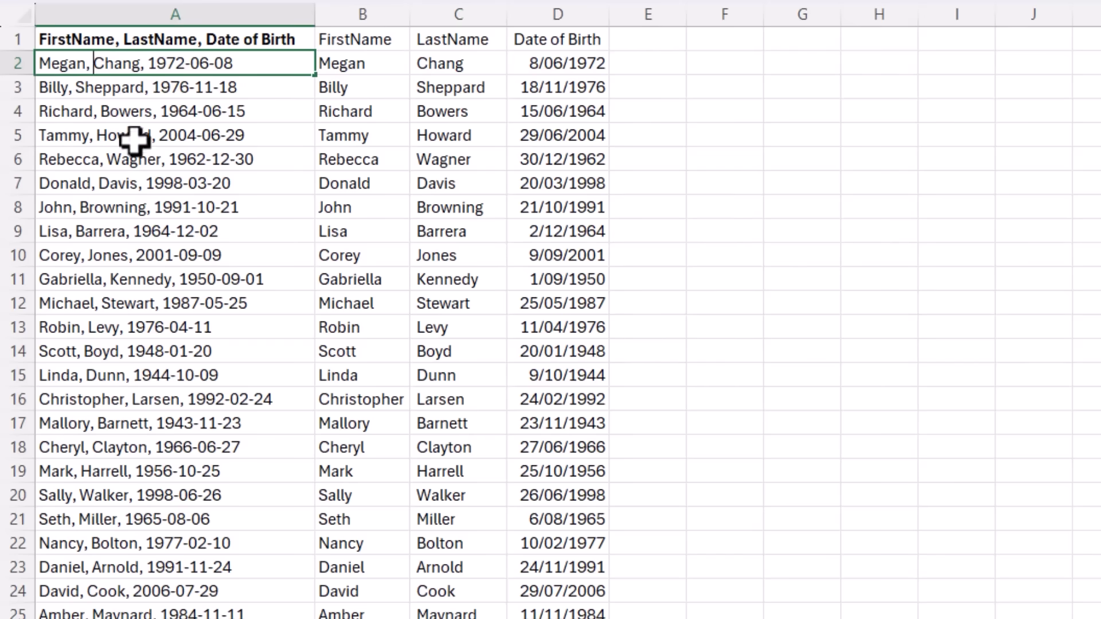
pyautogui.moveTo(295, 452)
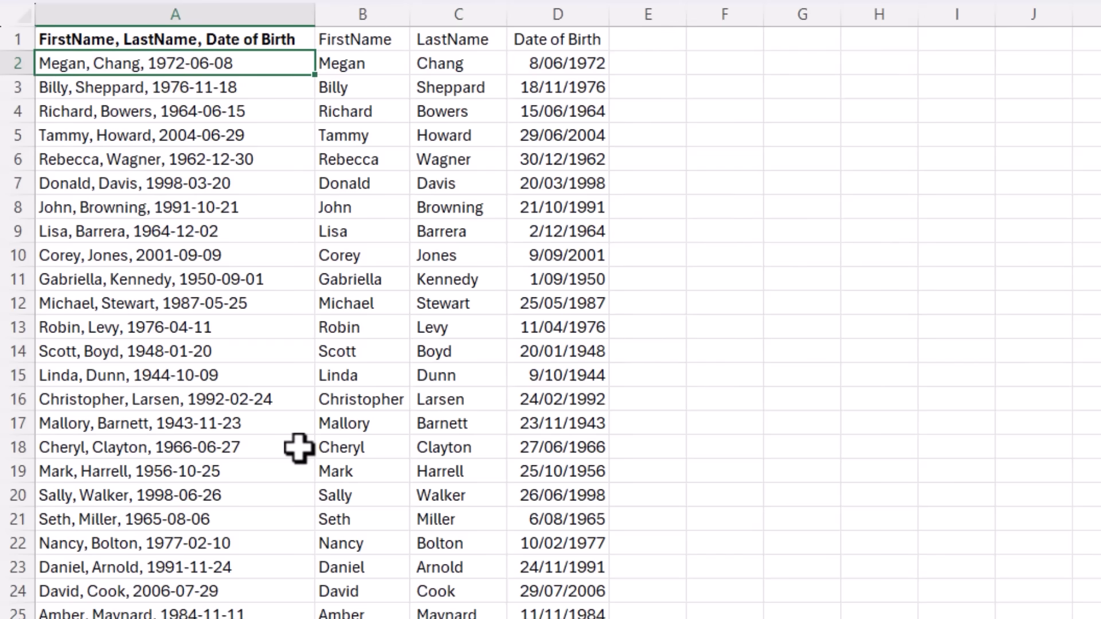
pyautogui.click(458, 10)
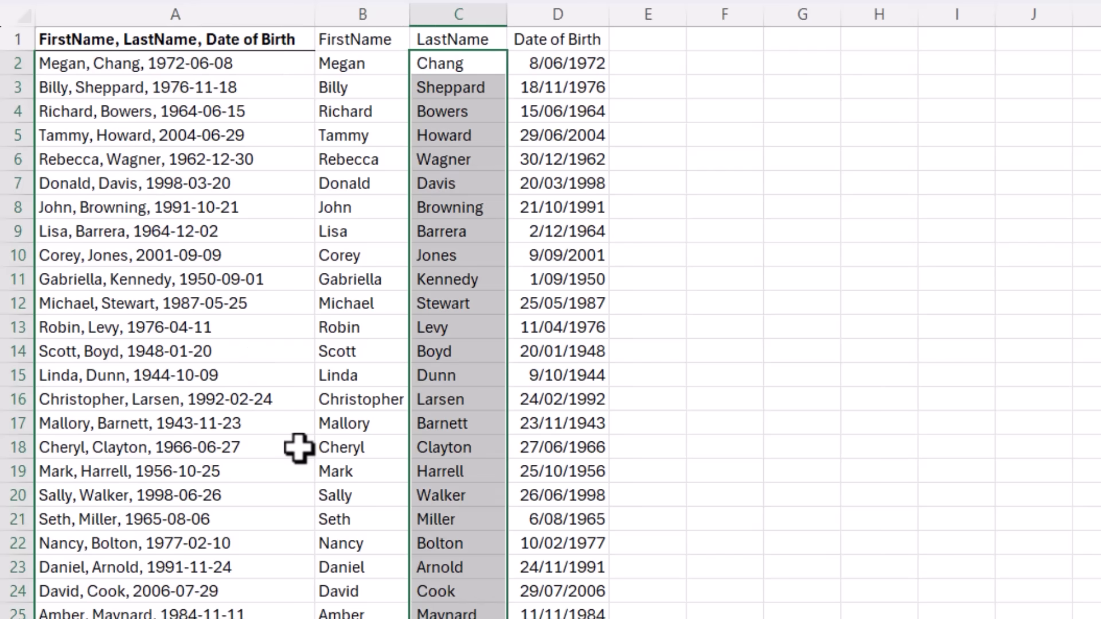
pyautogui.moveTo(618, 110)
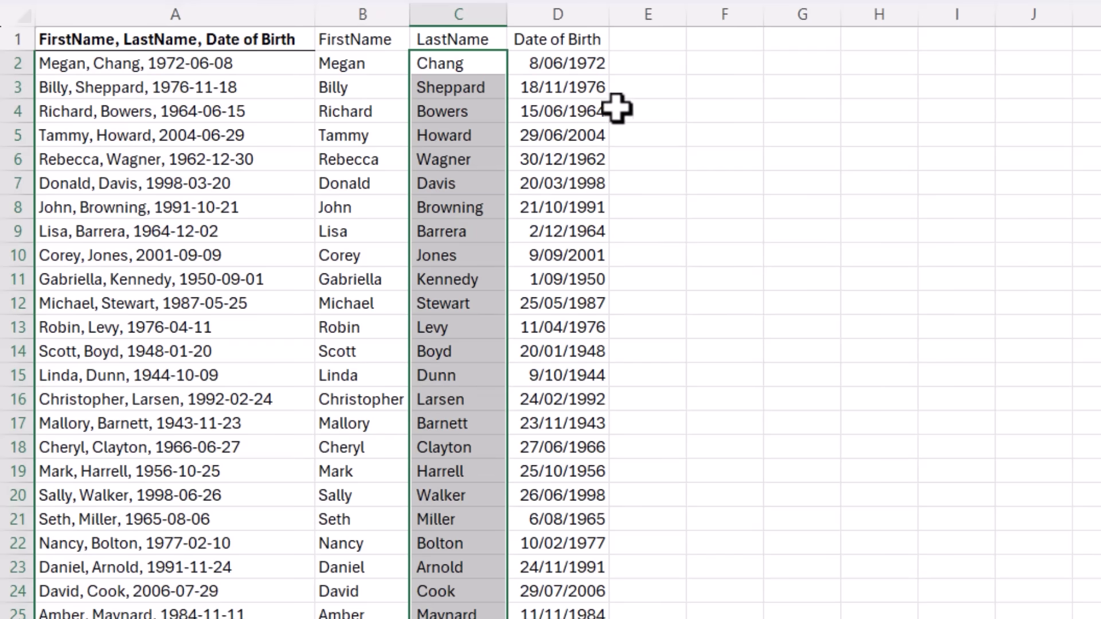
pyautogui.write('=tri')
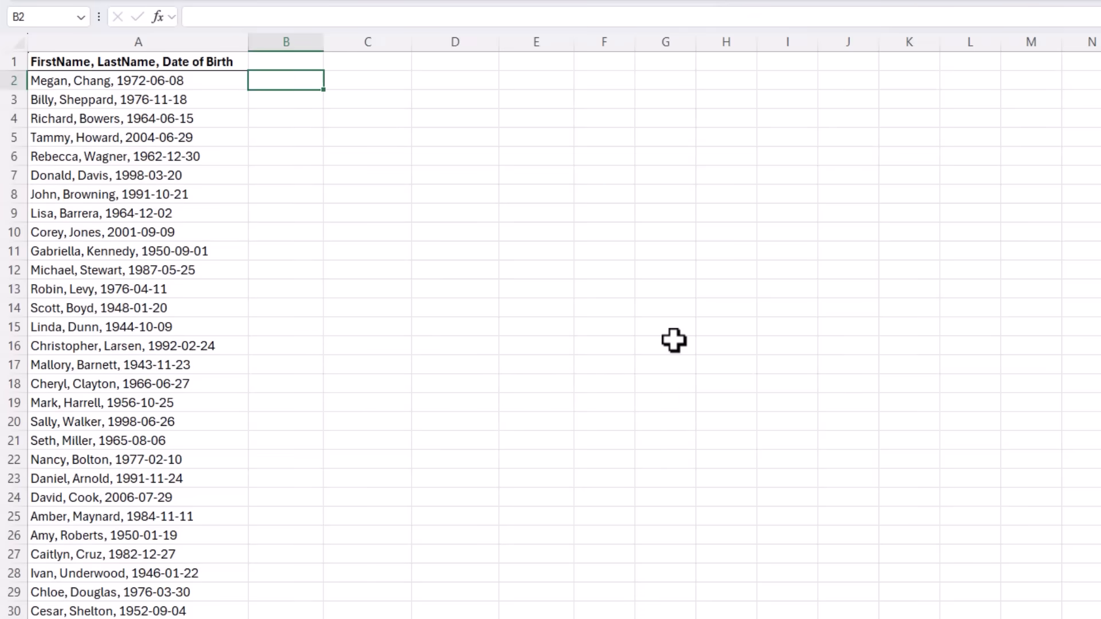
# Type example first names Megan and Billy, then accept Flash Fill for column B
pyautogui.write('Megan')
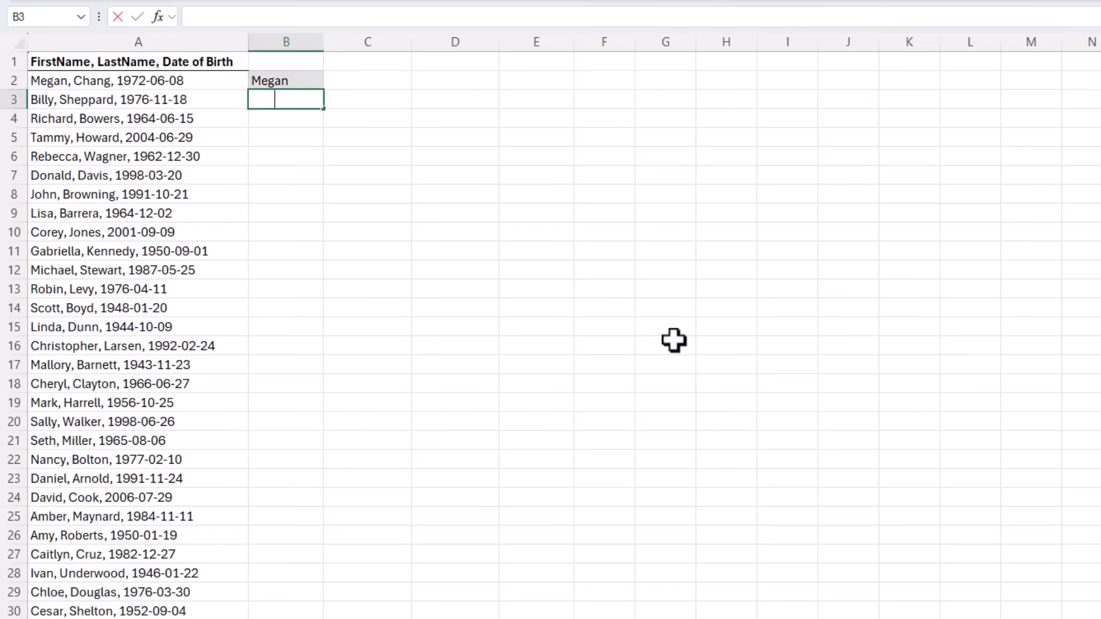
pyautogui.write('Billy')
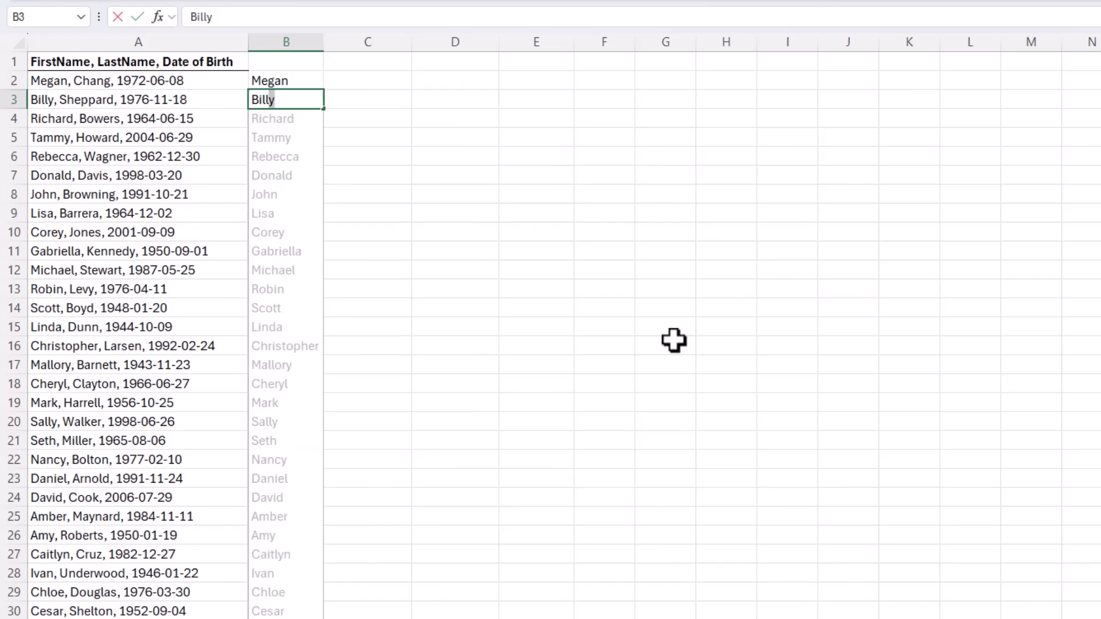
pyautogui.press('Enter')
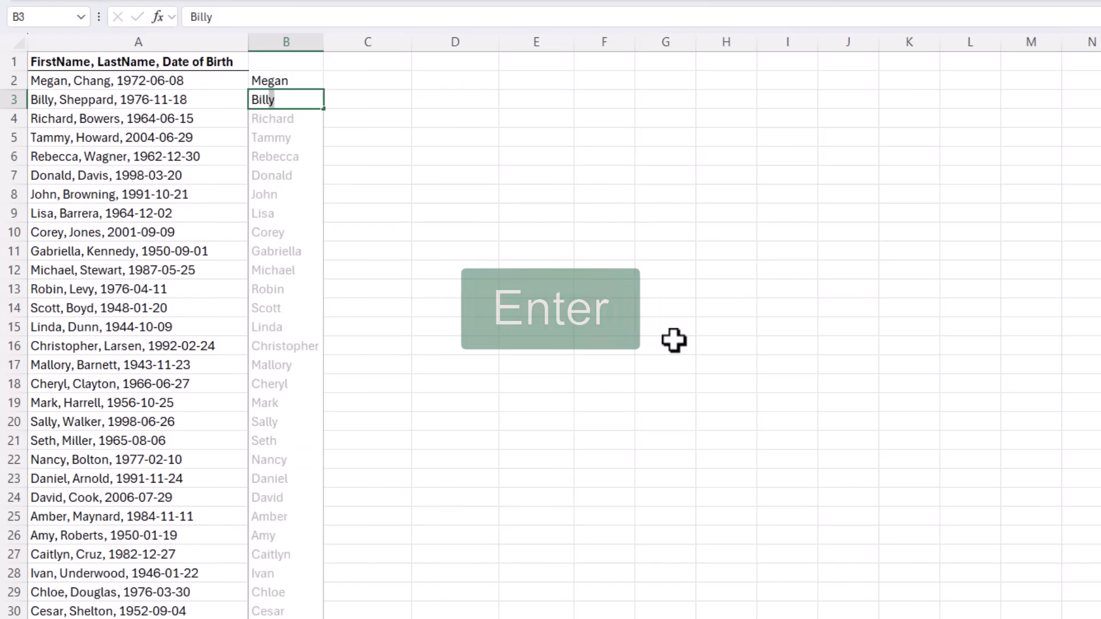
pyautogui.press('Enter')
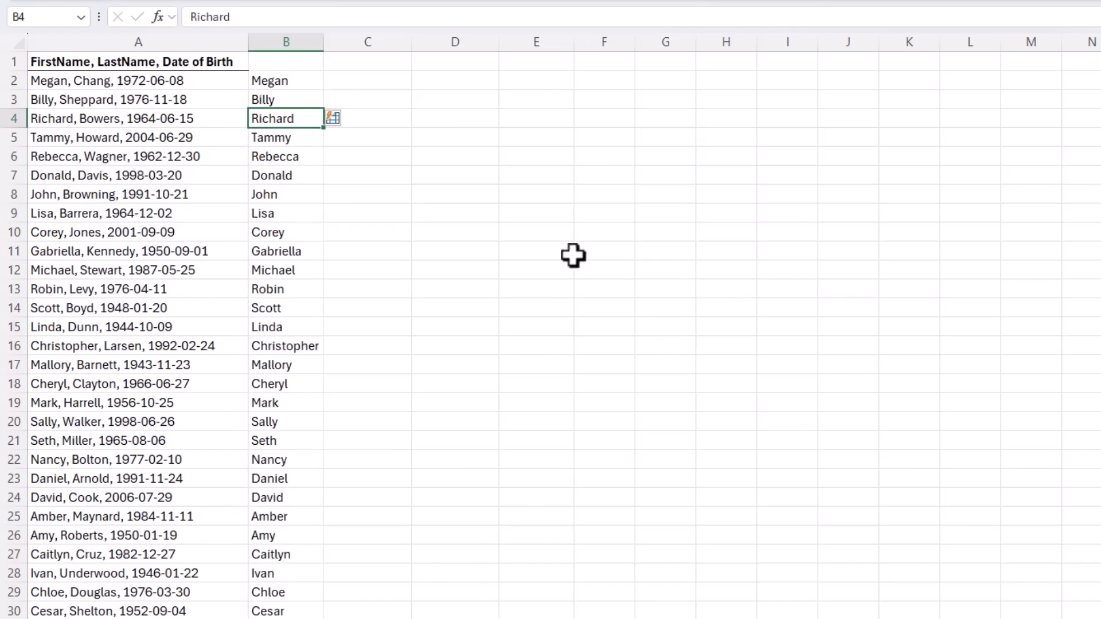
# Enter CHANG in C2 and Flash Fill uppercase last names down column C
pyautogui.click(367, 80)
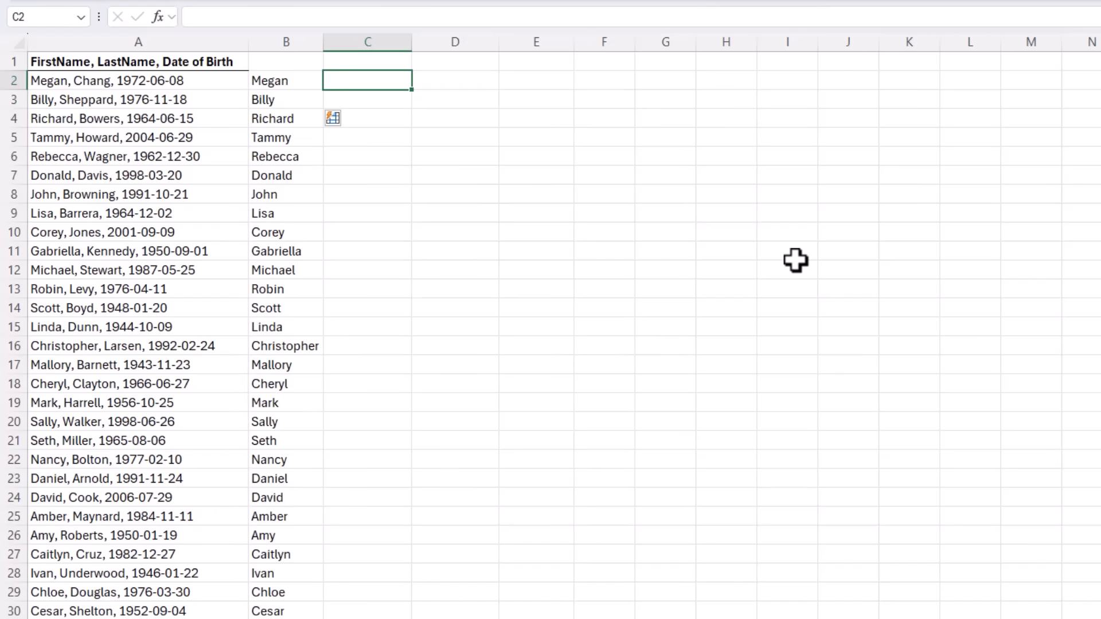
pyautogui.write('CHANG')
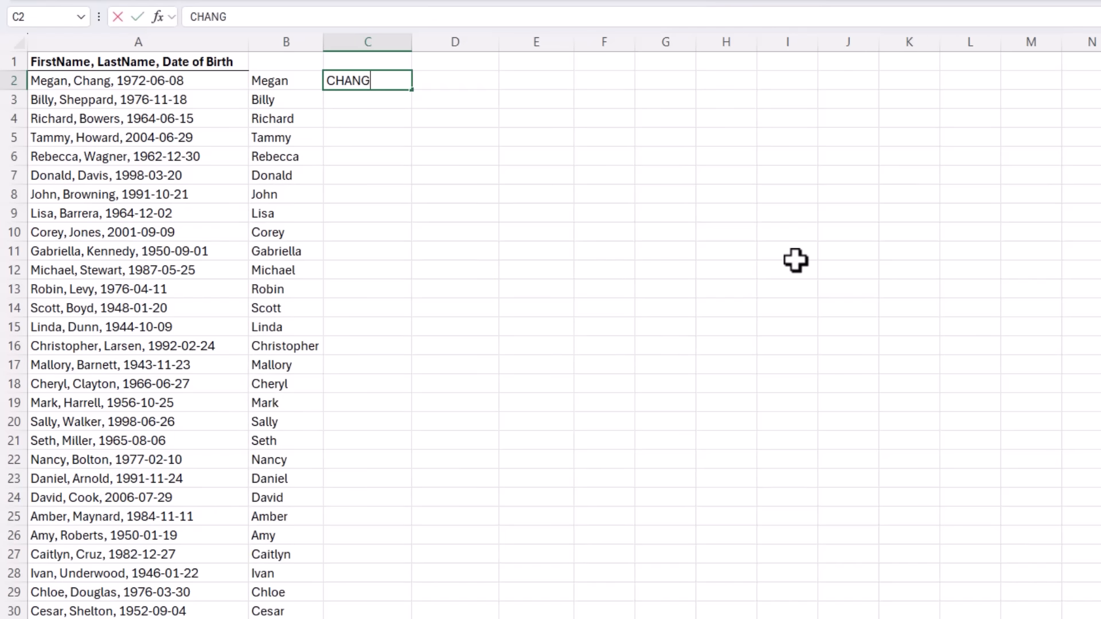
pyautogui.press('Enter')
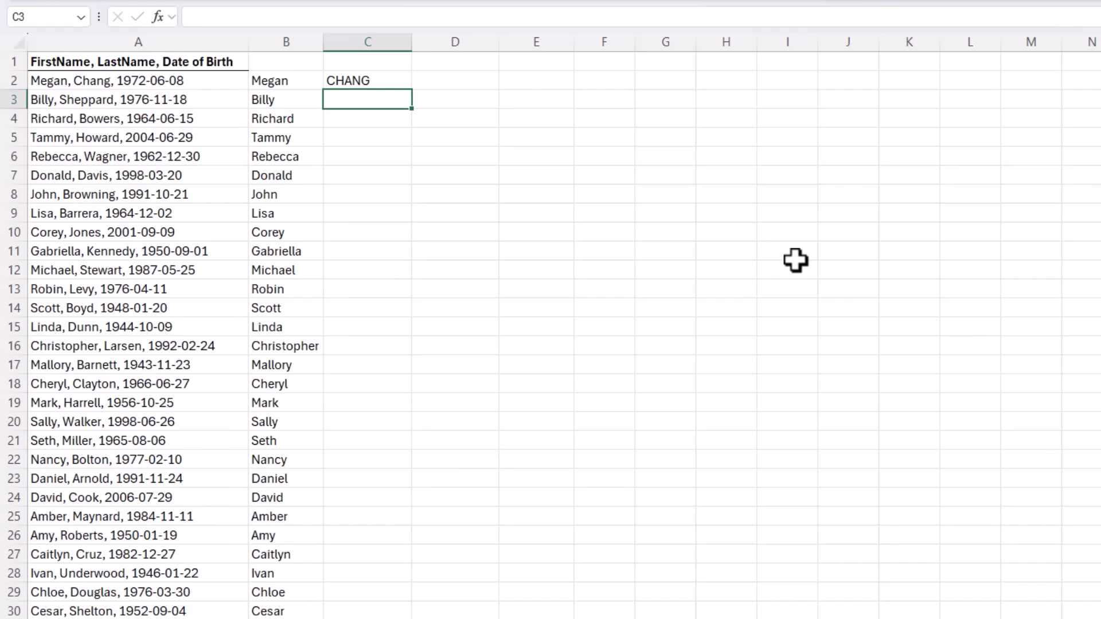
pyautogui.press('Ctrl+E')
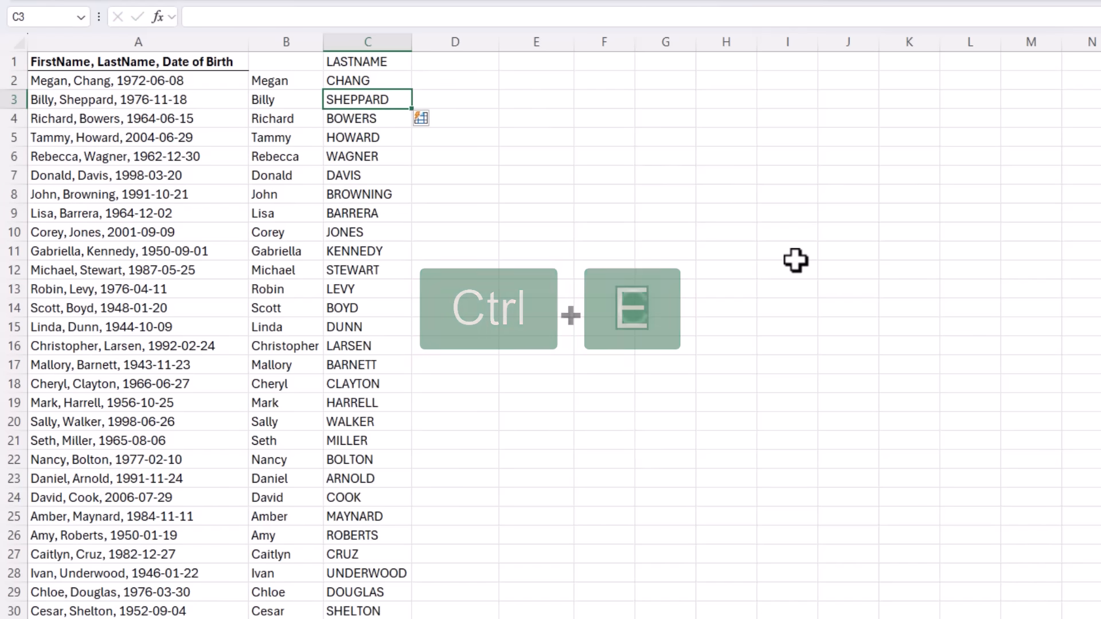
pyautogui.press('Ctrl+e')
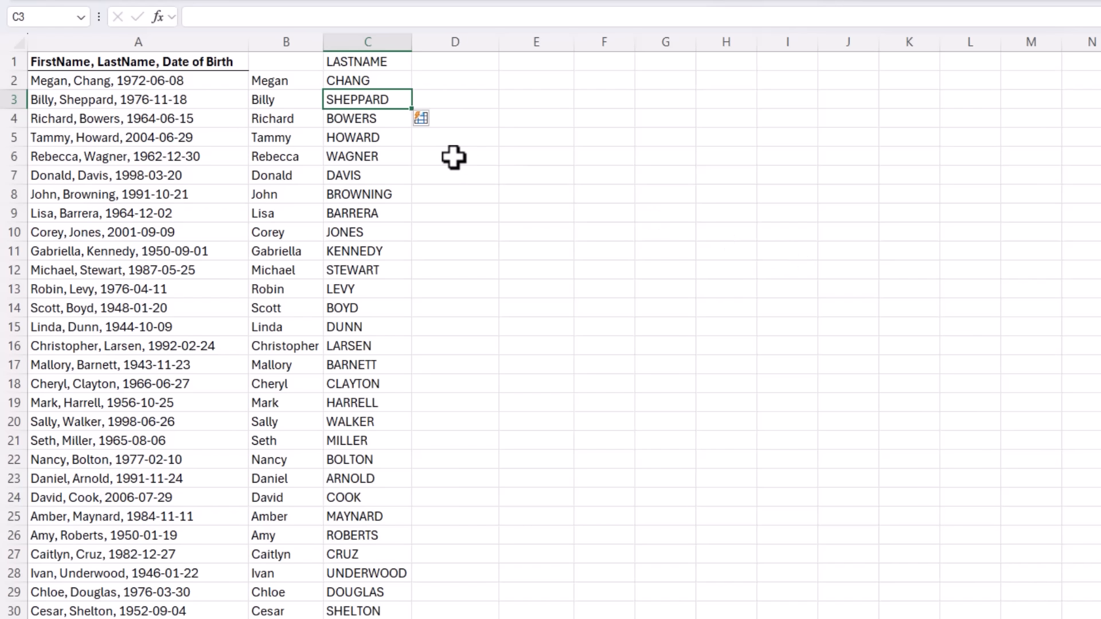
# Check the LASTNAME heading in C1 and label column B FirstName
pyautogui.click(368, 62)
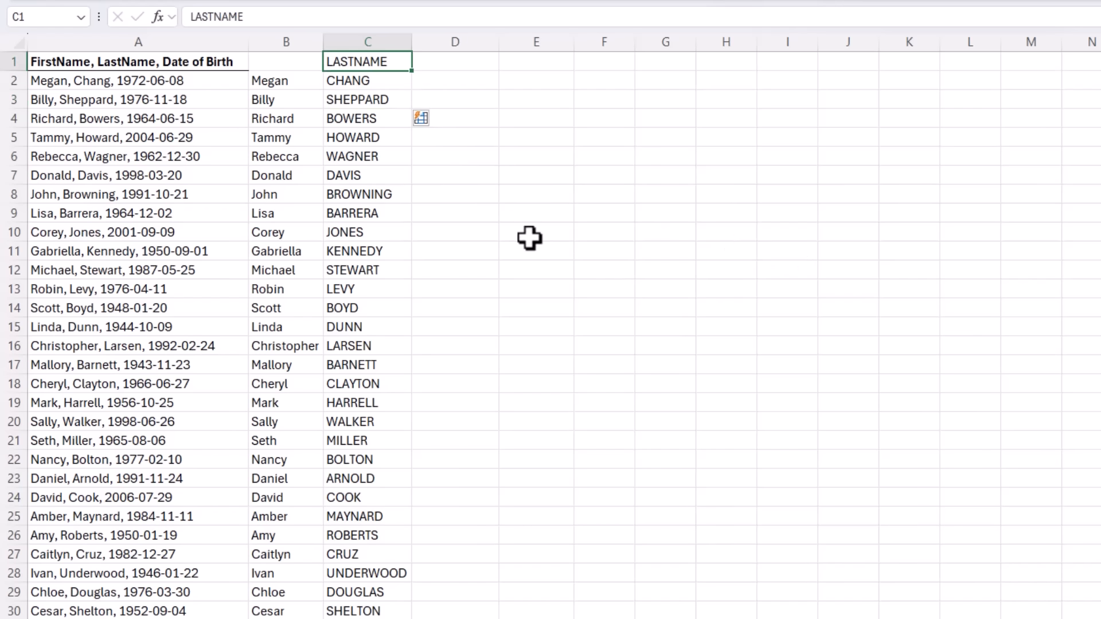
pyautogui.click(286, 61)
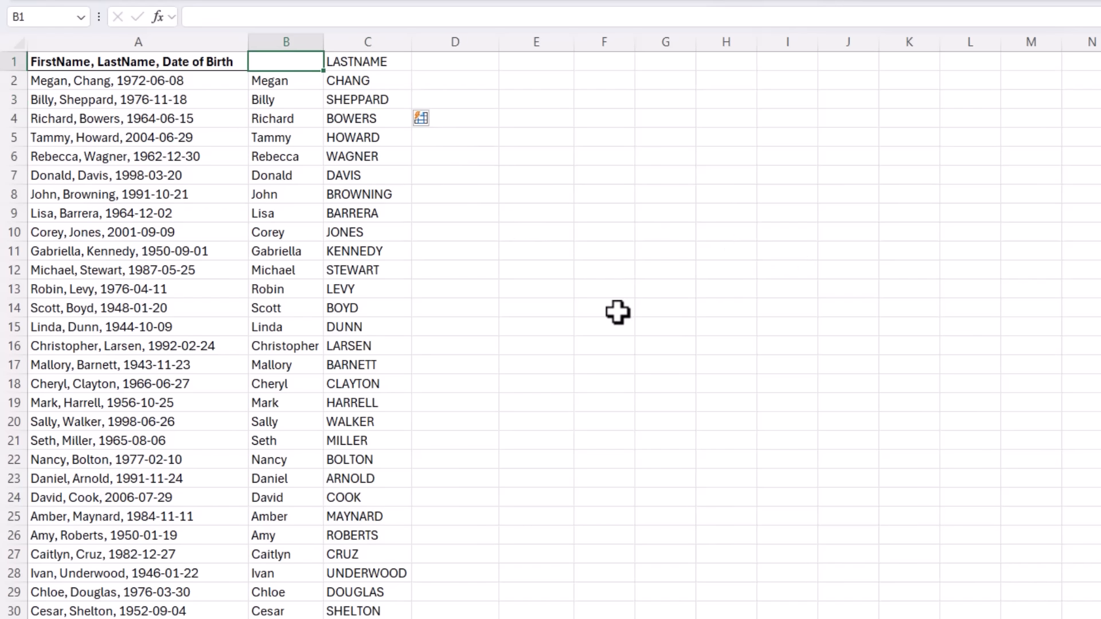
pyautogui.press('Ctrl+E')
pyautogui.write('FirstName')
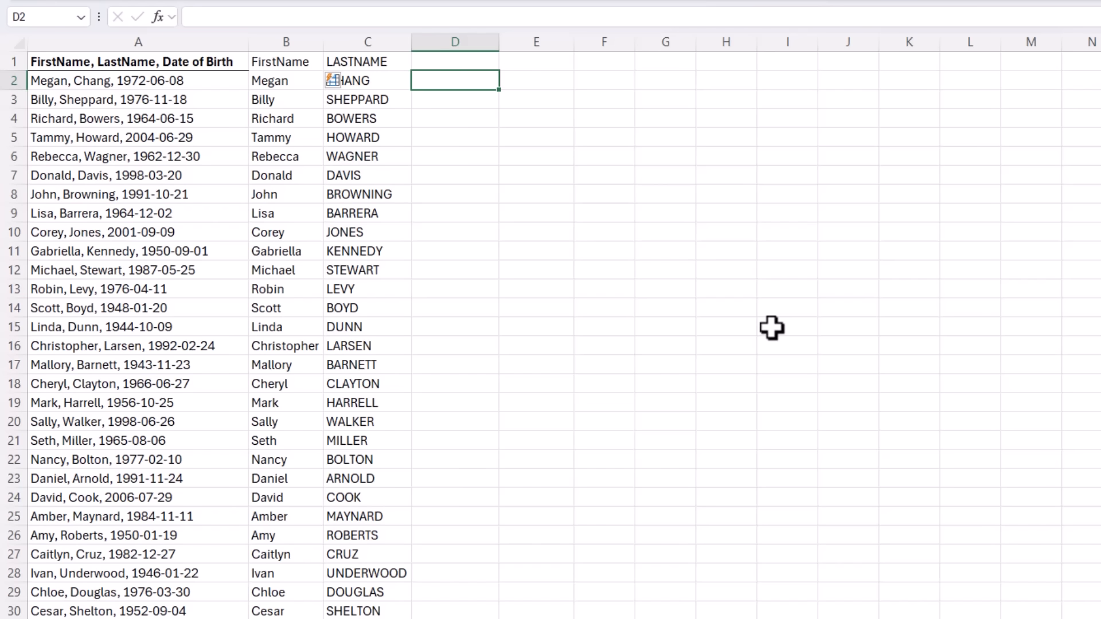
# Flash Fill column D with text birth dates like 1972-06-08, after dismissing the no-pattern warning
pyautogui.write('1972-06-08')
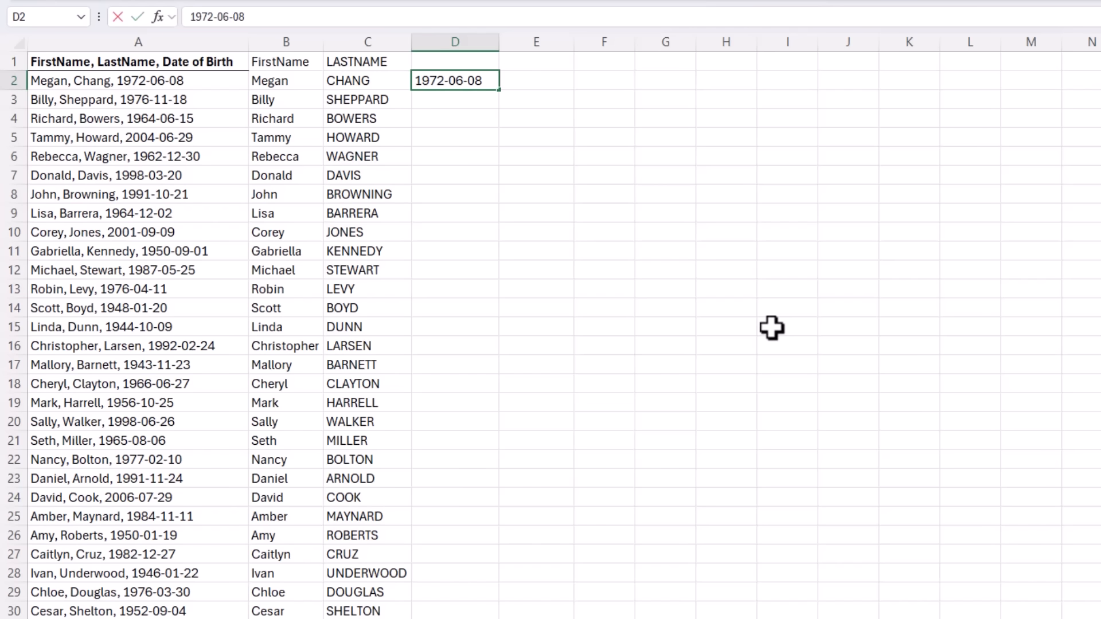
pyautogui.press('Enter')
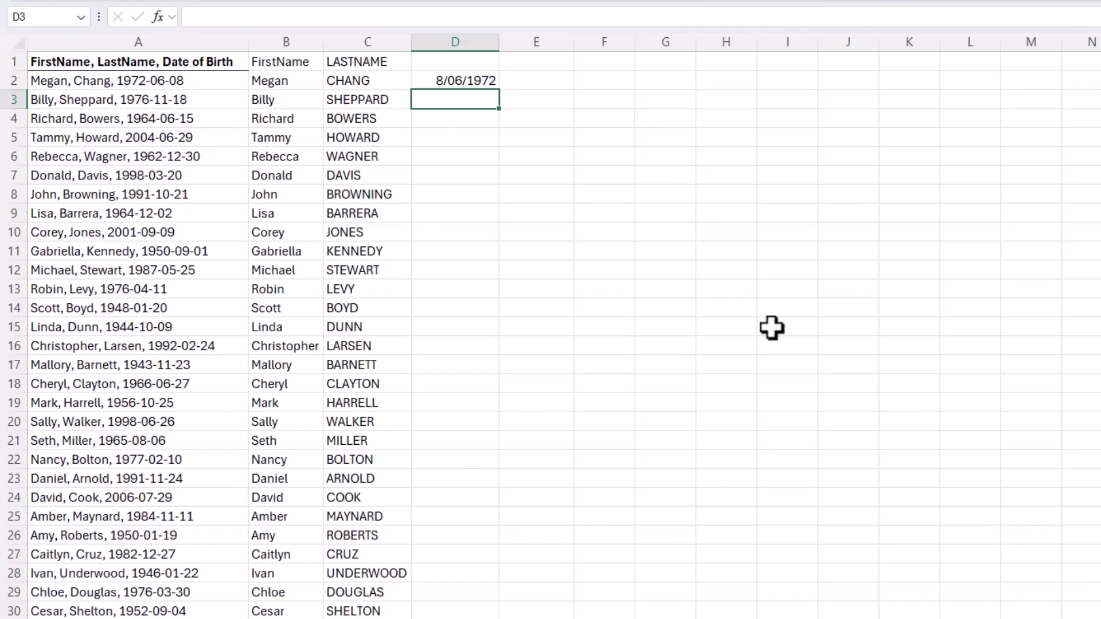
pyautogui.write('1')
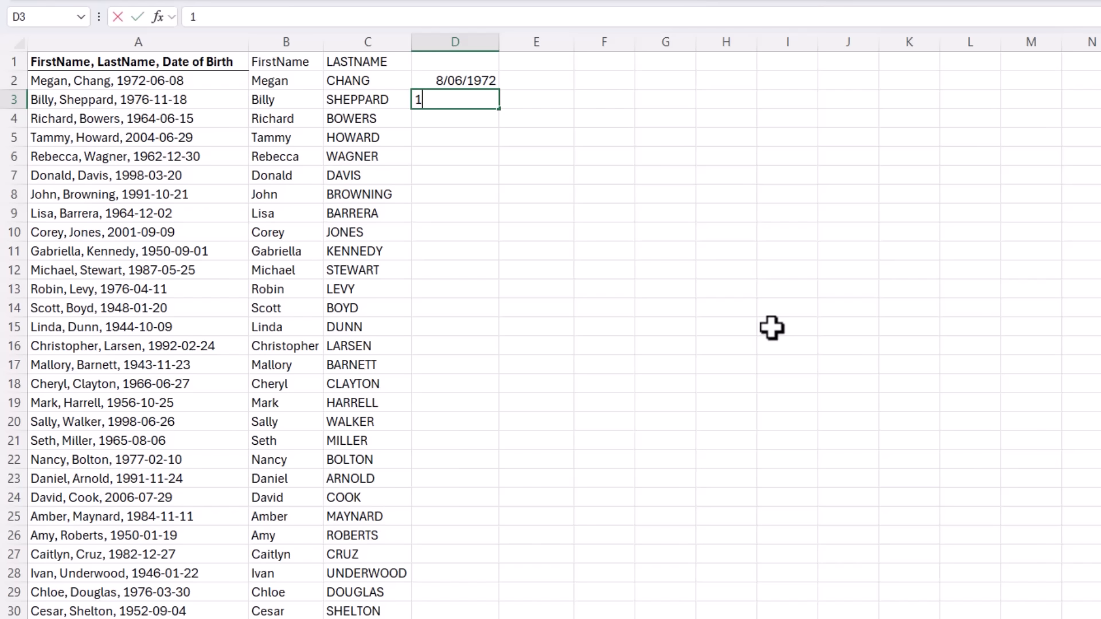
pyautogui.write('976-11')
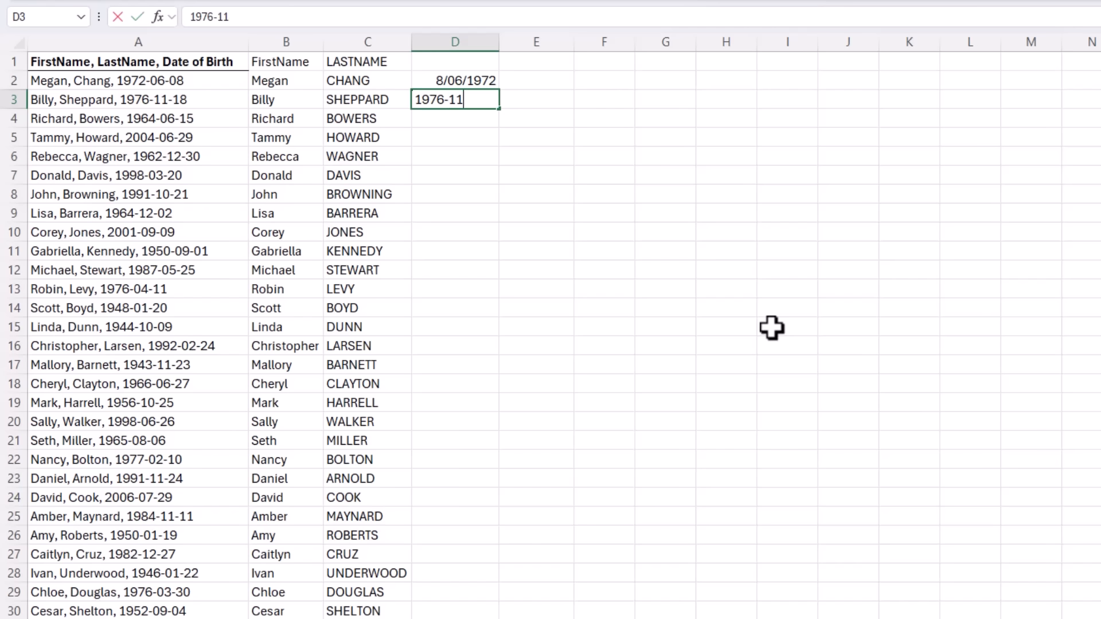
pyautogui.press('Enter')
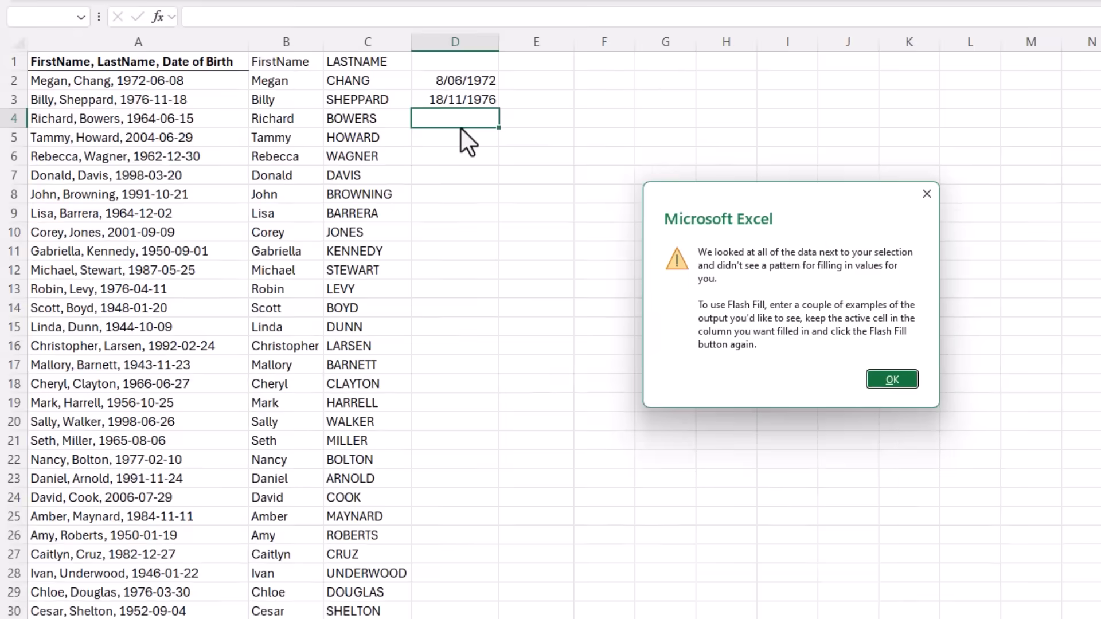
pyautogui.moveTo(175, 242)
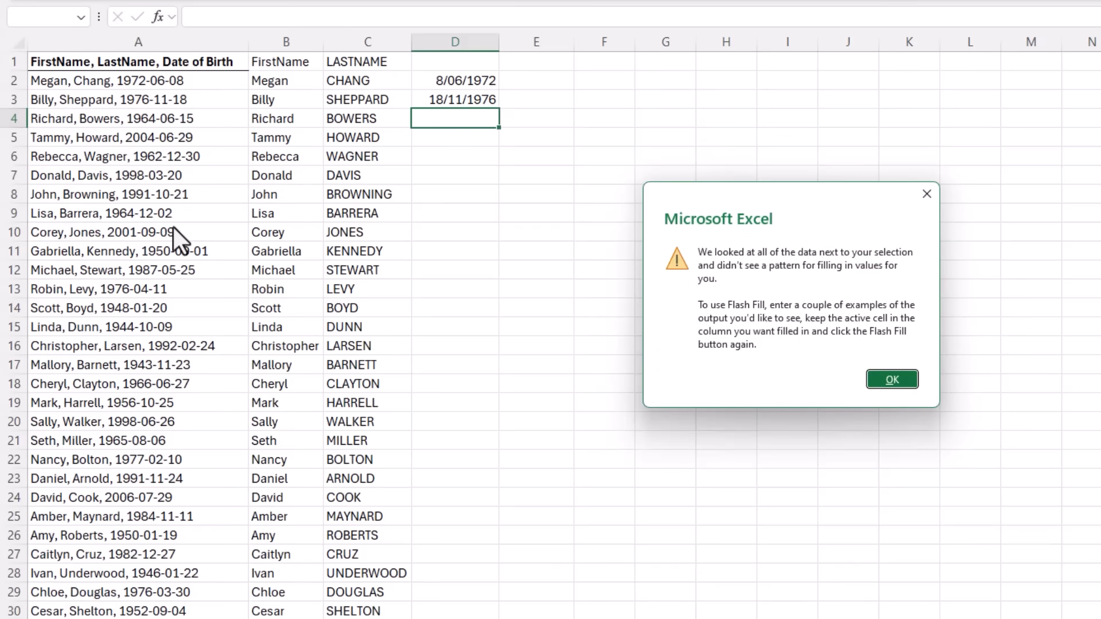
pyautogui.click(891, 380)
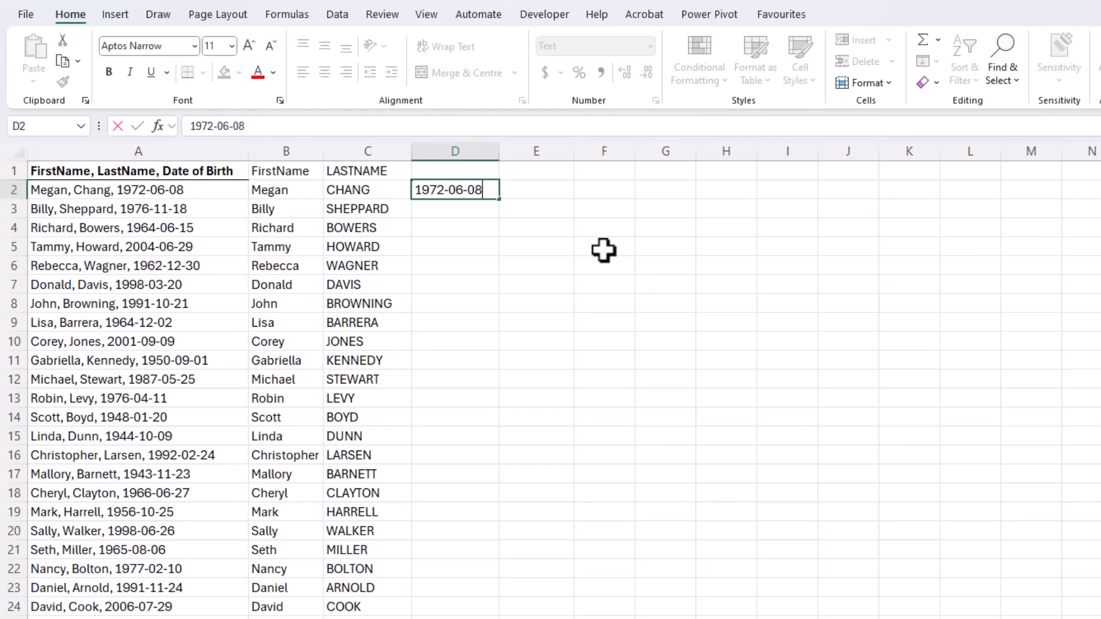
pyautogui.press('Enter')
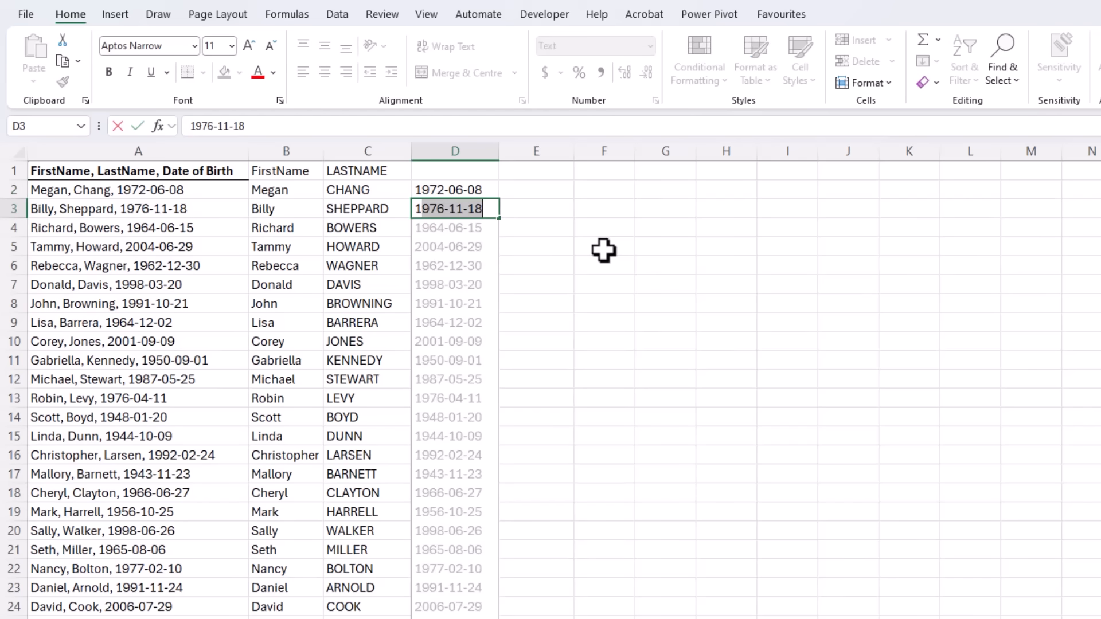
pyautogui.press('Enter')
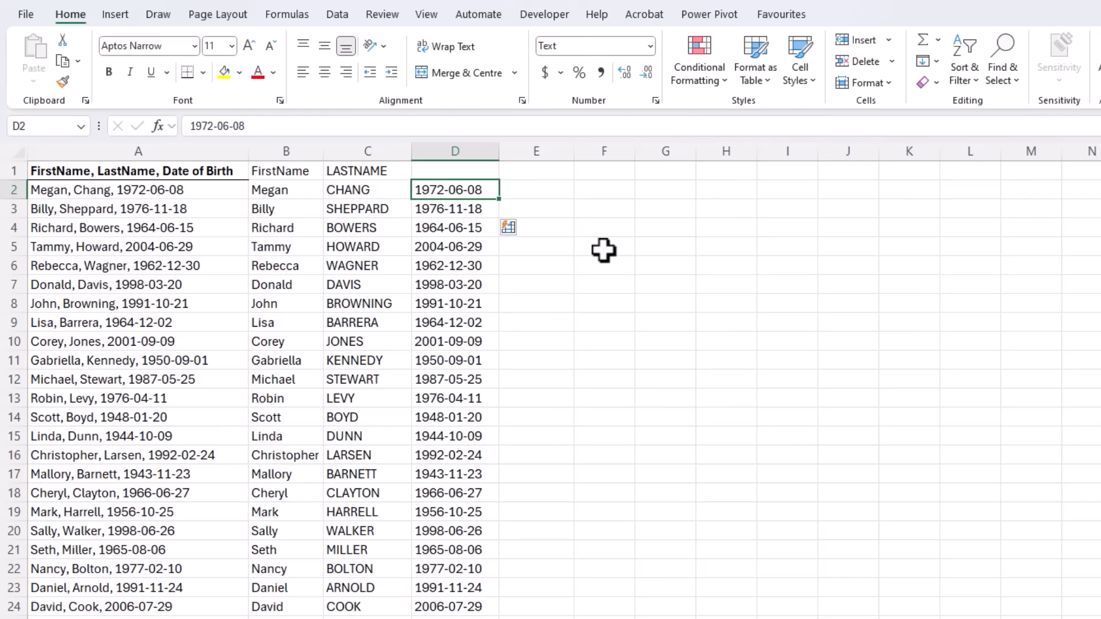
# Enter =DATEVALUE(D2:D31) in E2, then paste the results as values over column D
pyautogui.write('=DA')
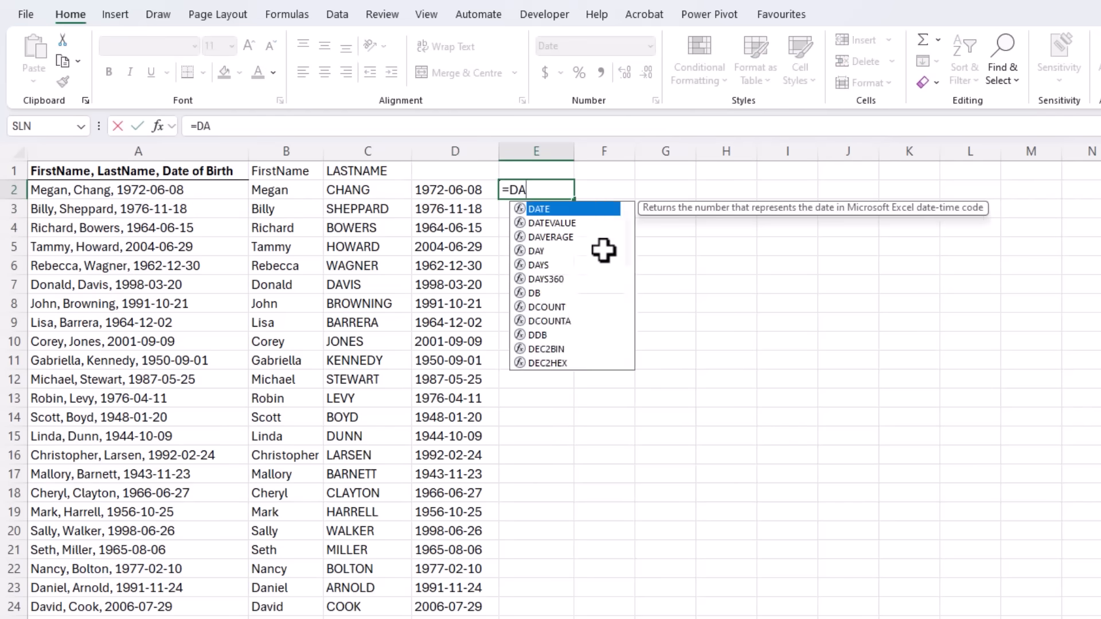
pyautogui.click(454, 189)
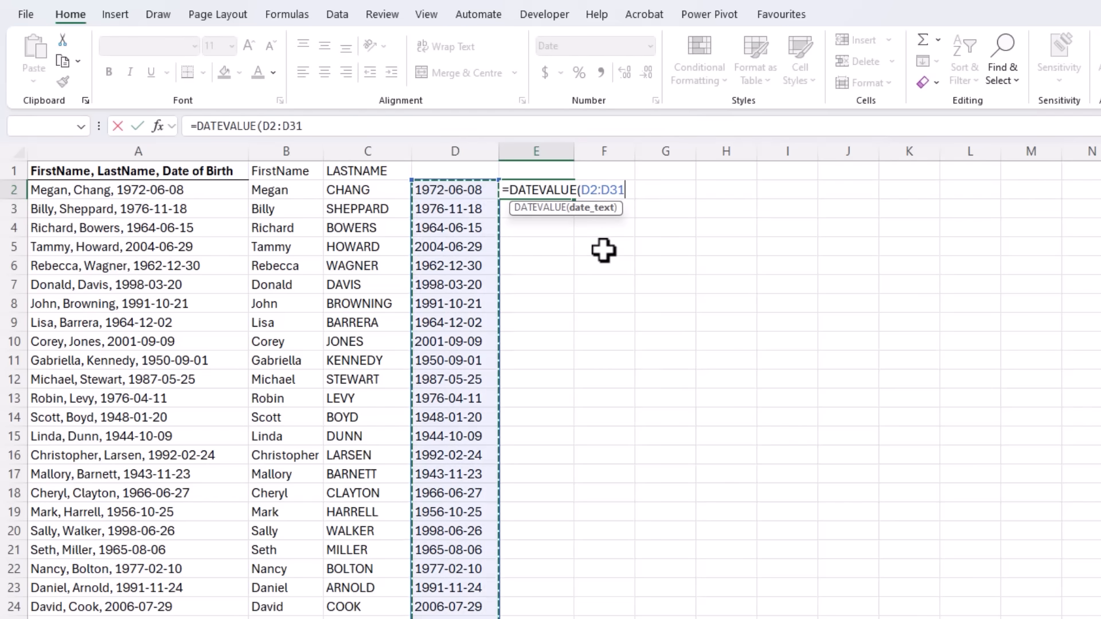
pyautogui.press('Enter')
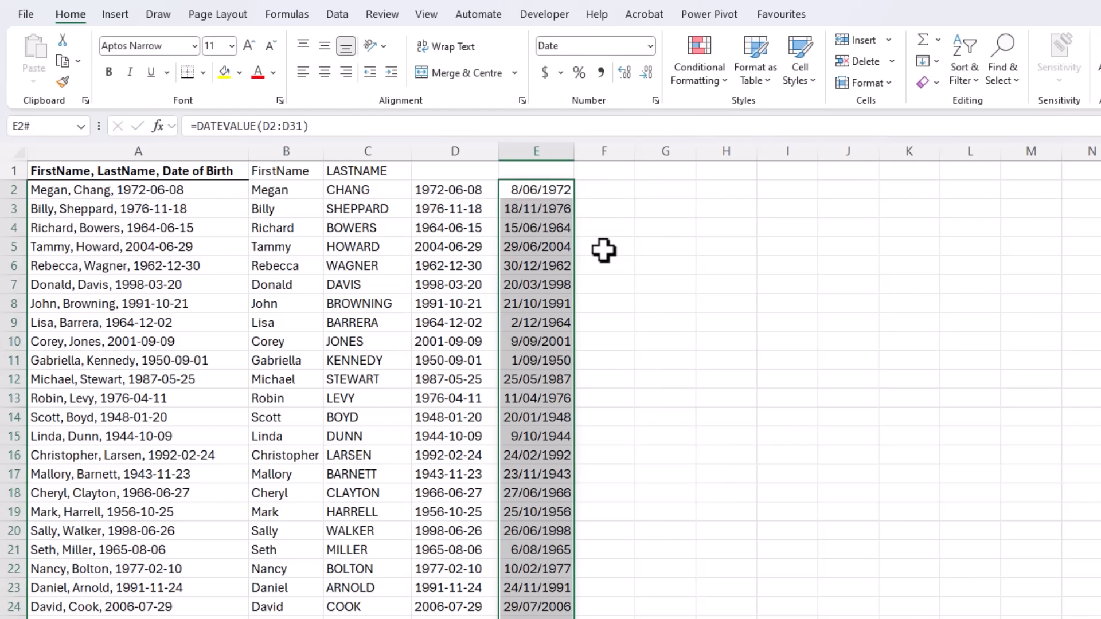
pyautogui.press('Ctrl+C')
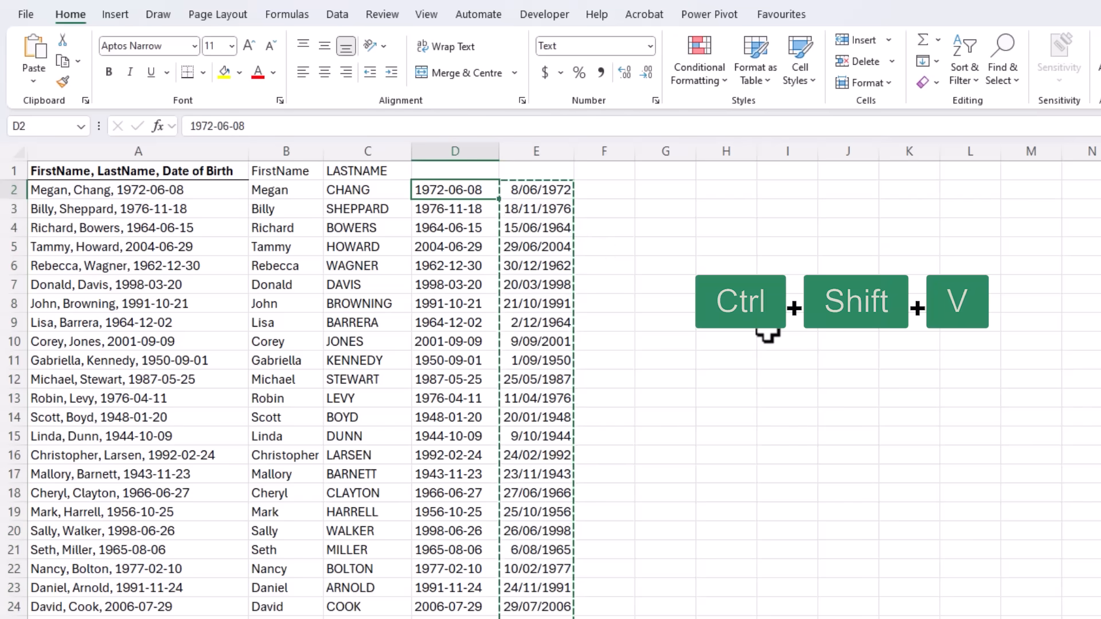
pyautogui.press('Ctrl+Shift+V')
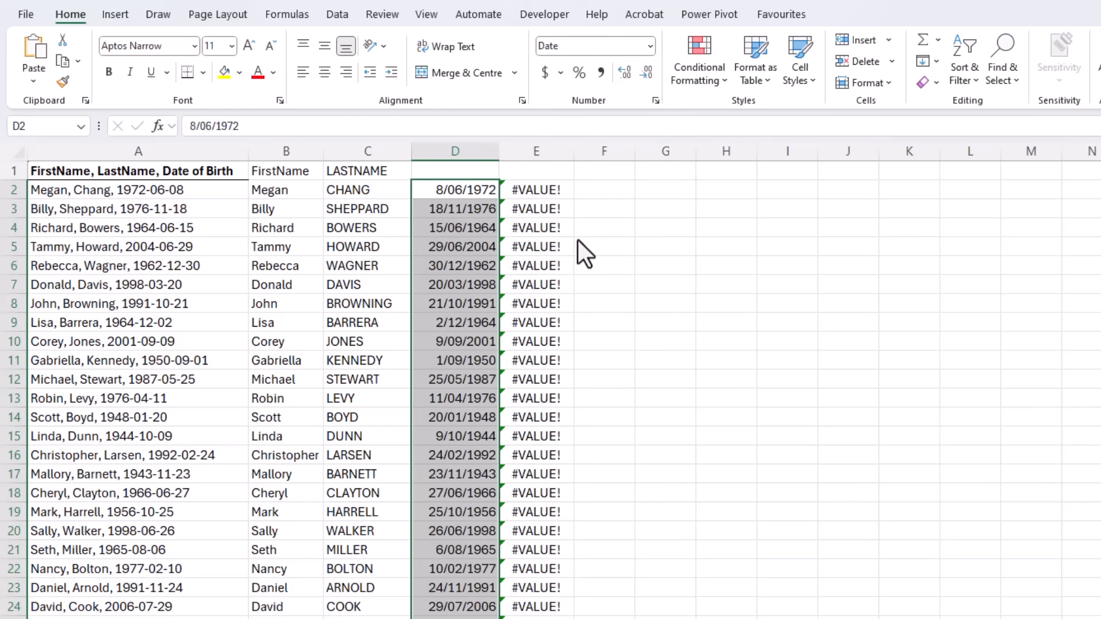
pyautogui.click(536, 151)
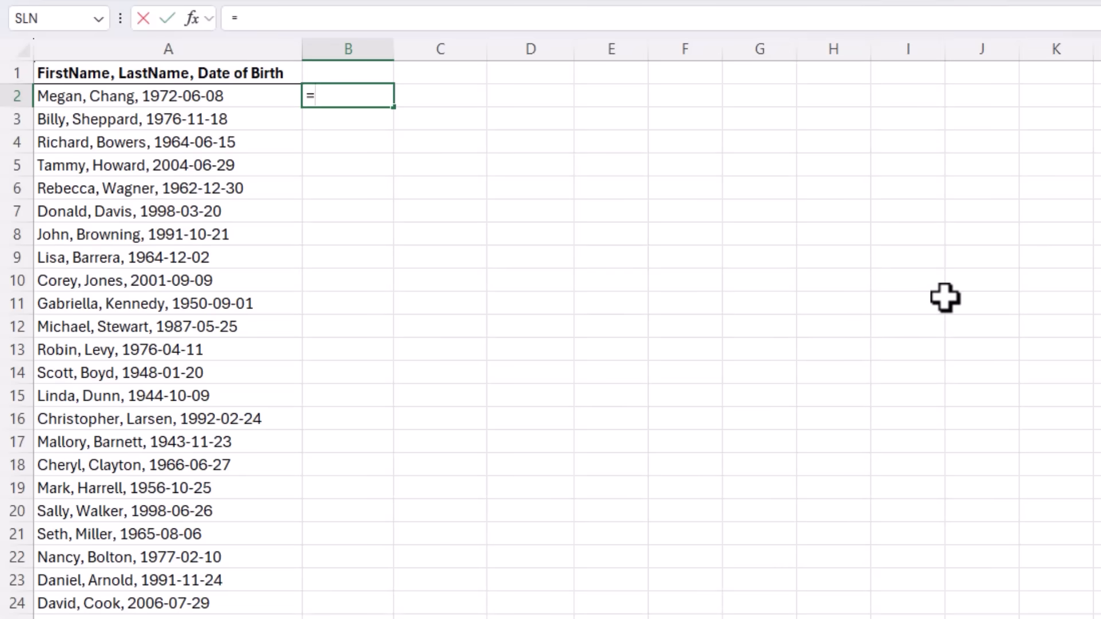
# Enter =TEXTSPLIT(A2,", ") in B2, spilling first name, last name and birth date into B–D
pyautogui.write('TEXTSPLIT(A2')
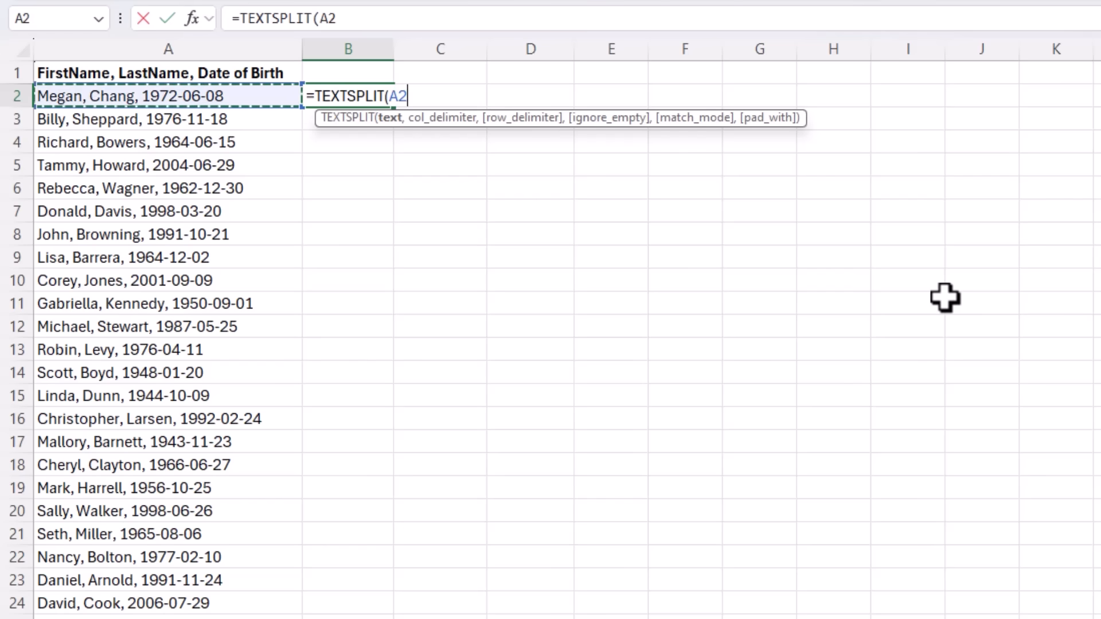
pyautogui.write(',')
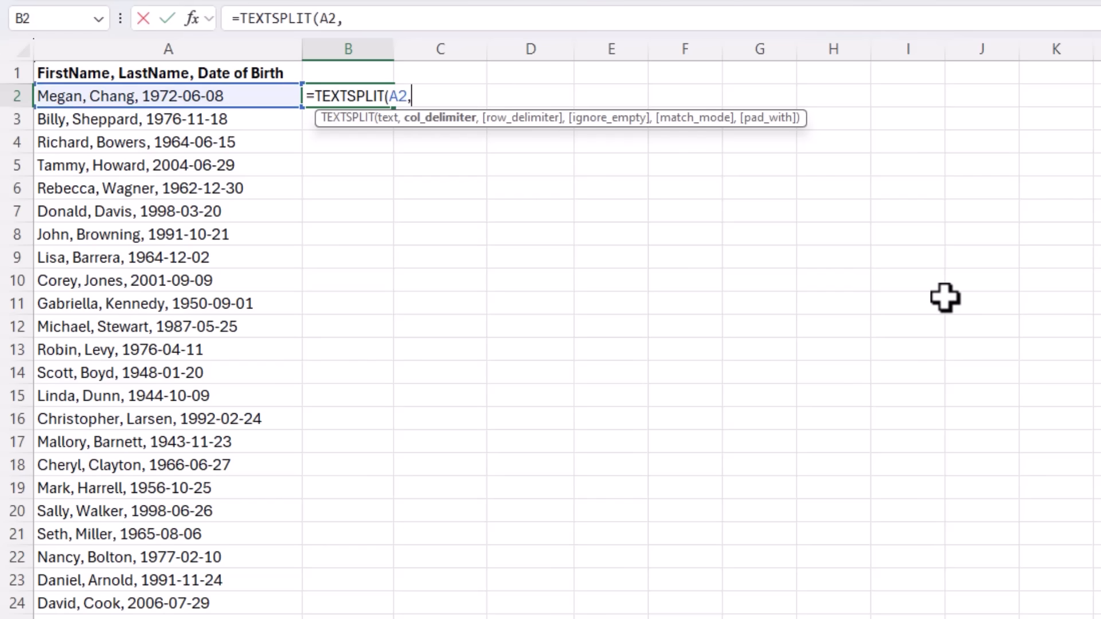
pyautogui.write('"')
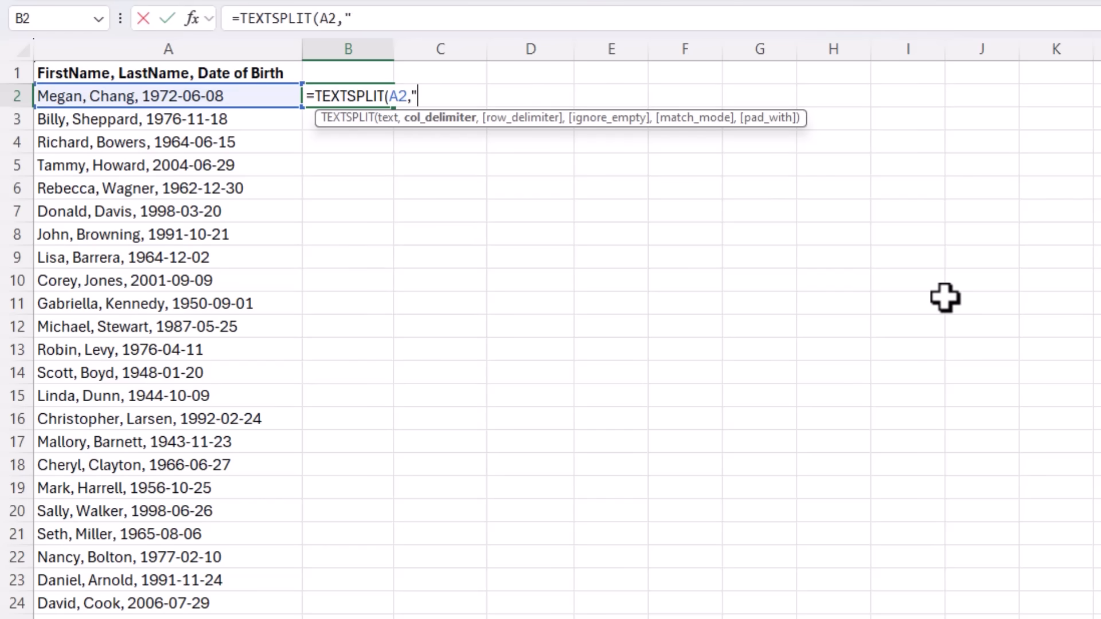
pyautogui.write(',')
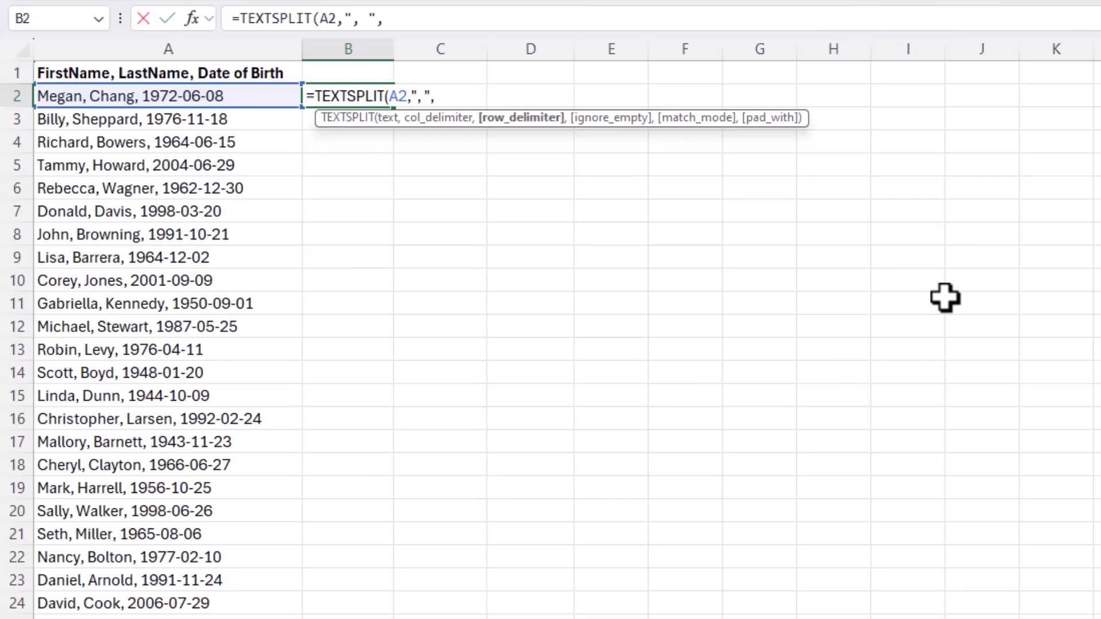
pyautogui.write(',')
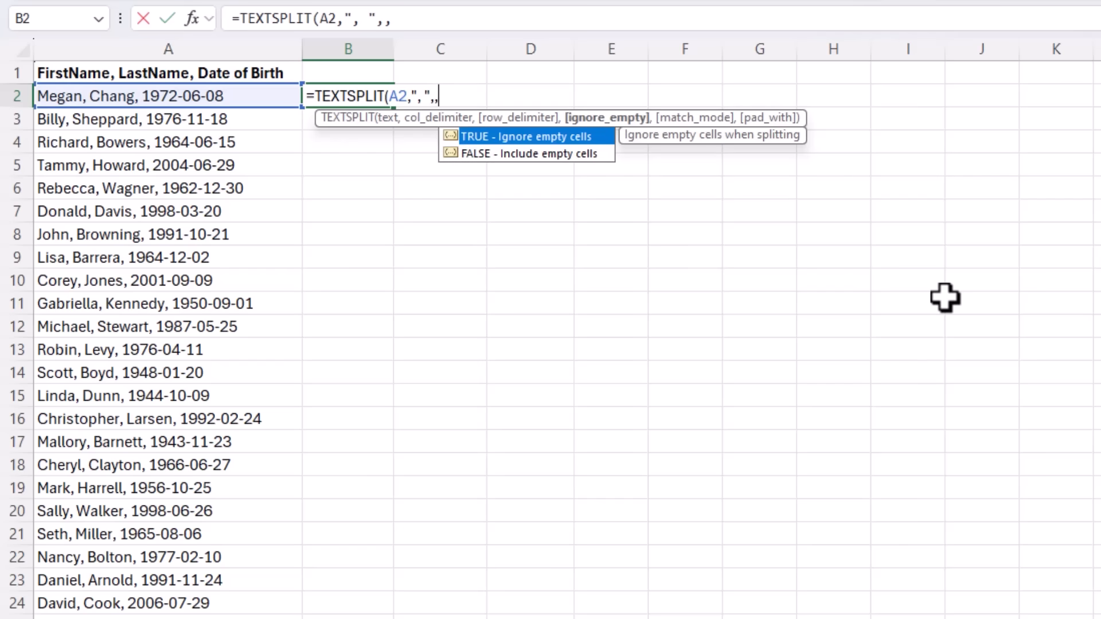
pyautogui.write(',')
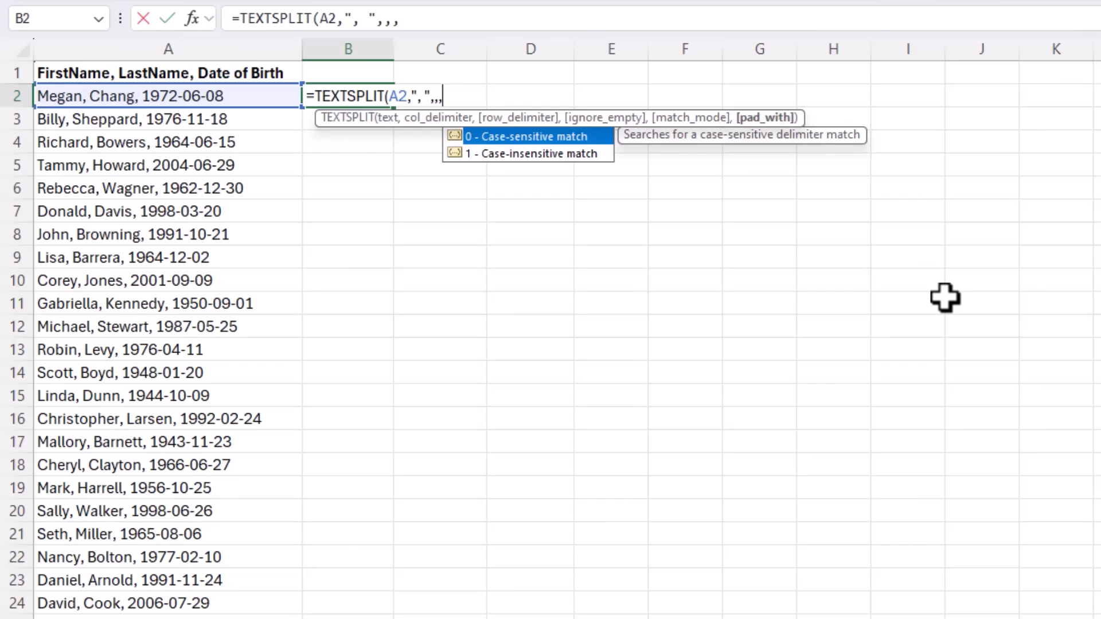
pyautogui.write(',')
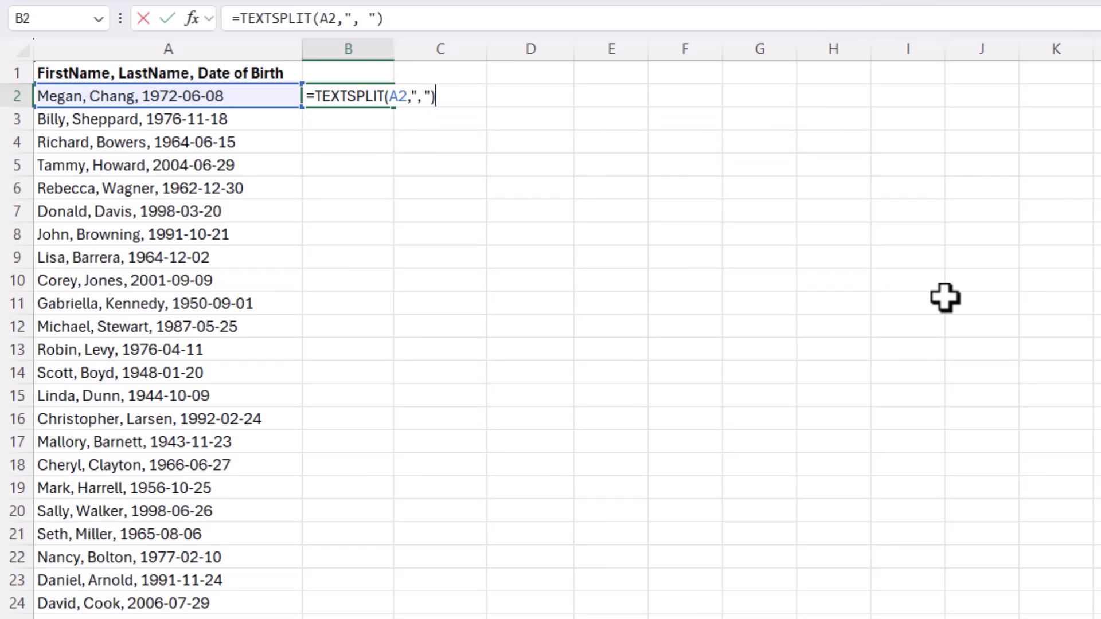
pyautogui.press('Enter')
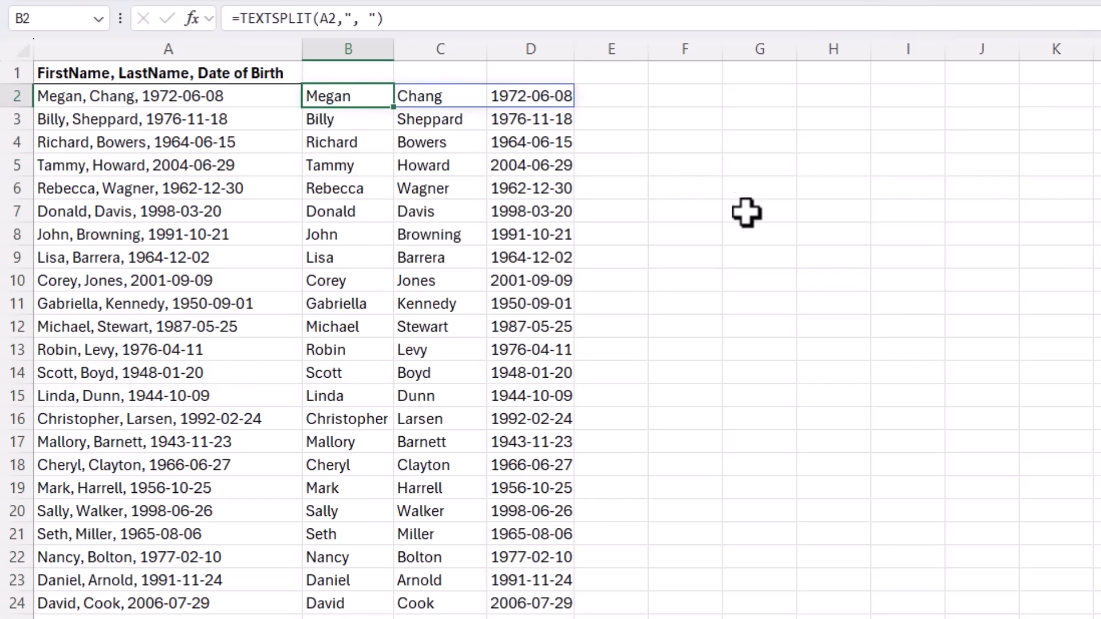
pyautogui.moveTo(758, 216)
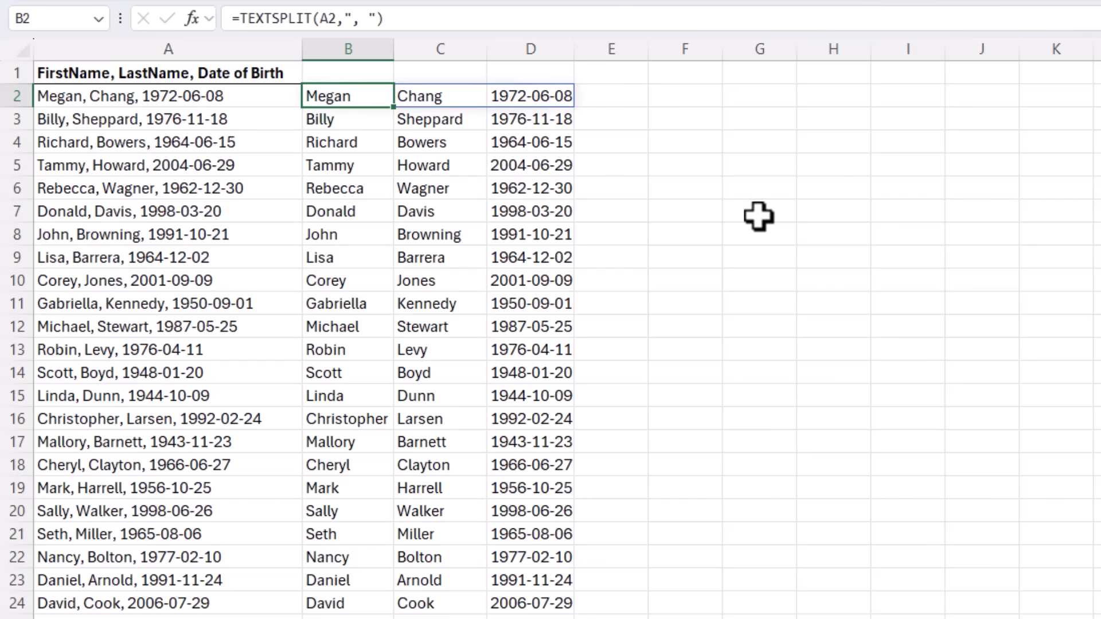
# Change the B2 delimiter to {", ","-"} so dates spill into year, month and day columns
pyautogui.click(530, 96)
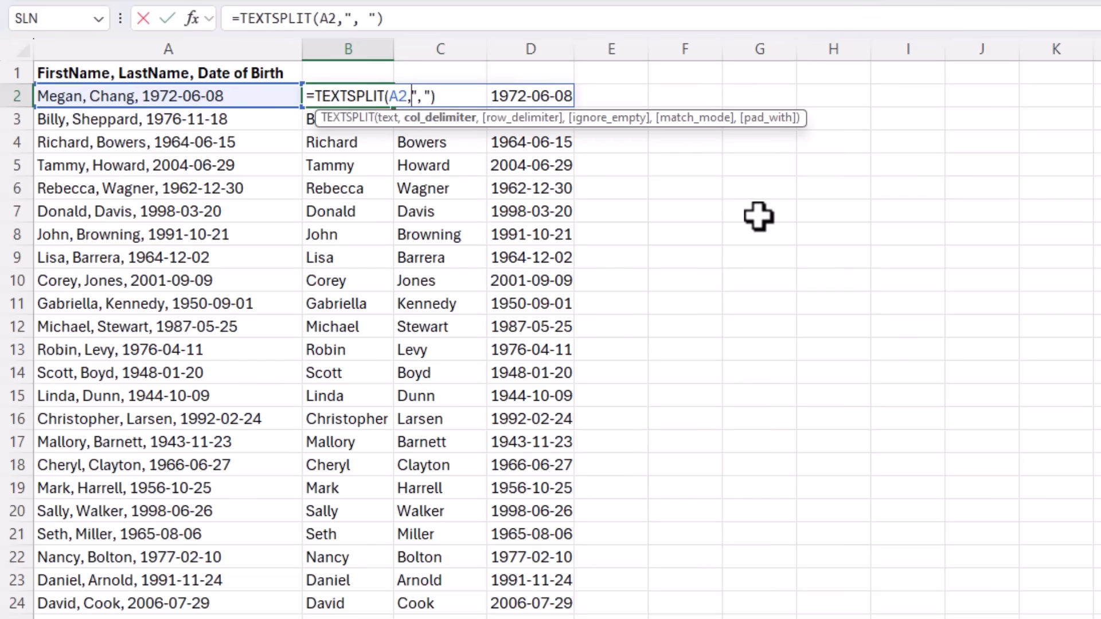
pyautogui.write('{')
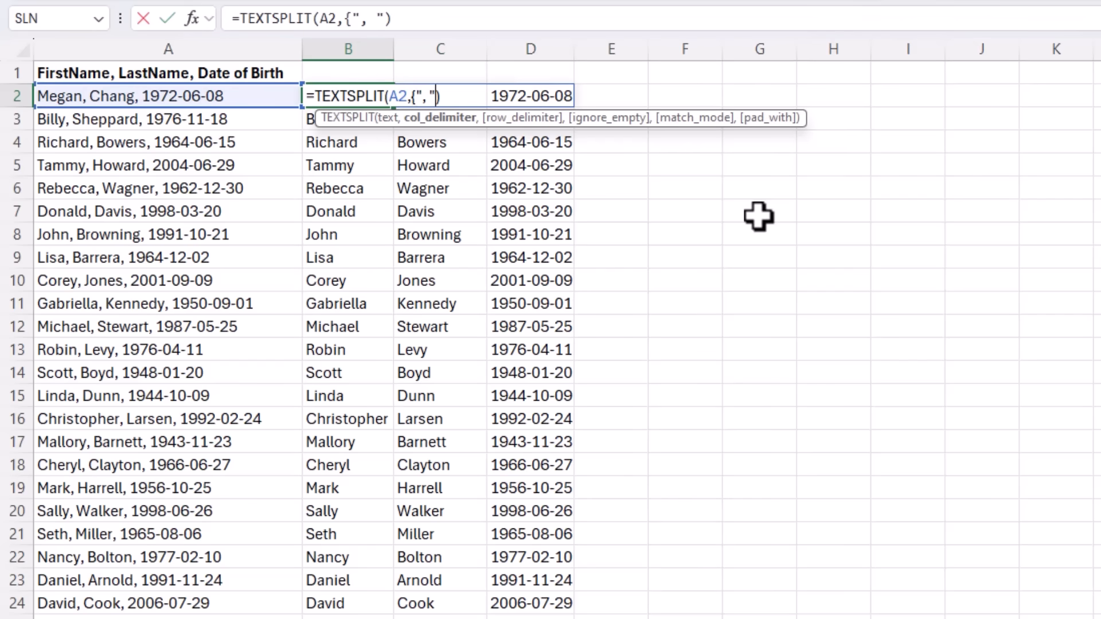
pyautogui.write(', "-')
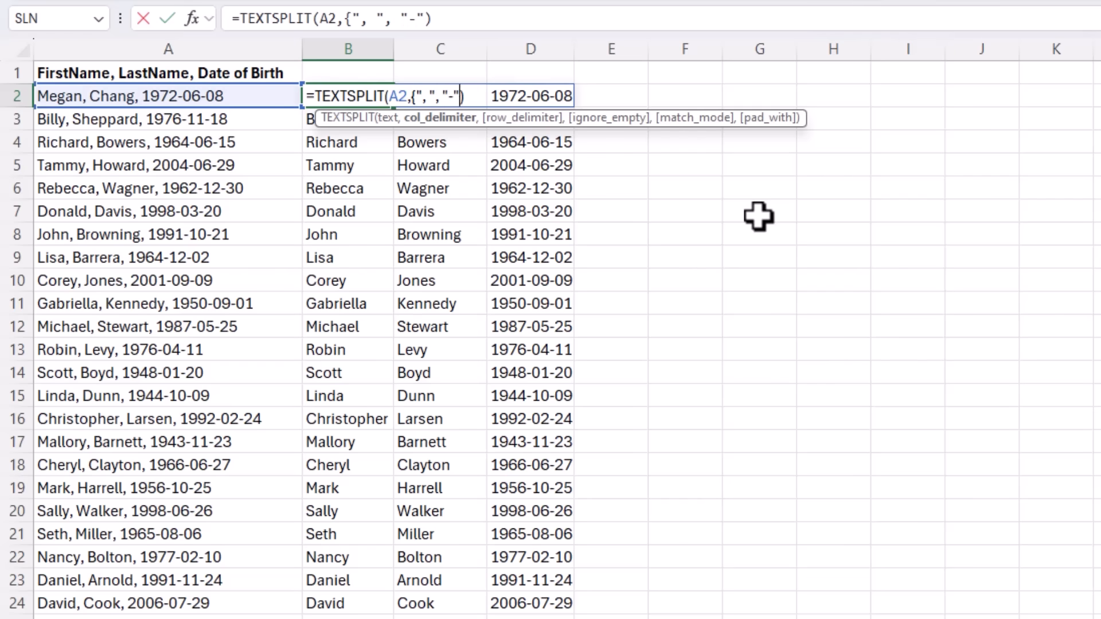
pyautogui.write('}')
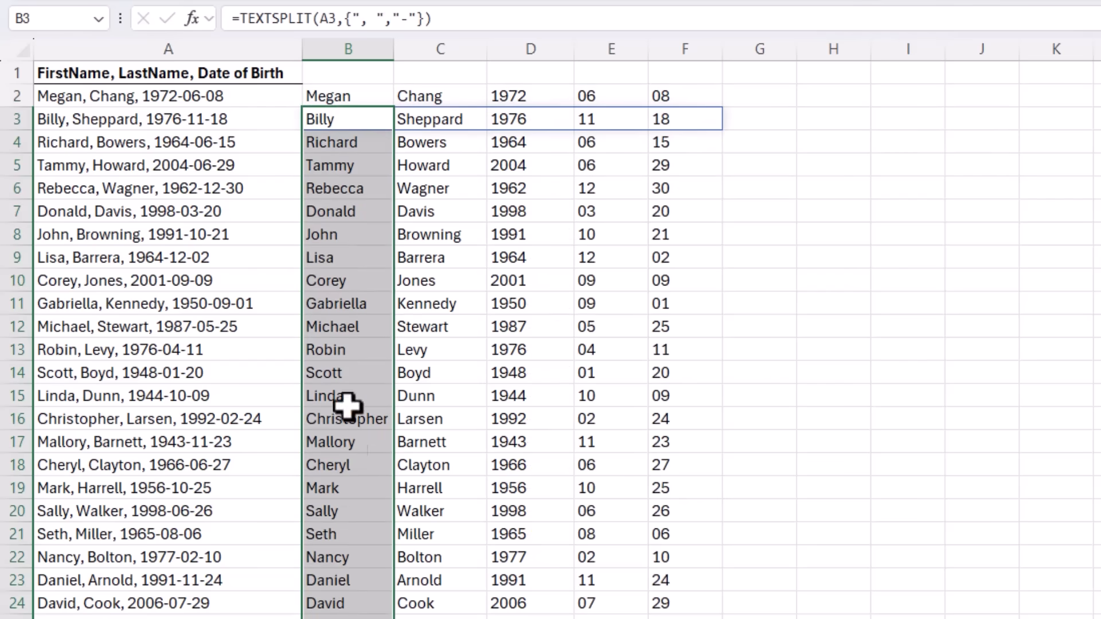
pyautogui.moveTo(341, 93)
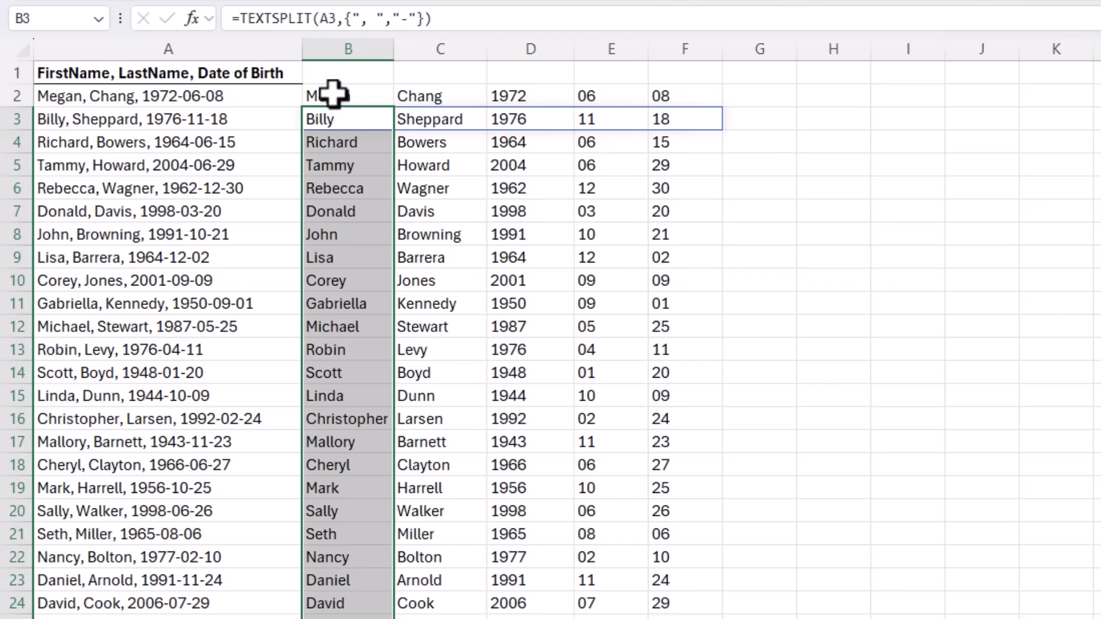
pyautogui.click(347, 96)
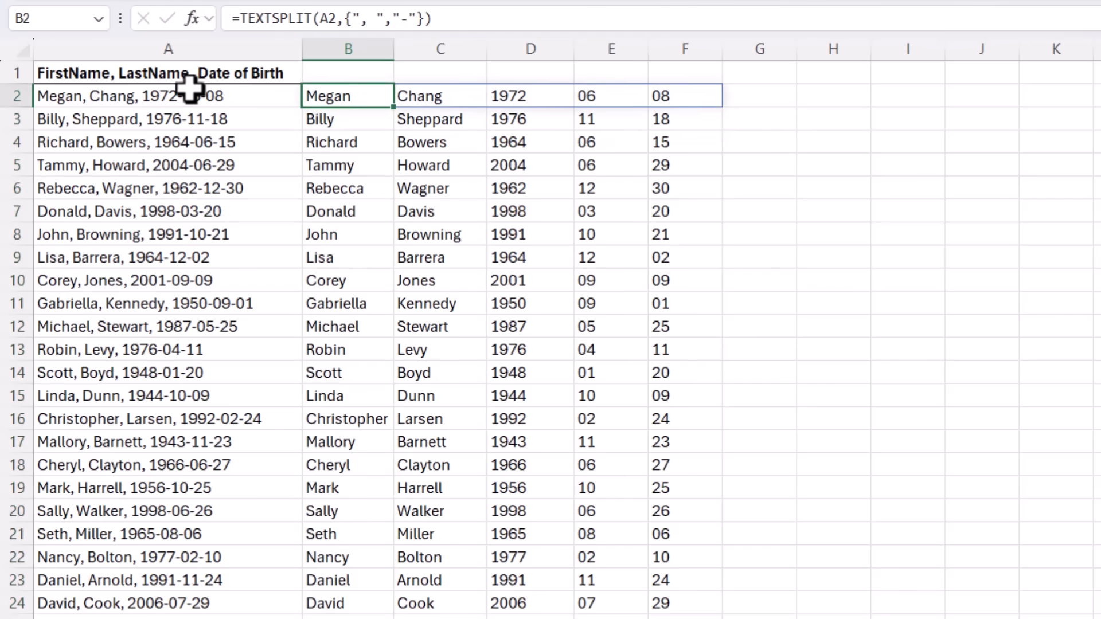
pyautogui.click(155, 96)
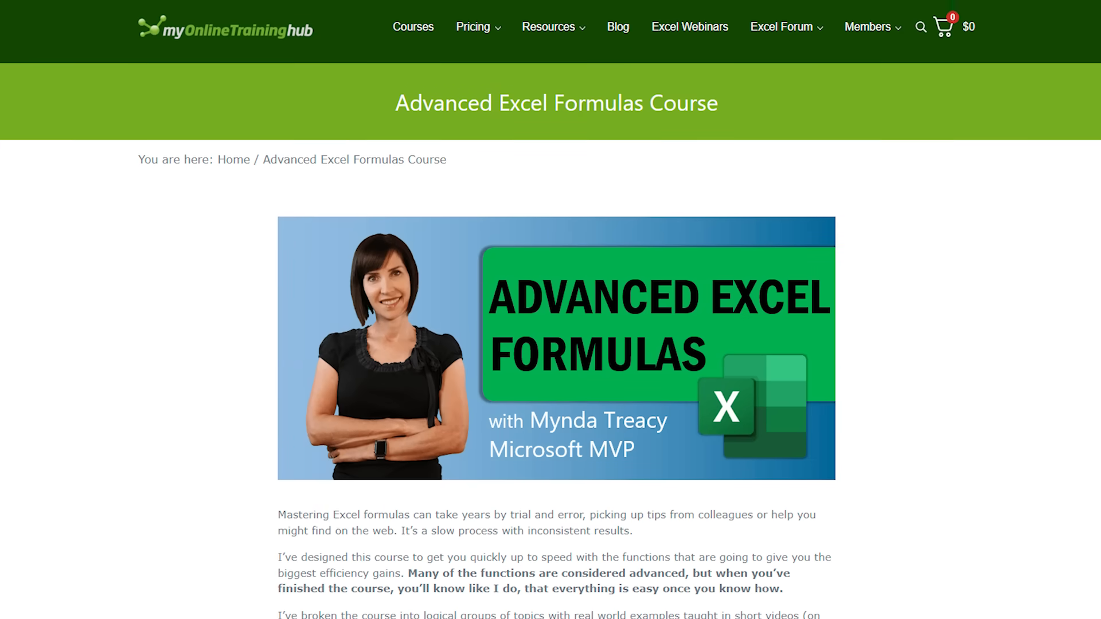
# Scroll through the myOnlineTrainingHub course syllabus and instructor section
pyautogui.scroll(-3)
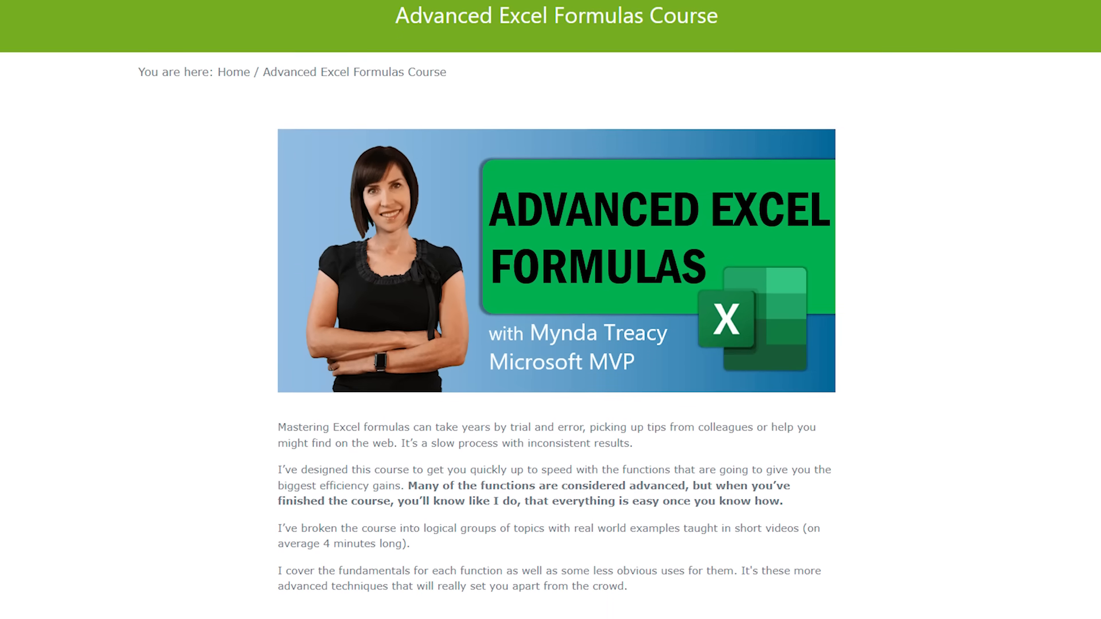
pyautogui.scroll(-3)
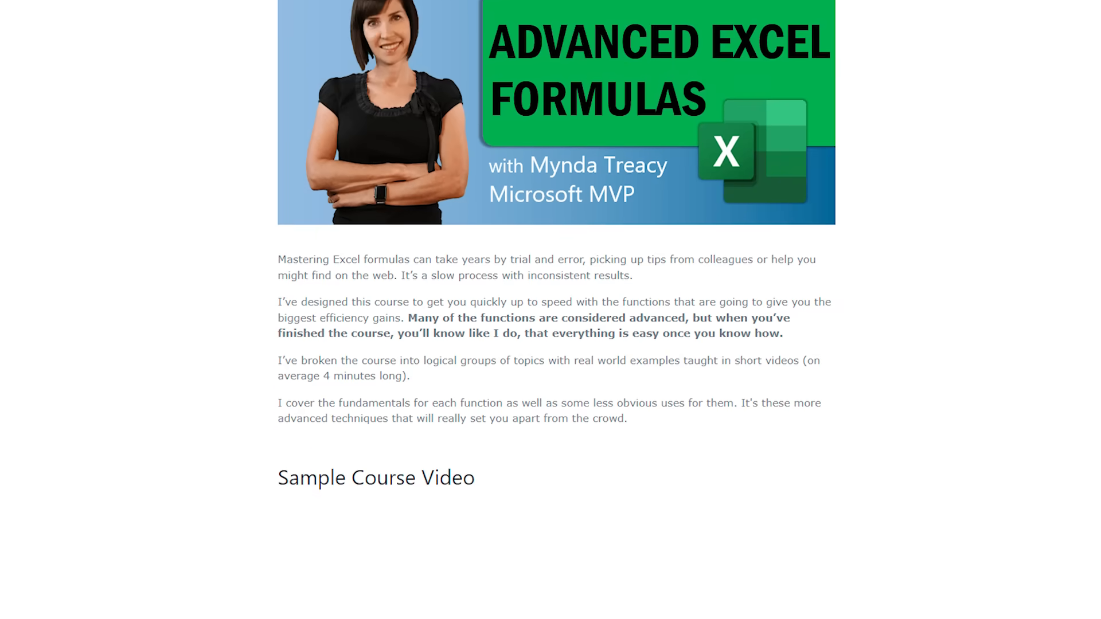
pyautogui.scroll(-3)
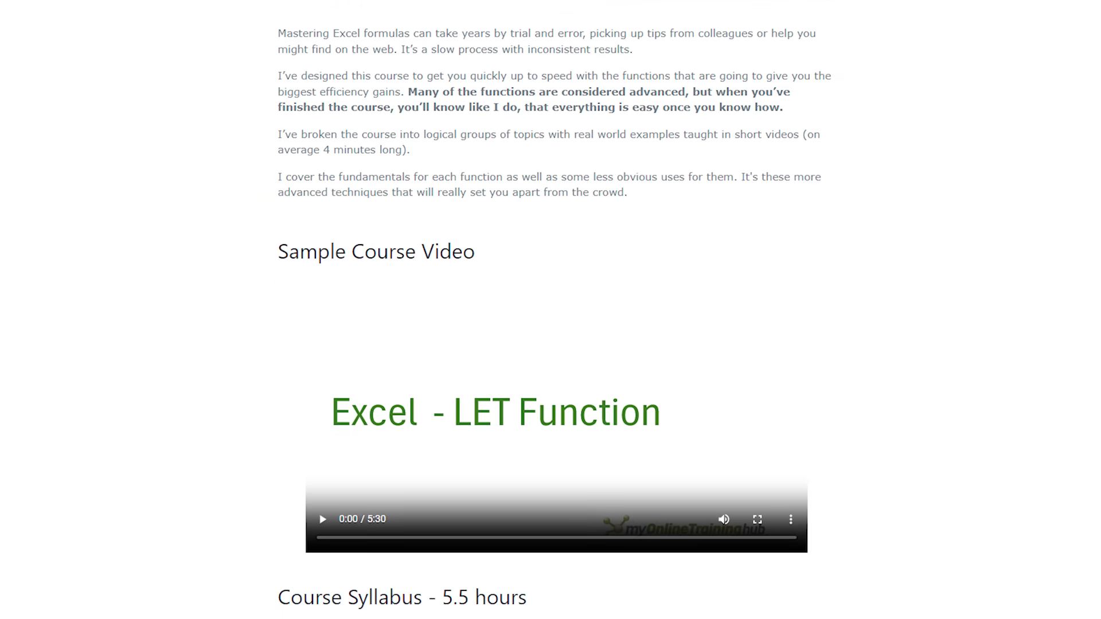
pyautogui.scroll(-3)
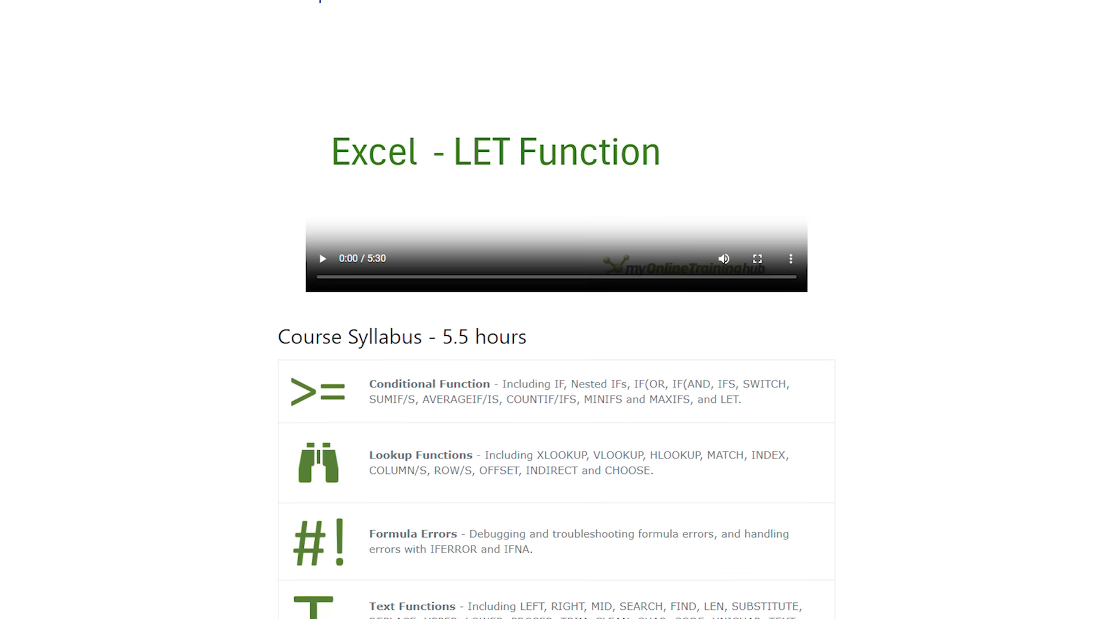
pyautogui.scroll(-3)
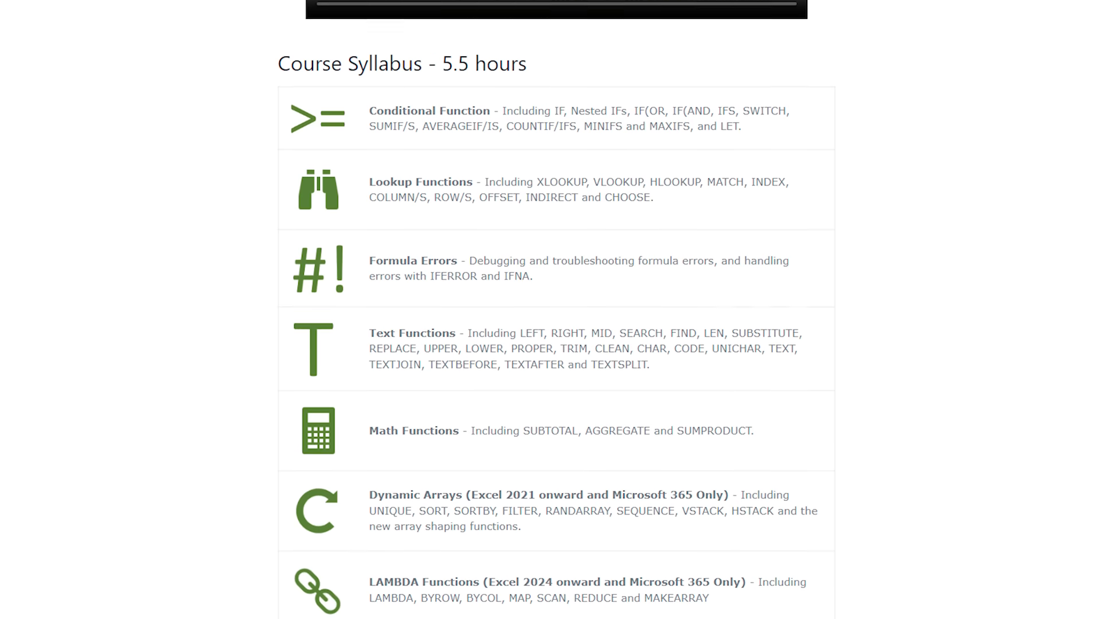
pyautogui.scroll(-3)
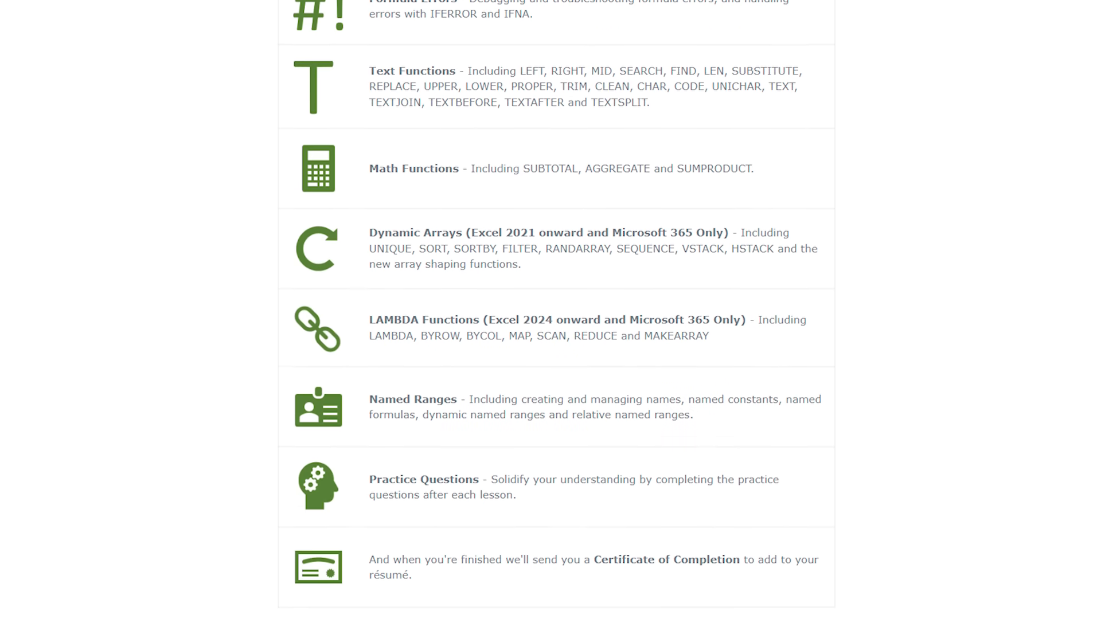
pyautogui.scroll(-3)
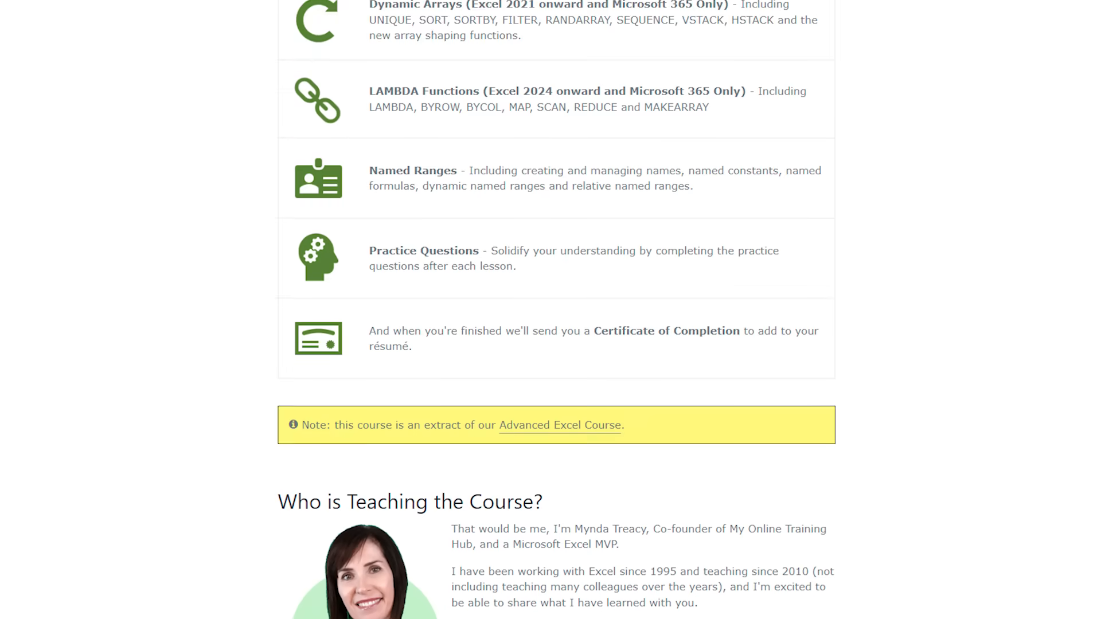
pyautogui.scroll(-3)
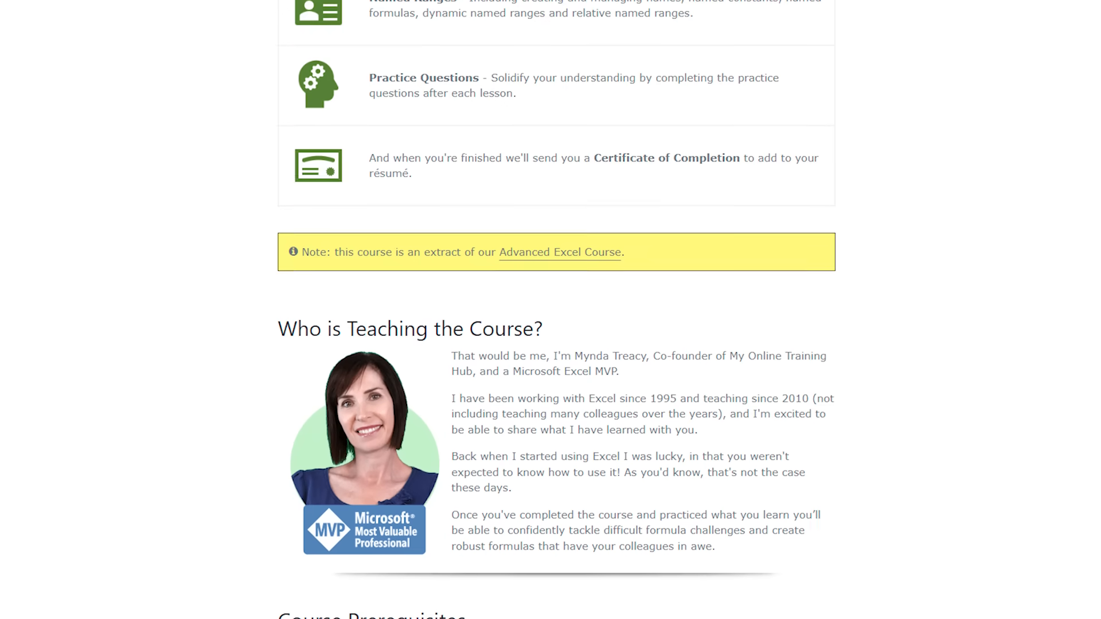
pyautogui.scroll(-3)
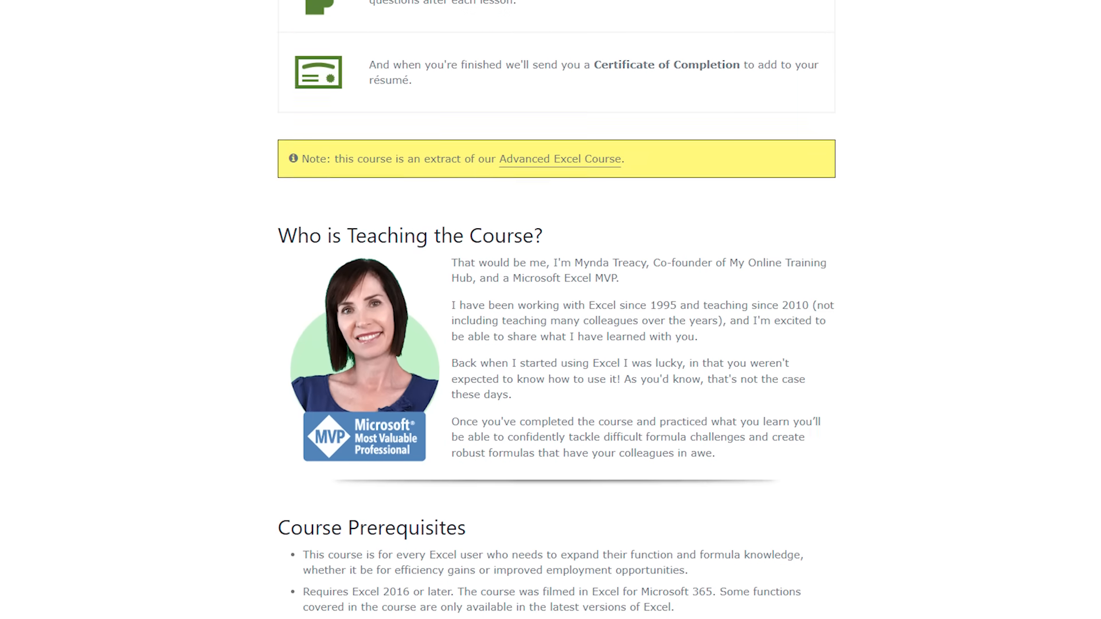
pyautogui.scroll(-3)
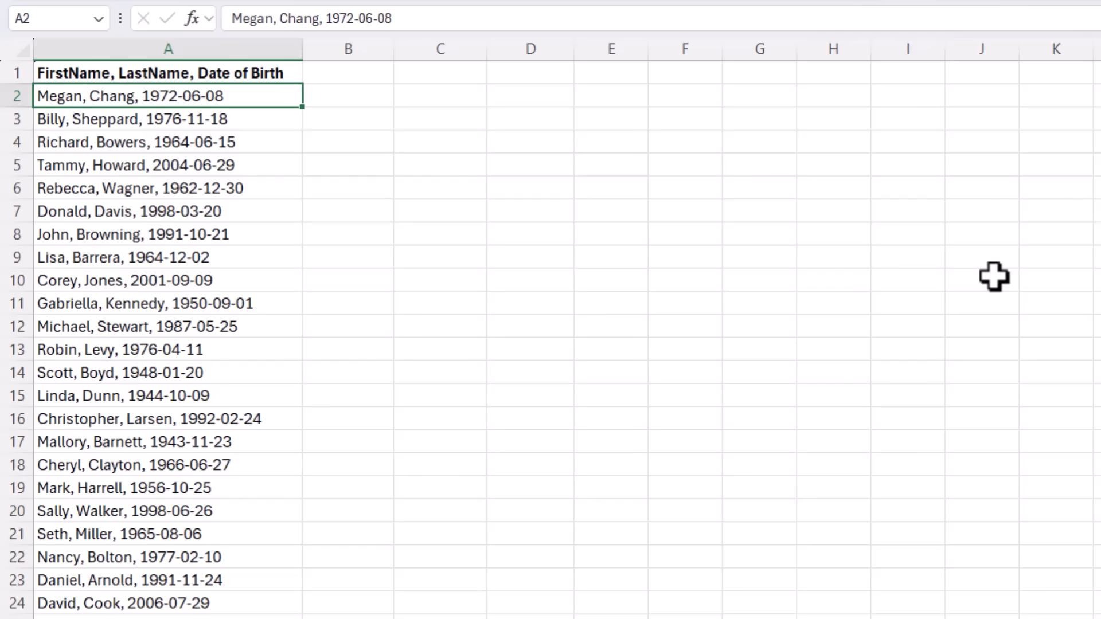
# Convert column A's name and date list into a table with headers named Employees
pyautogui.press('Ctrl+T')
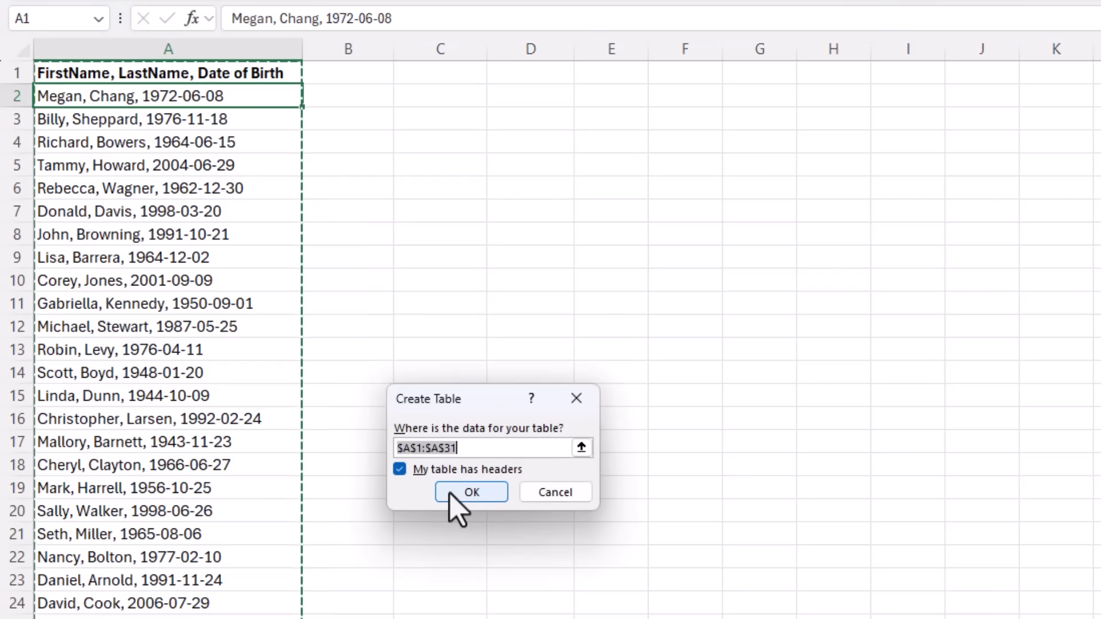
pyautogui.click(470, 492)
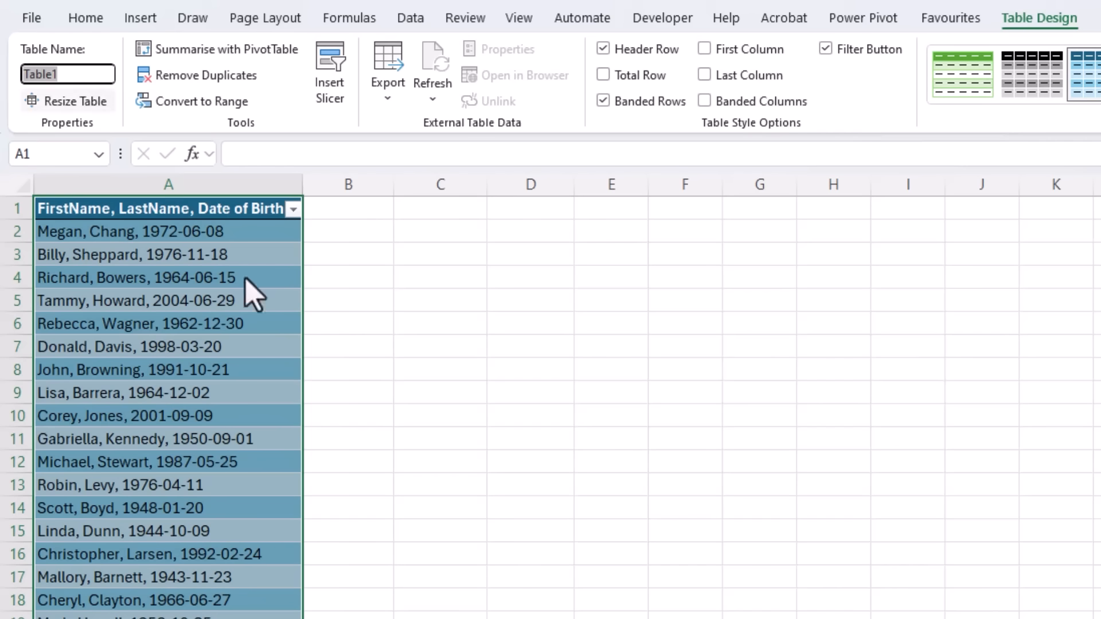
pyautogui.moveTo(422, 526)
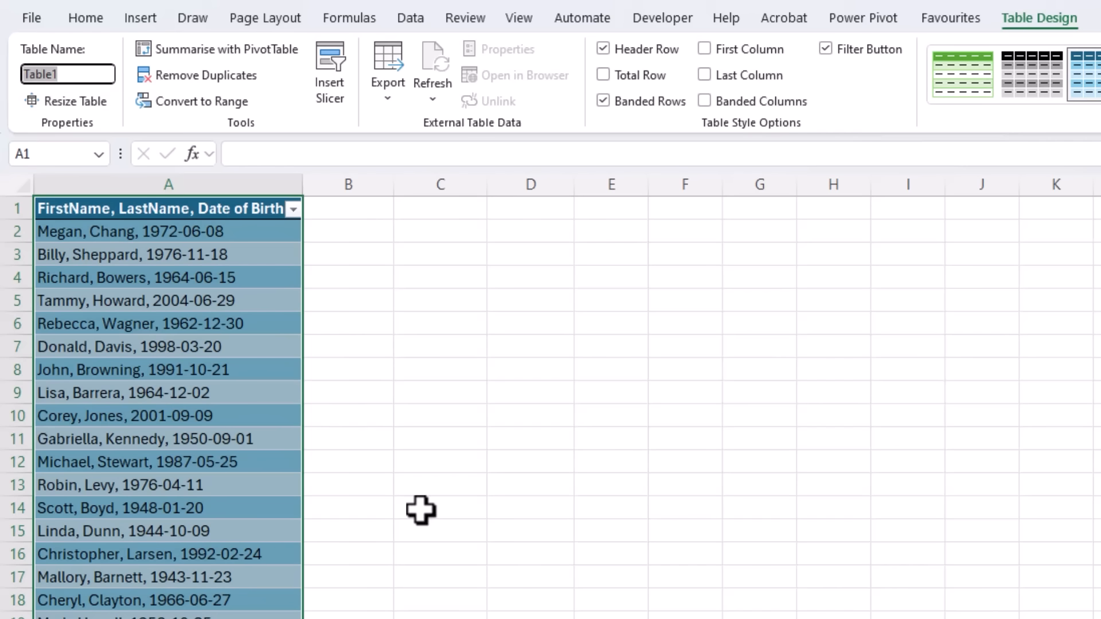
pyautogui.write('Employees')
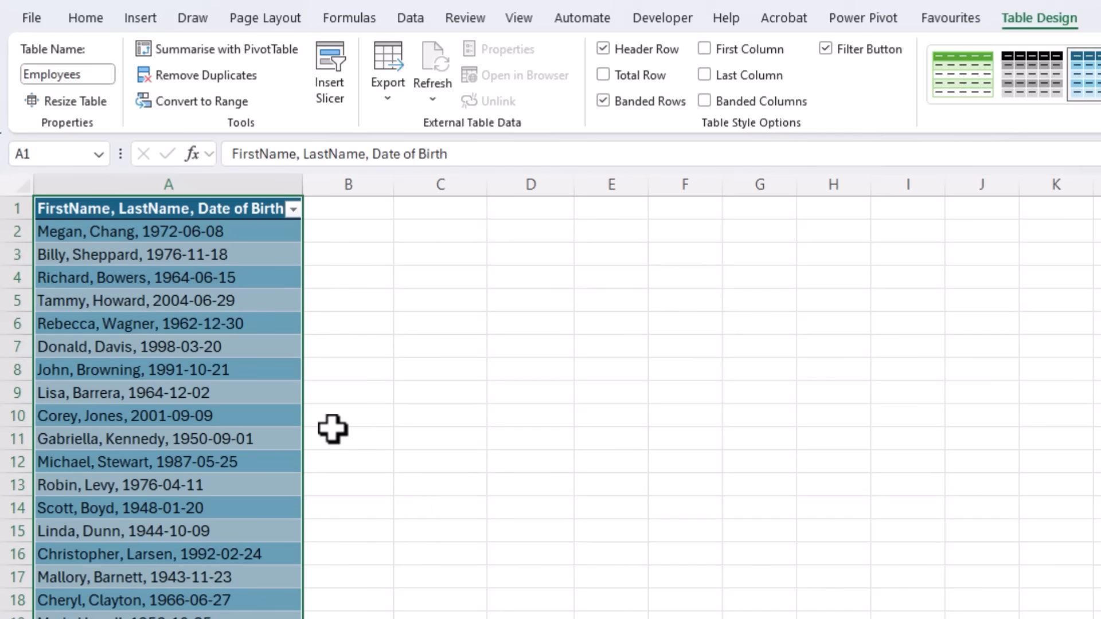
pyautogui.moveTo(429, 80)
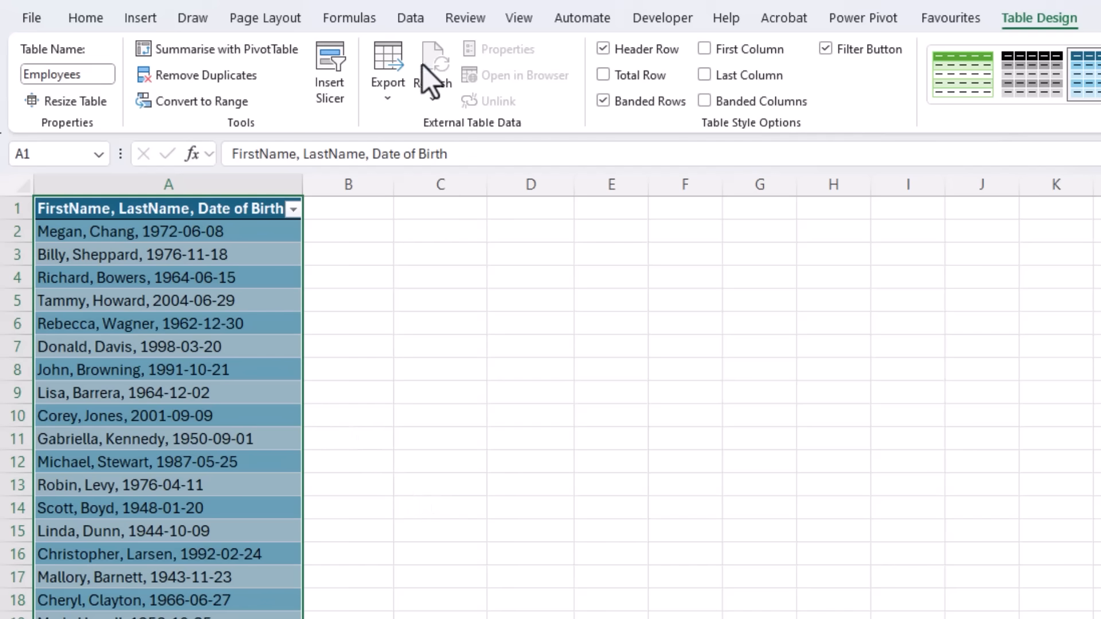
pyautogui.click(410, 18)
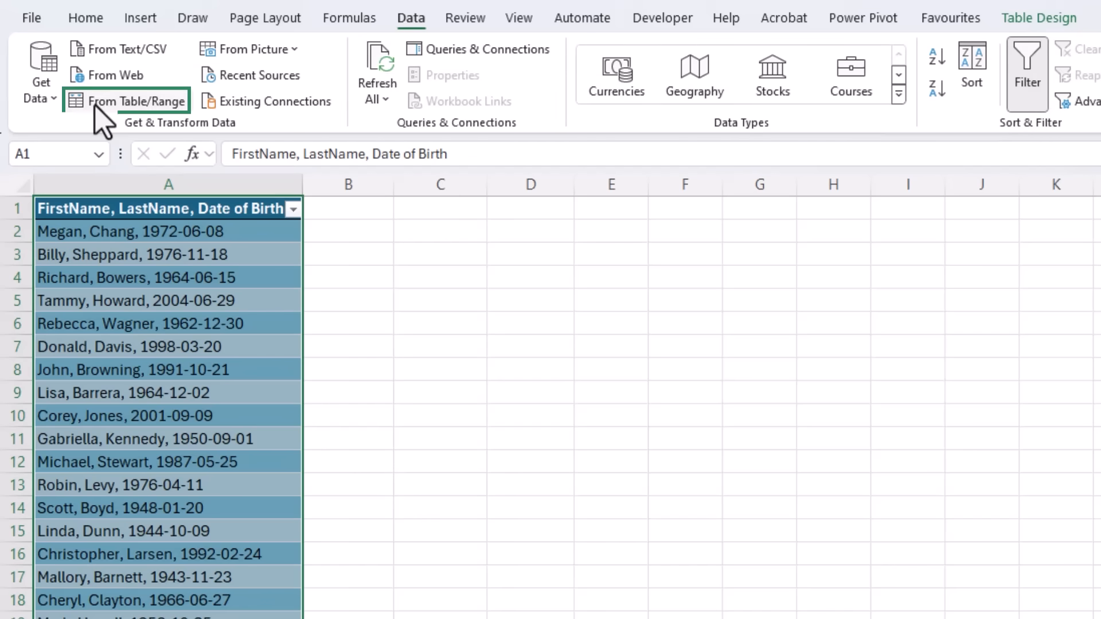
# Load Employees into Power Query and split it at every comma-space into three columns
pyautogui.click(136, 101)
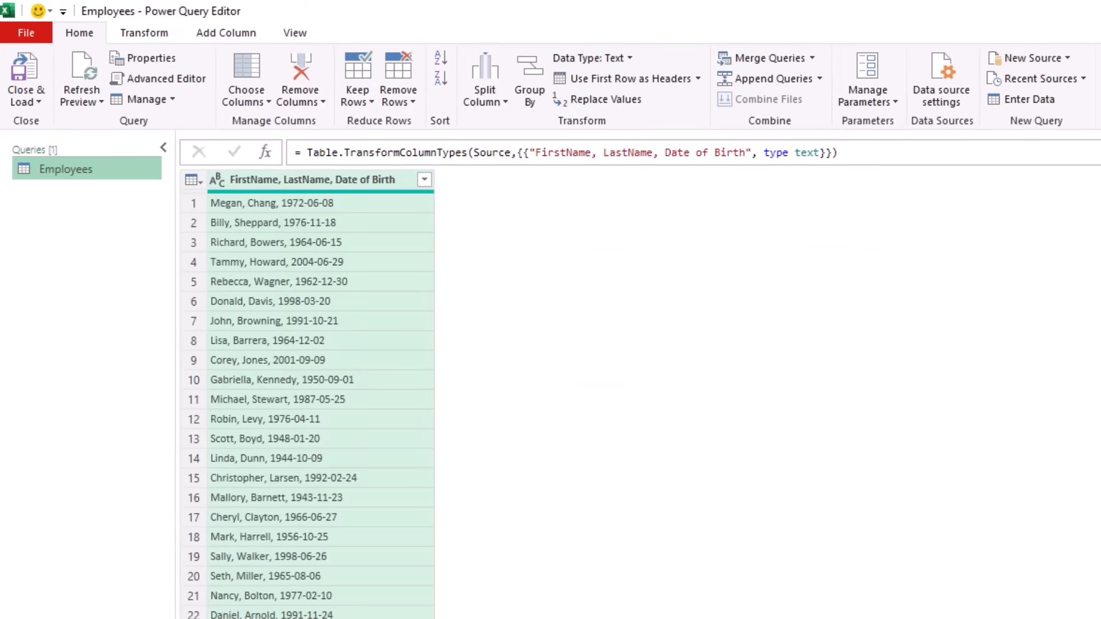
pyautogui.moveTo(322, 250)
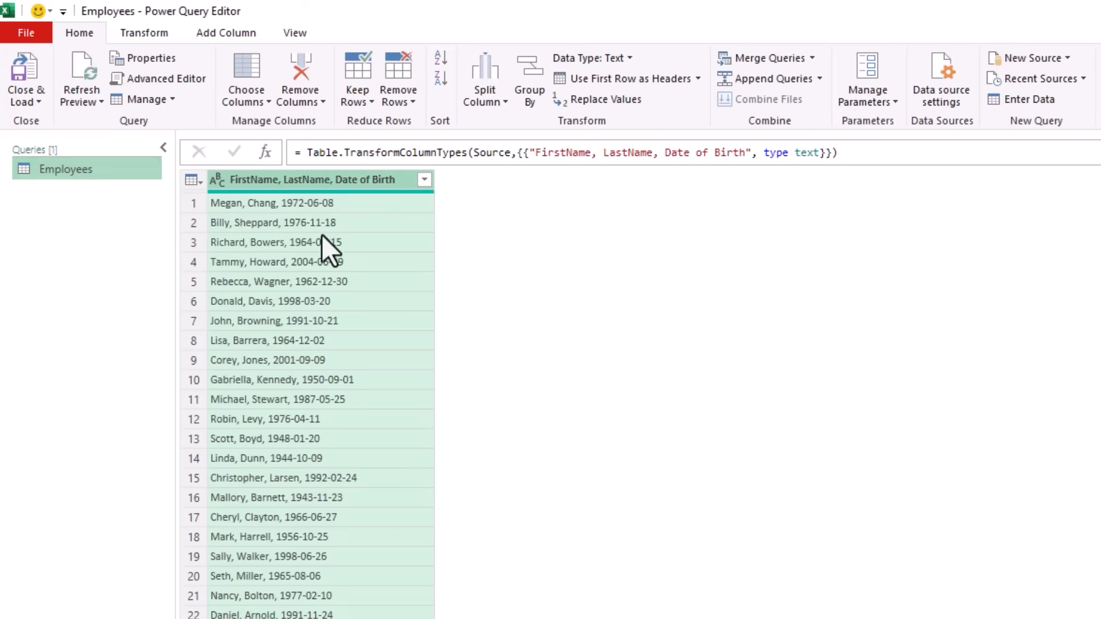
pyautogui.moveTo(291, 327)
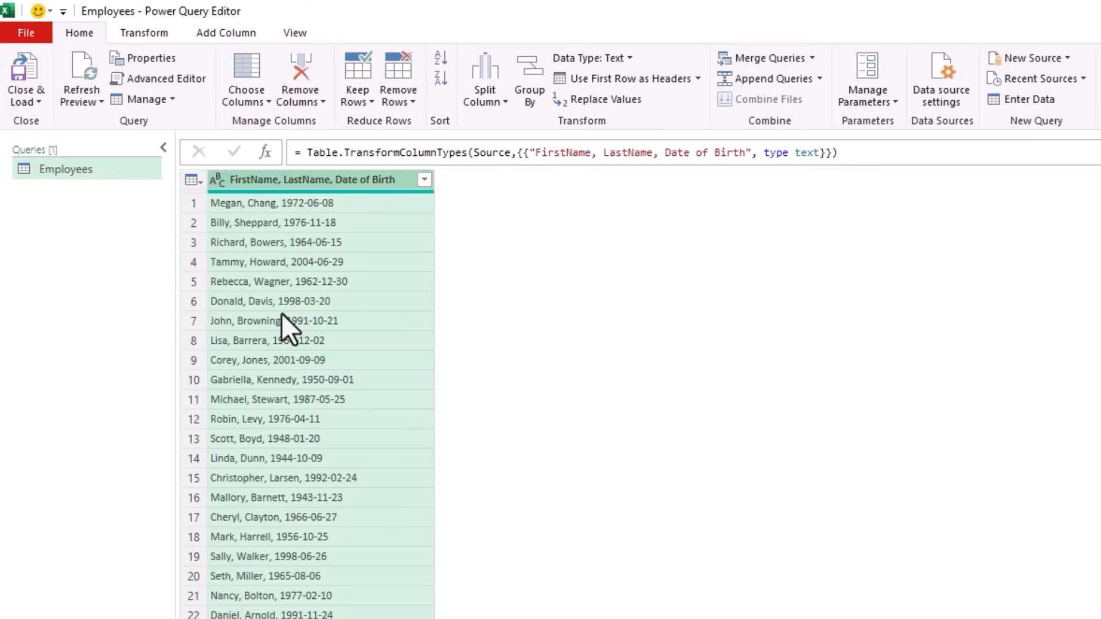
pyautogui.click(484, 81)
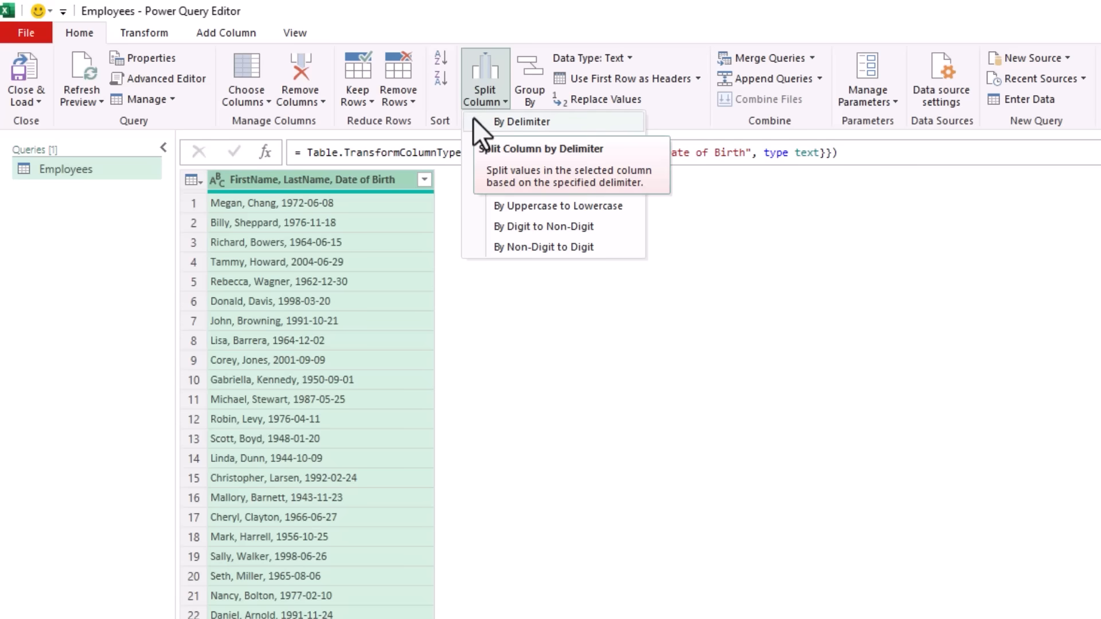
pyautogui.click(521, 122)
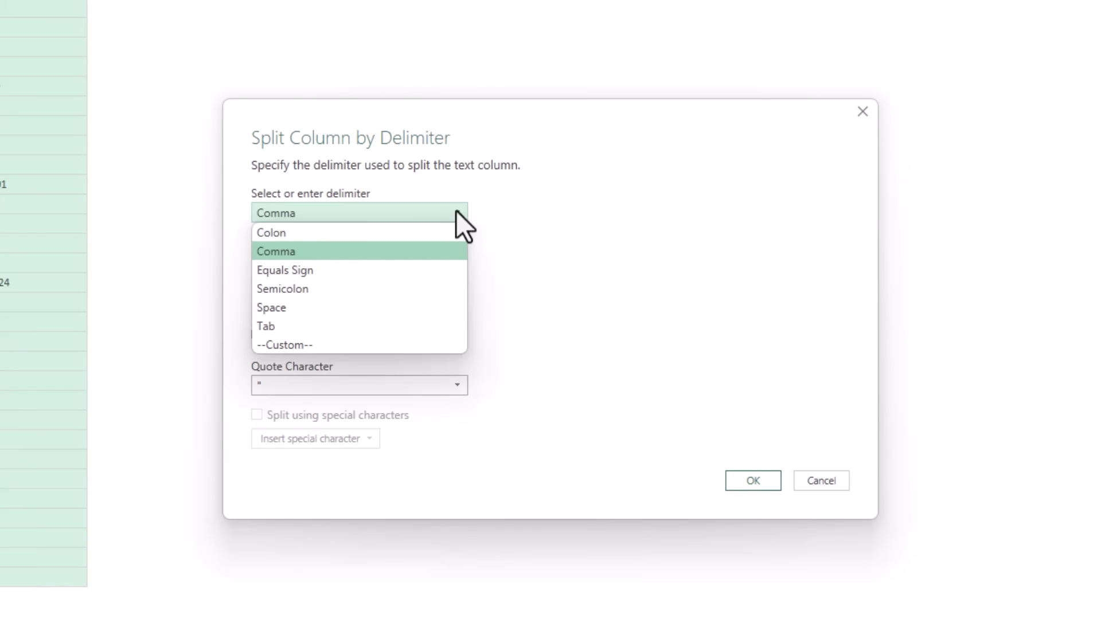
pyautogui.click(275, 251)
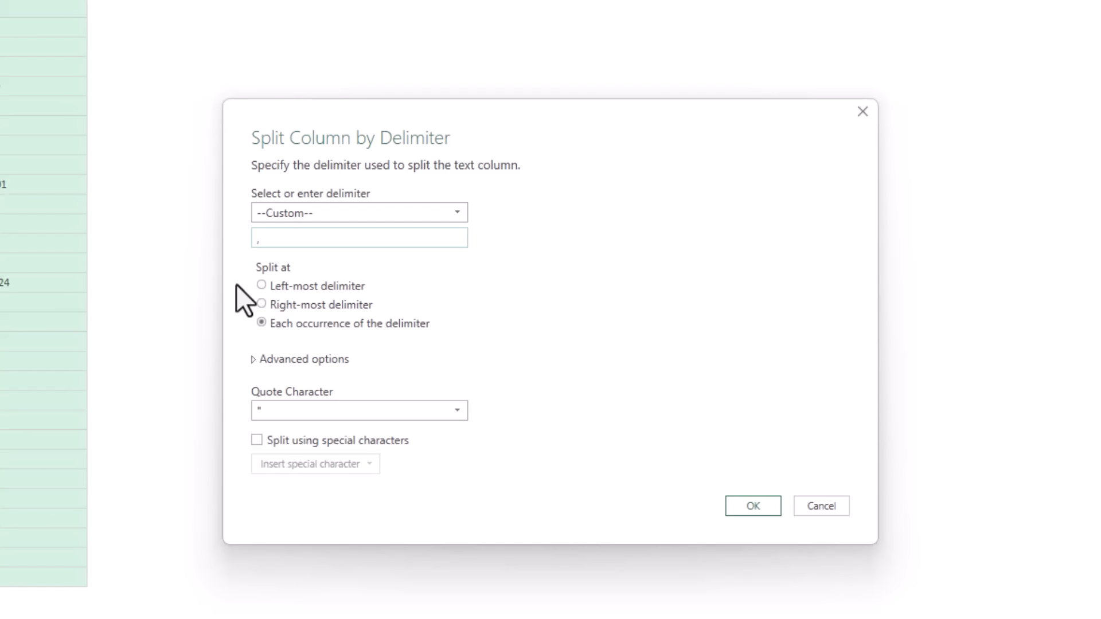
pyautogui.click(358, 237)
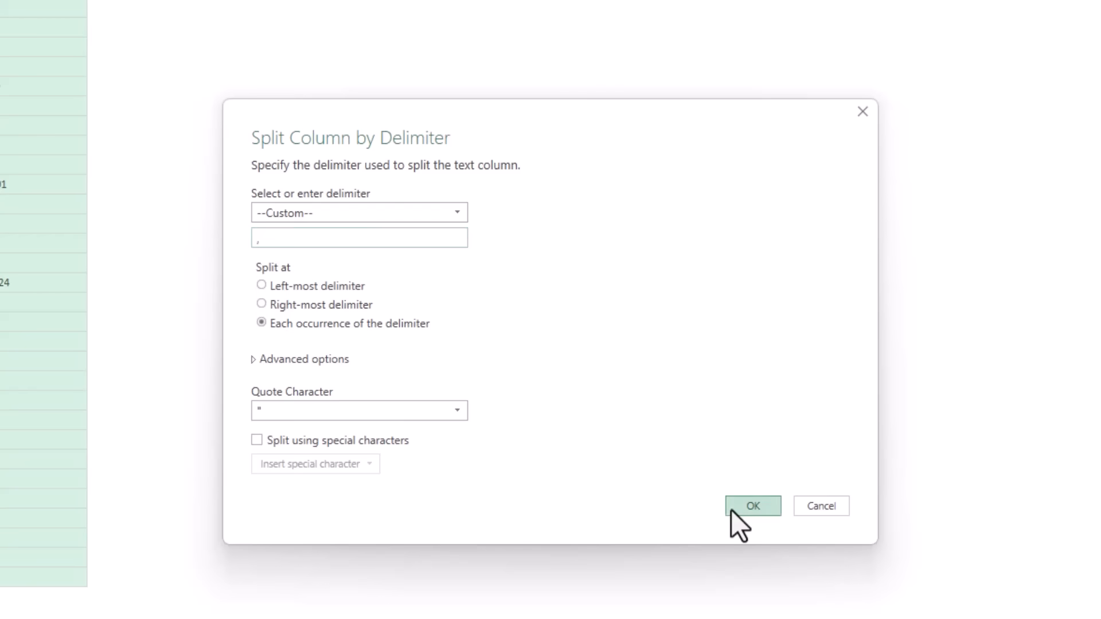
pyautogui.click(751, 506)
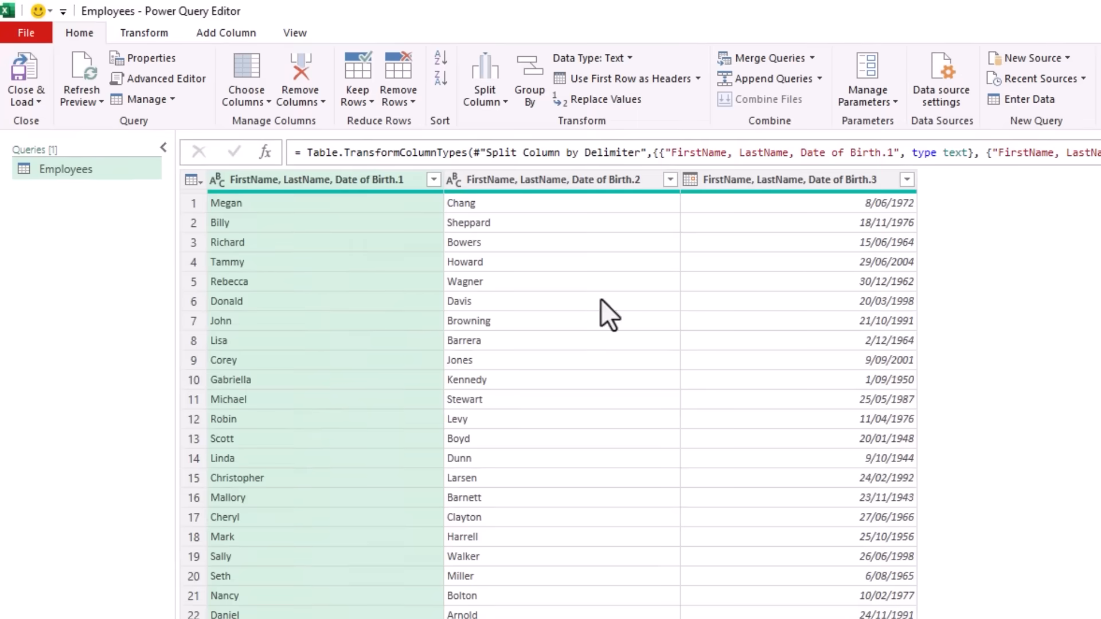
pyautogui.moveTo(545, 261)
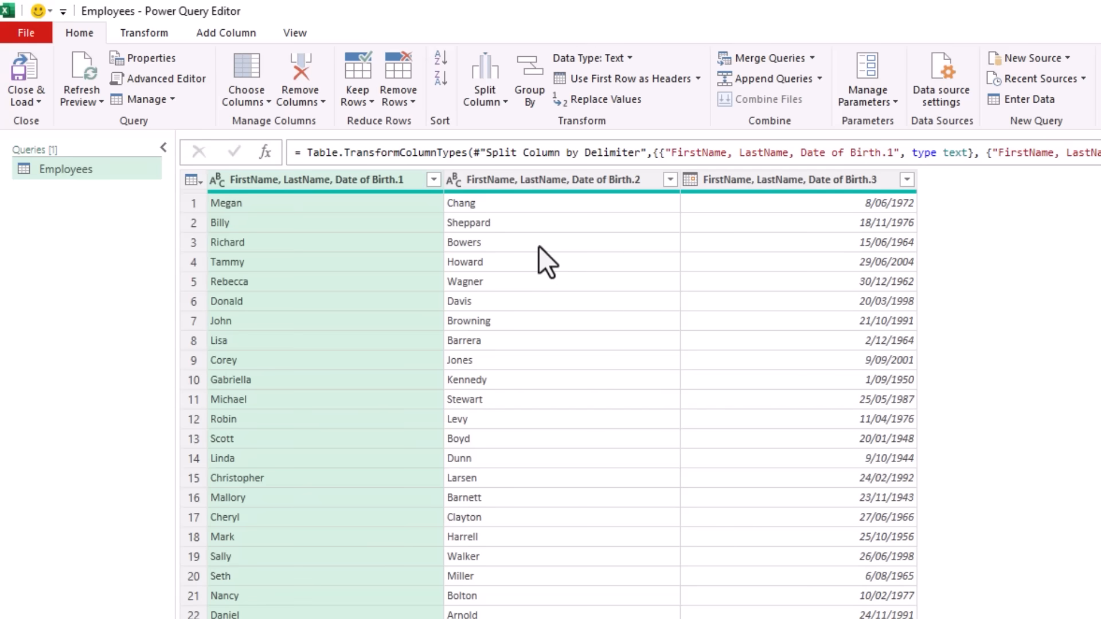
pyautogui.moveTo(778, 410)
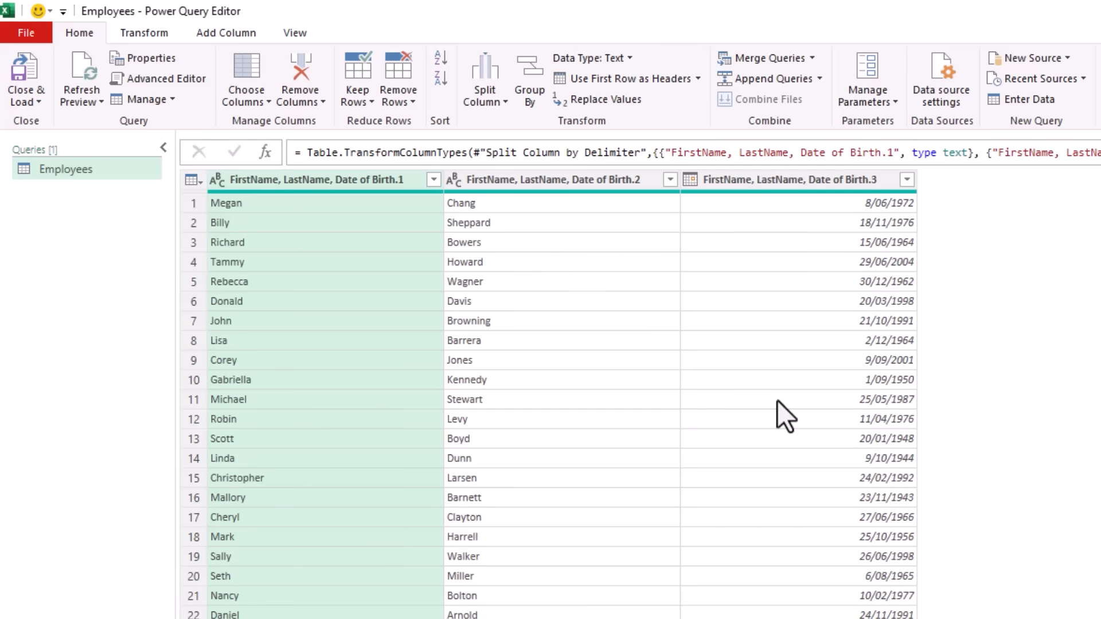
pyautogui.moveTo(320, 186)
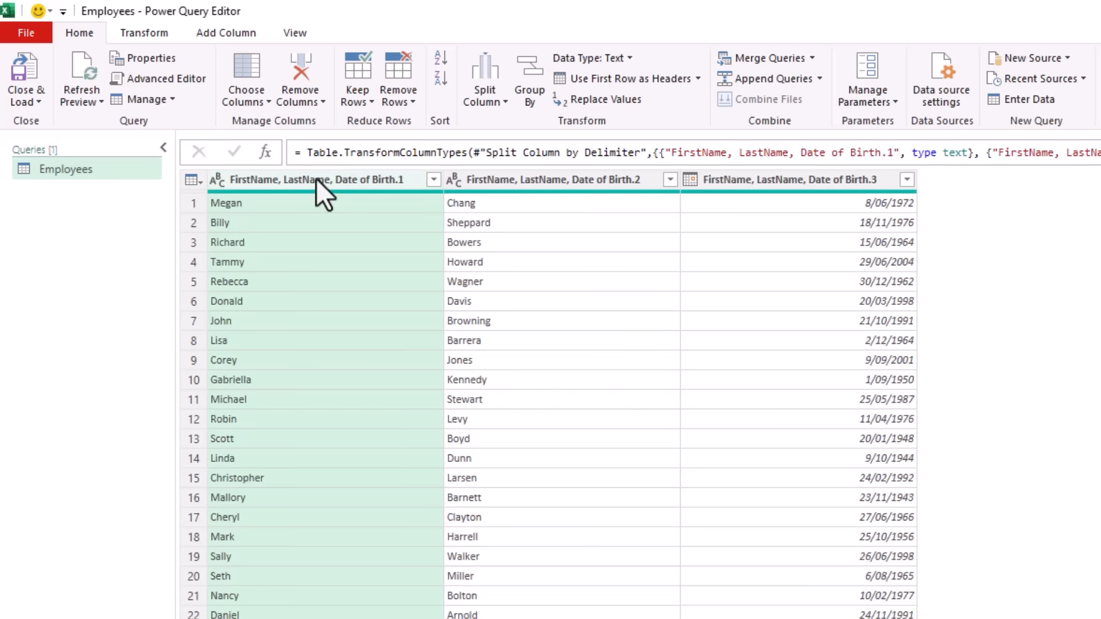
# Rename the first split column to FirstName
pyautogui.doubleClick(281, 180)
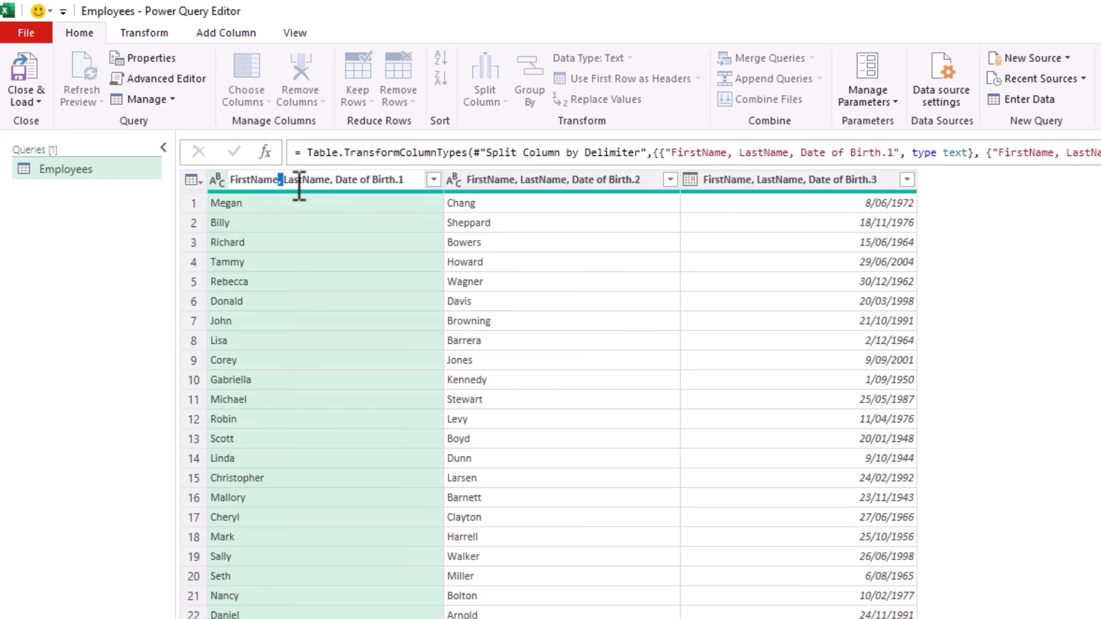
pyautogui.write('FirstName')
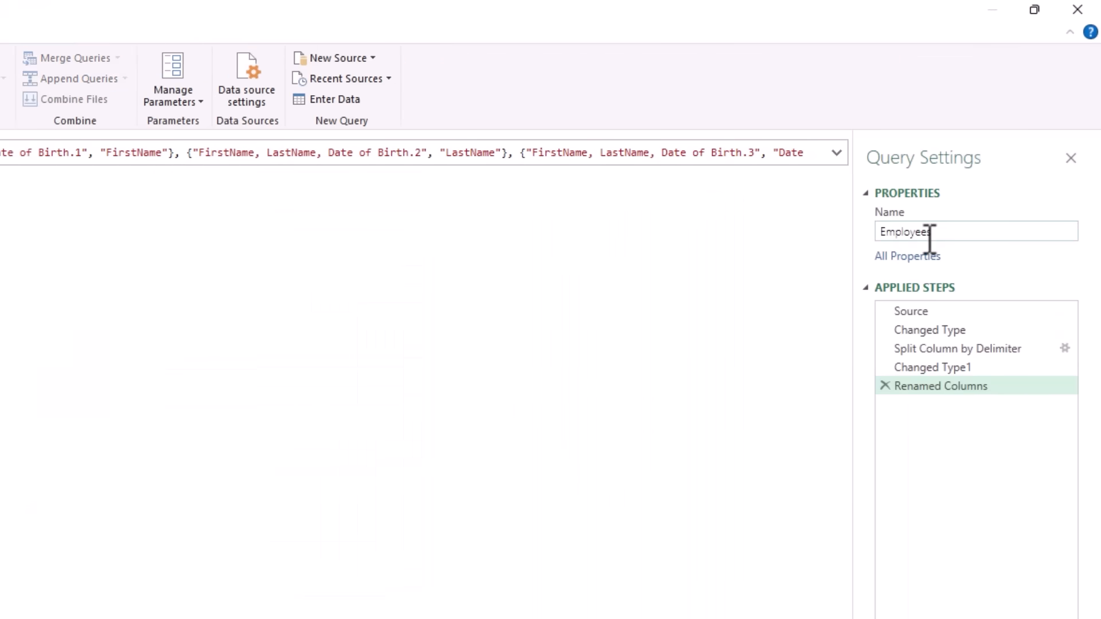
pyautogui.moveTo(936, 264)
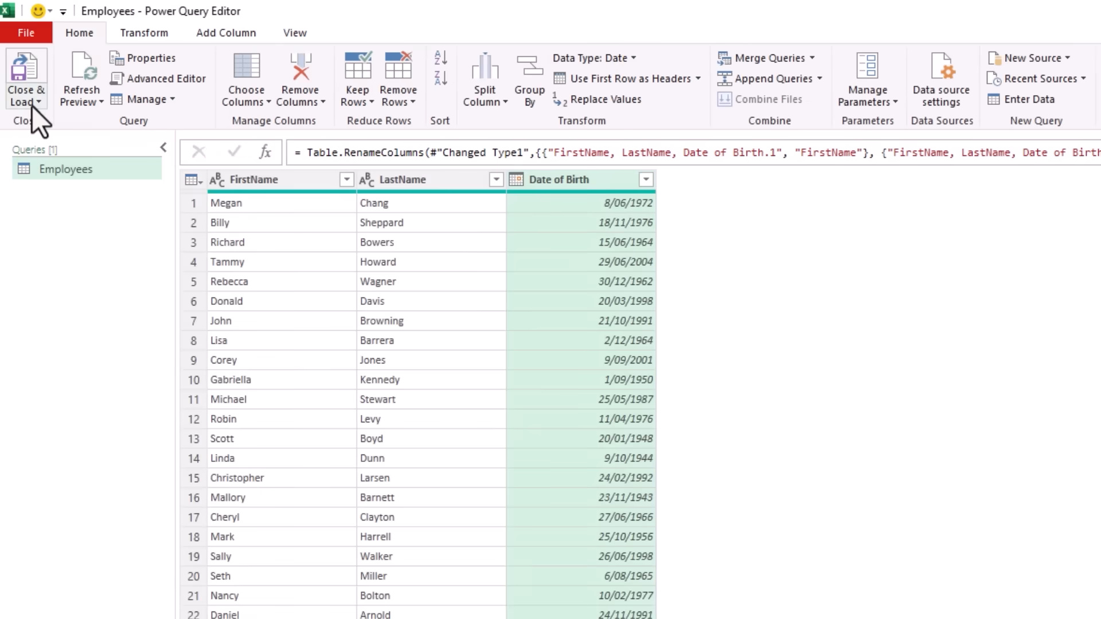
# Load the split name query onto the existing worksheet starting at cell C1
pyautogui.click(25, 103)
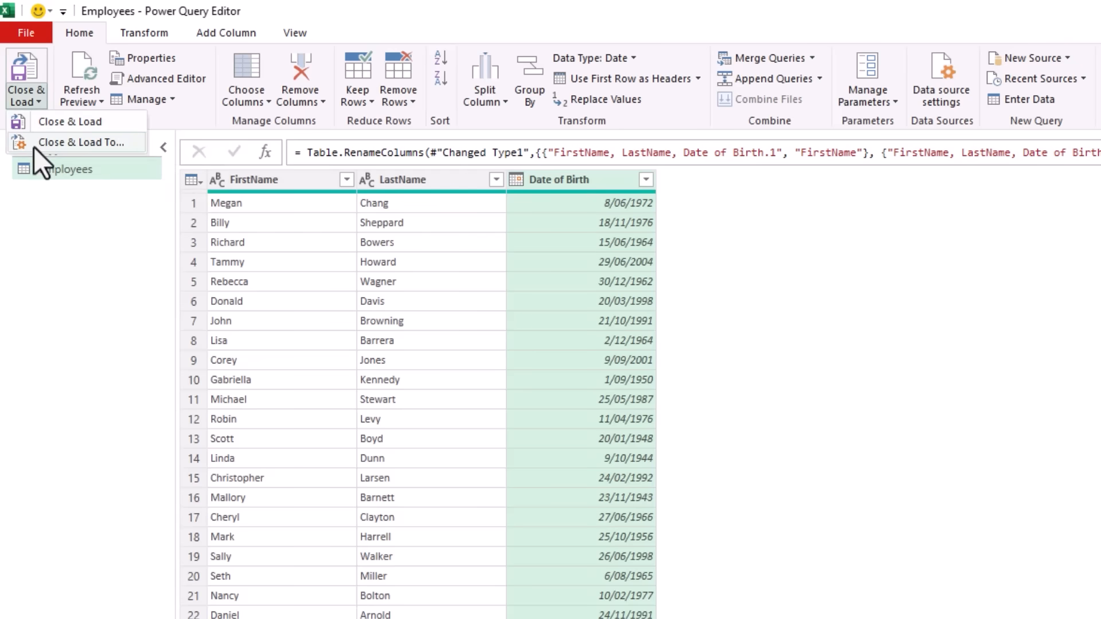
pyautogui.click(90, 143)
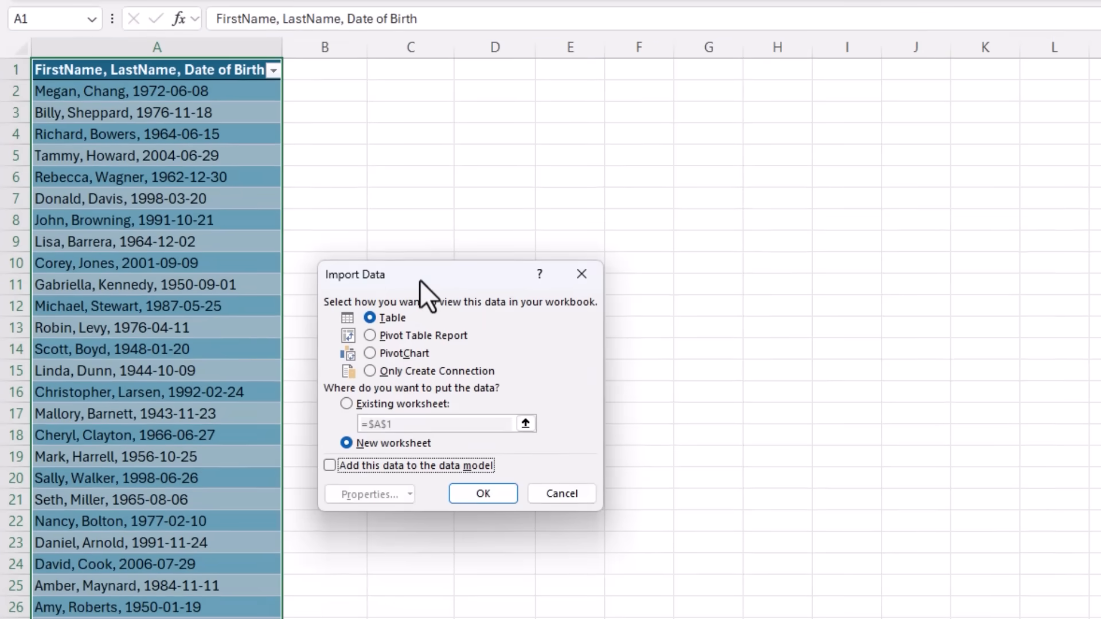
pyautogui.moveTo(484, 351)
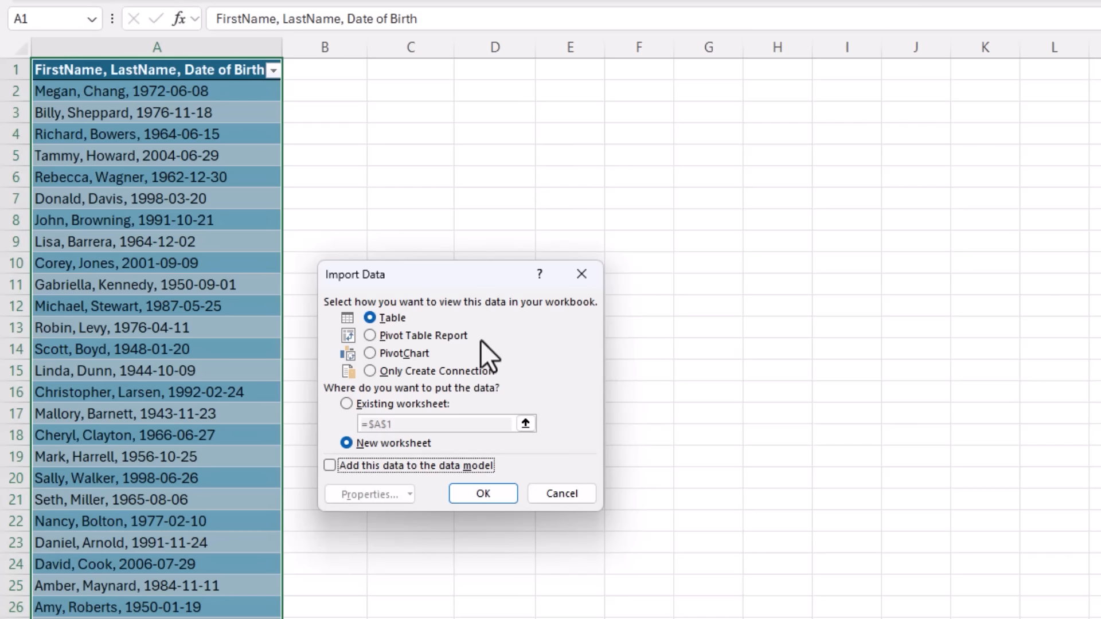
pyautogui.click(346, 404)
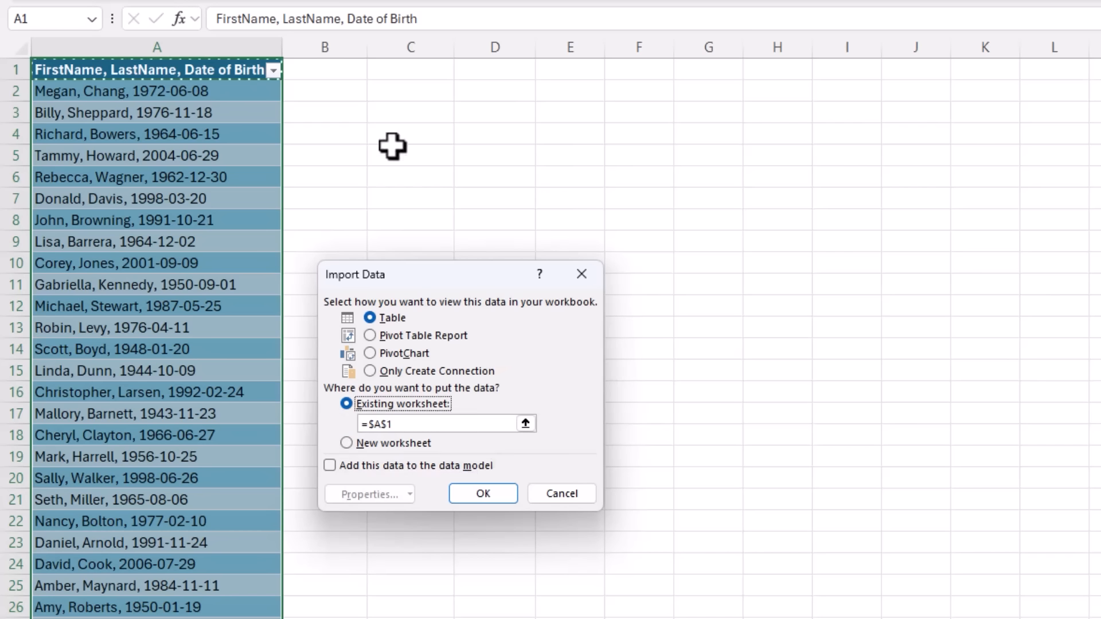
pyautogui.click(410, 71)
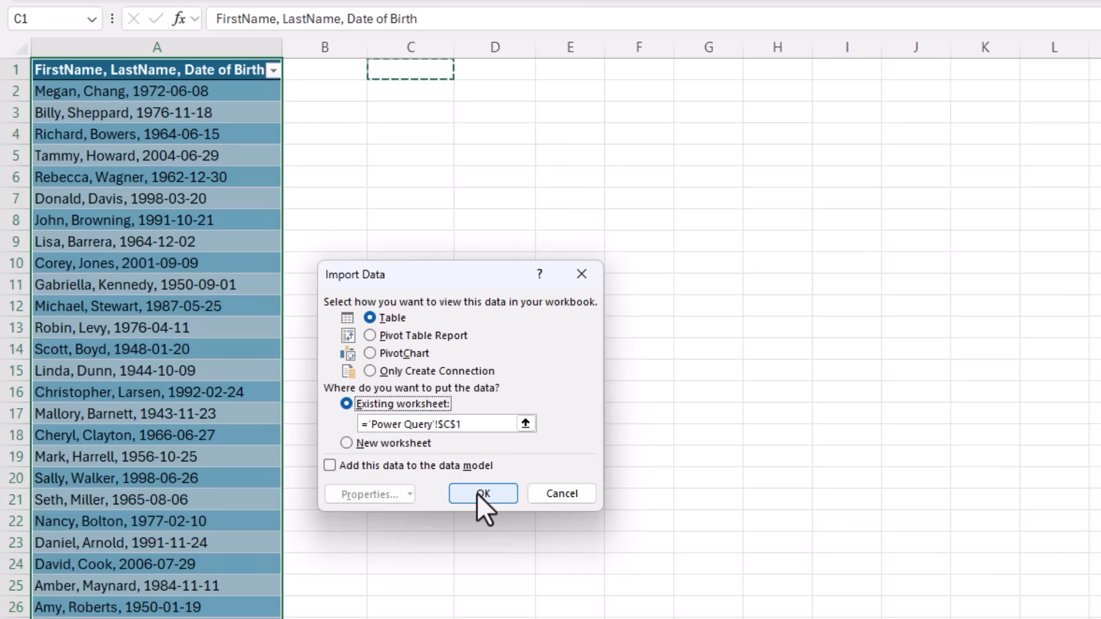
pyautogui.click(482, 494)
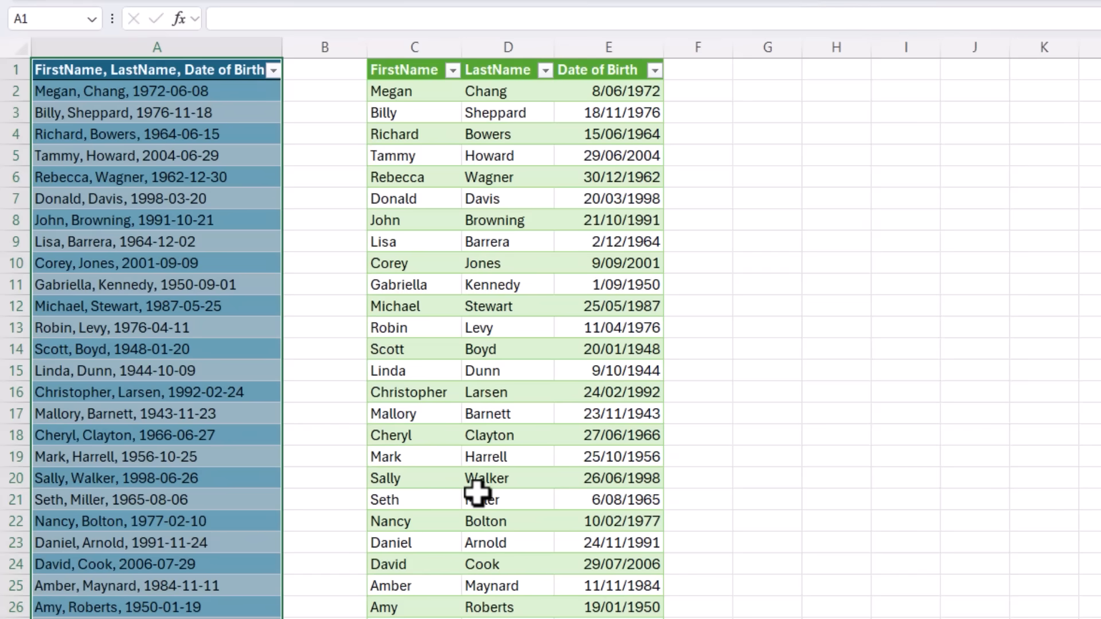
pyautogui.click(607, 177)
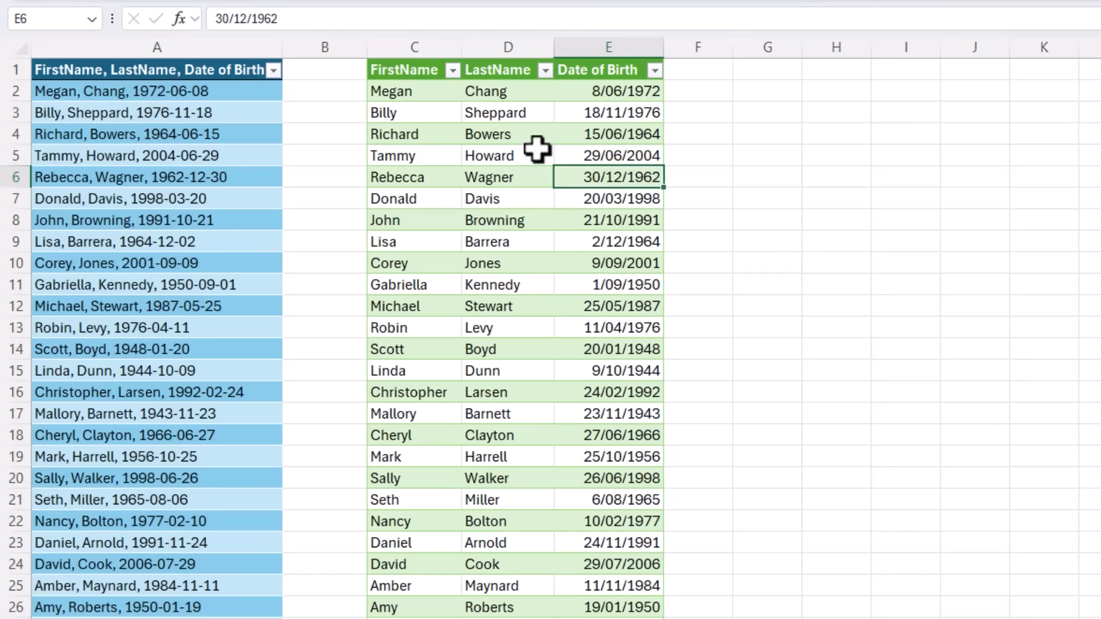
pyautogui.moveTo(322, 113)
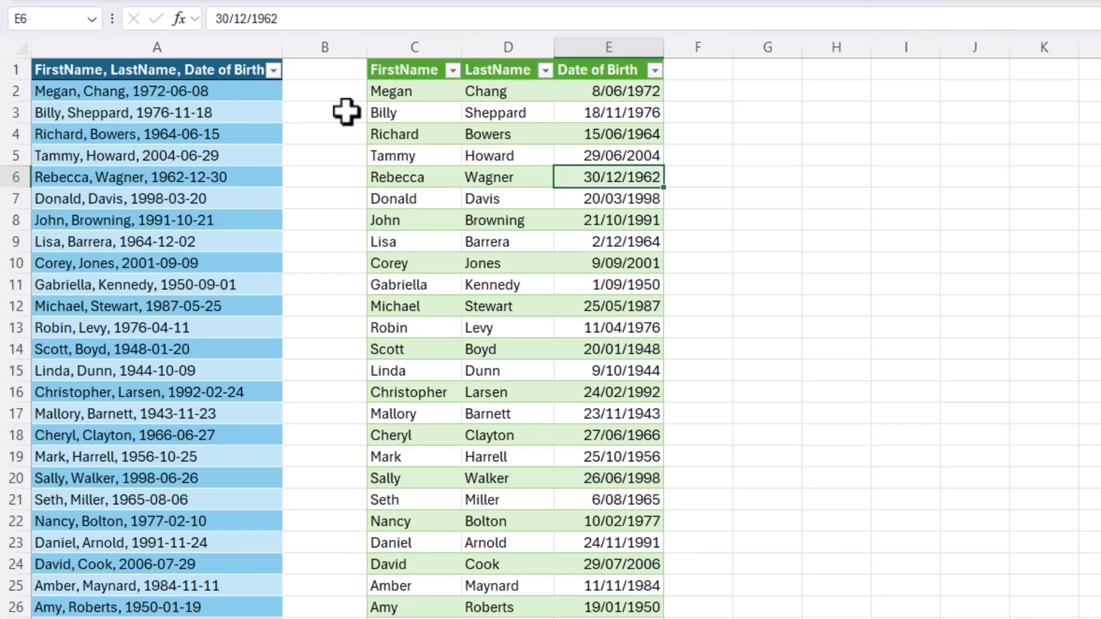
pyautogui.click(126, 90)
pyautogui.write('3')
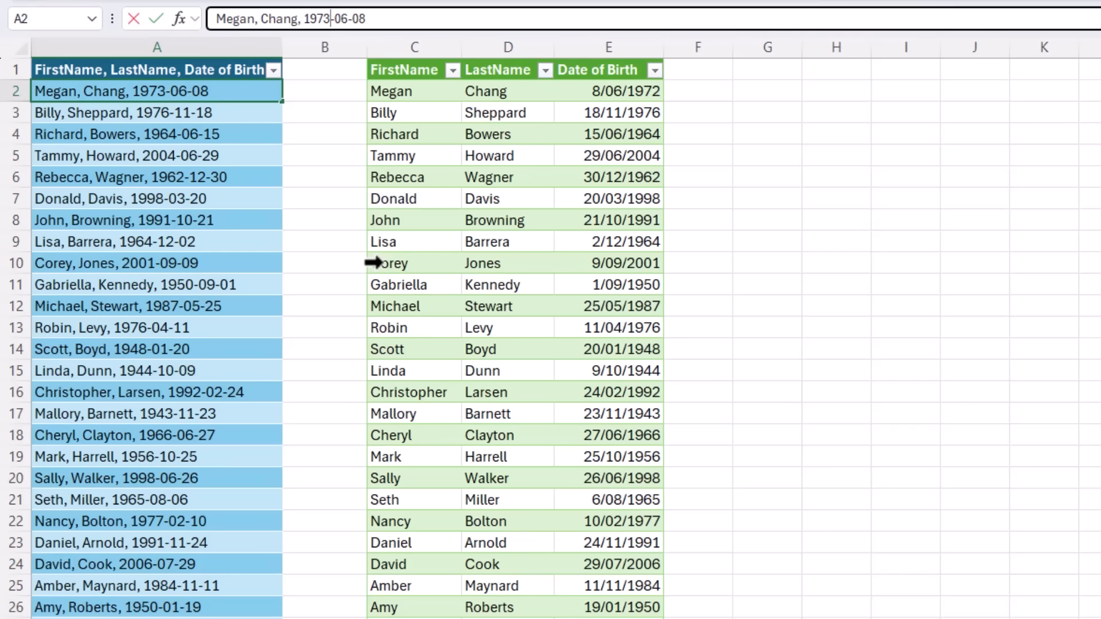
pyautogui.rightClick(495, 112)
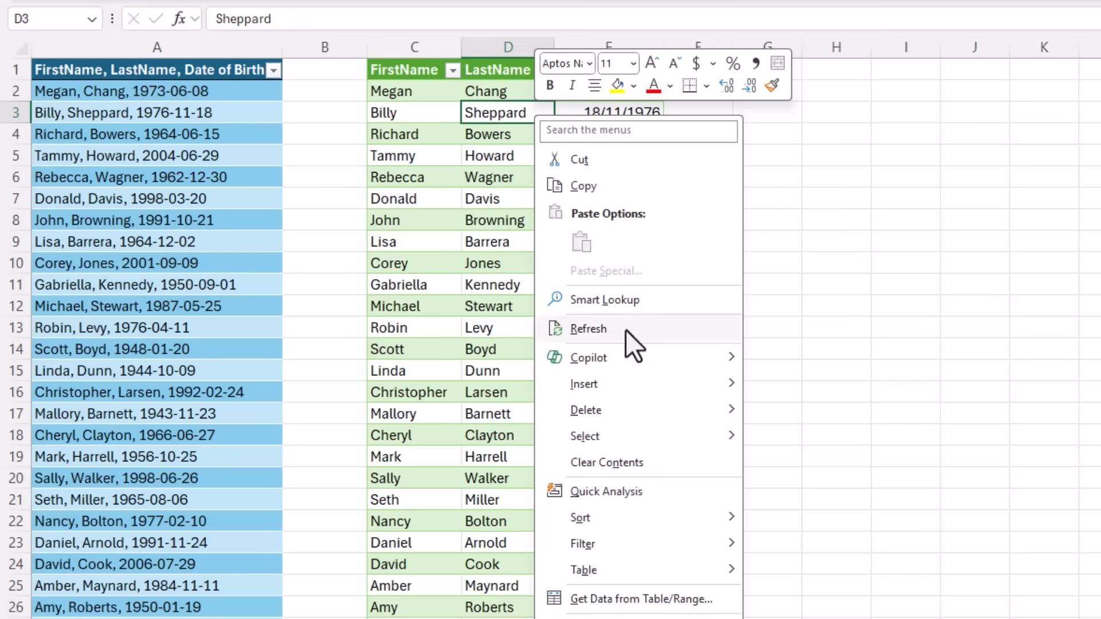
pyautogui.click(588, 329)
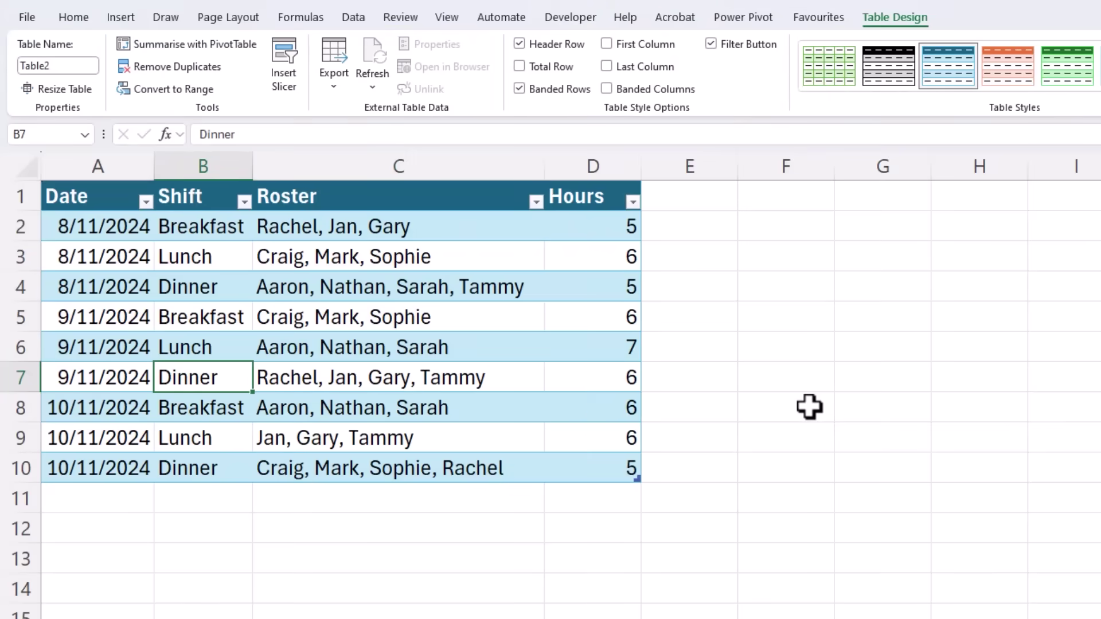
# Import the roster table into Power Query and change its Date column to date-only type
pyautogui.click(354, 17)
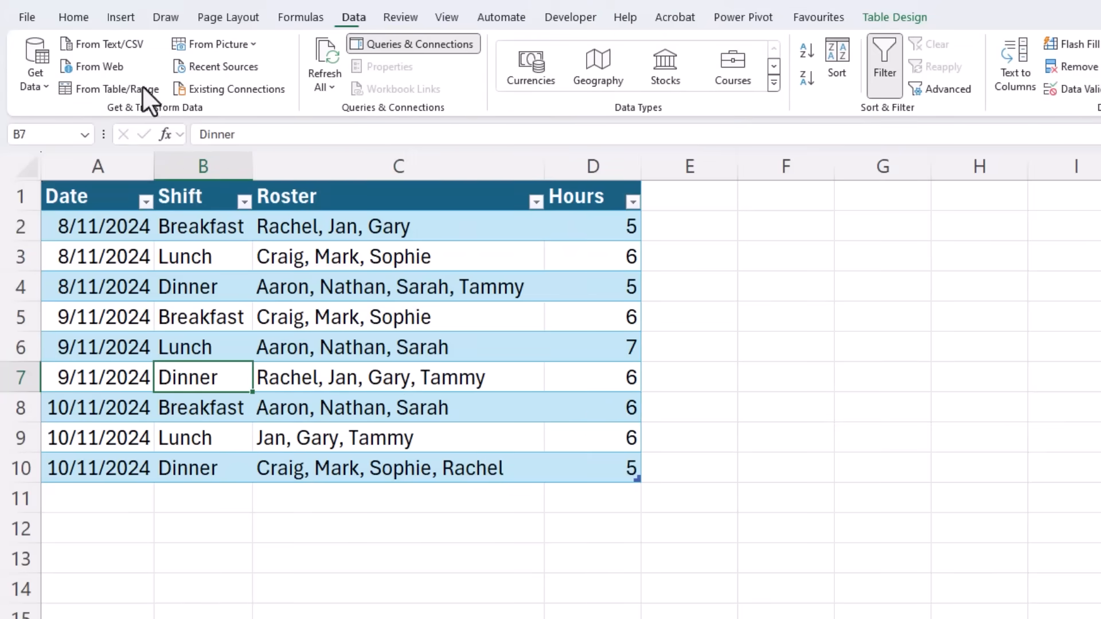
pyautogui.moveTo(108, 102)
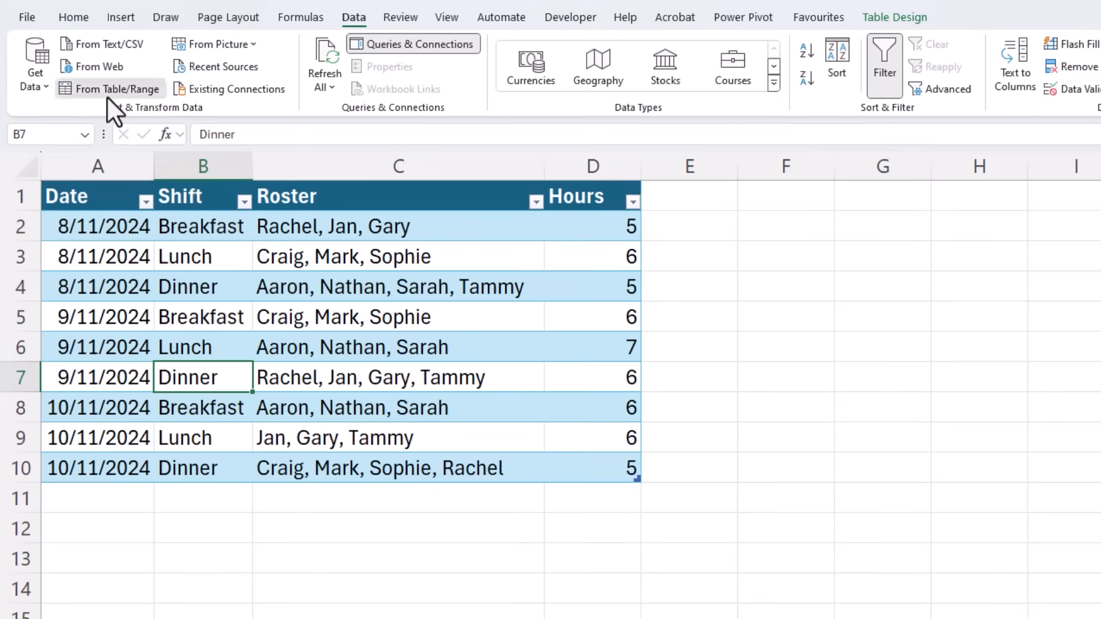
pyautogui.click(112, 89)
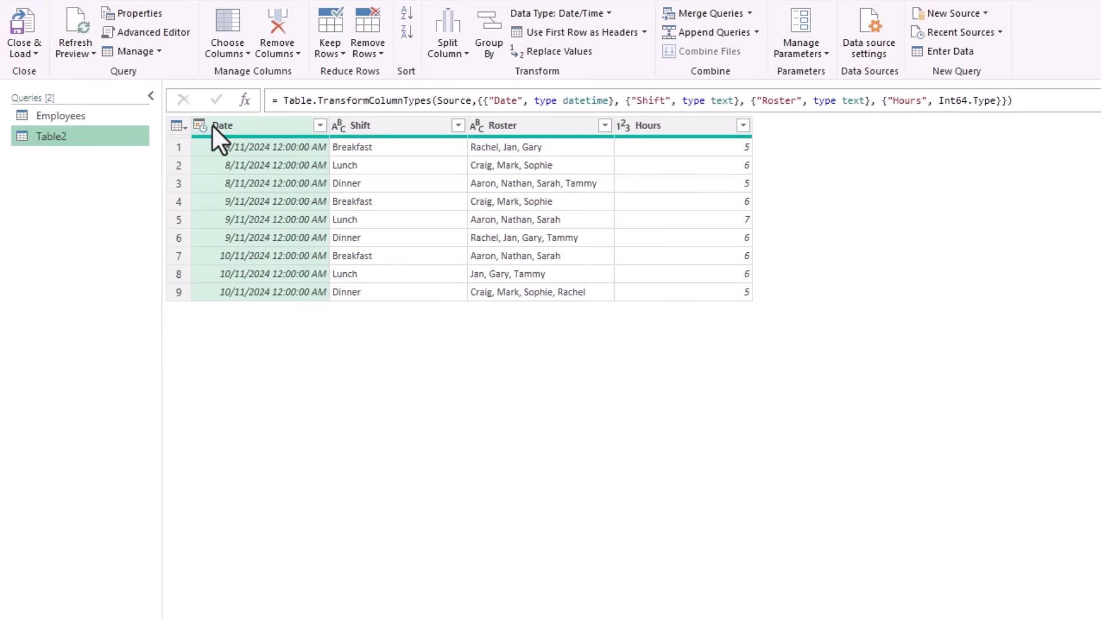
pyautogui.click(199, 125)
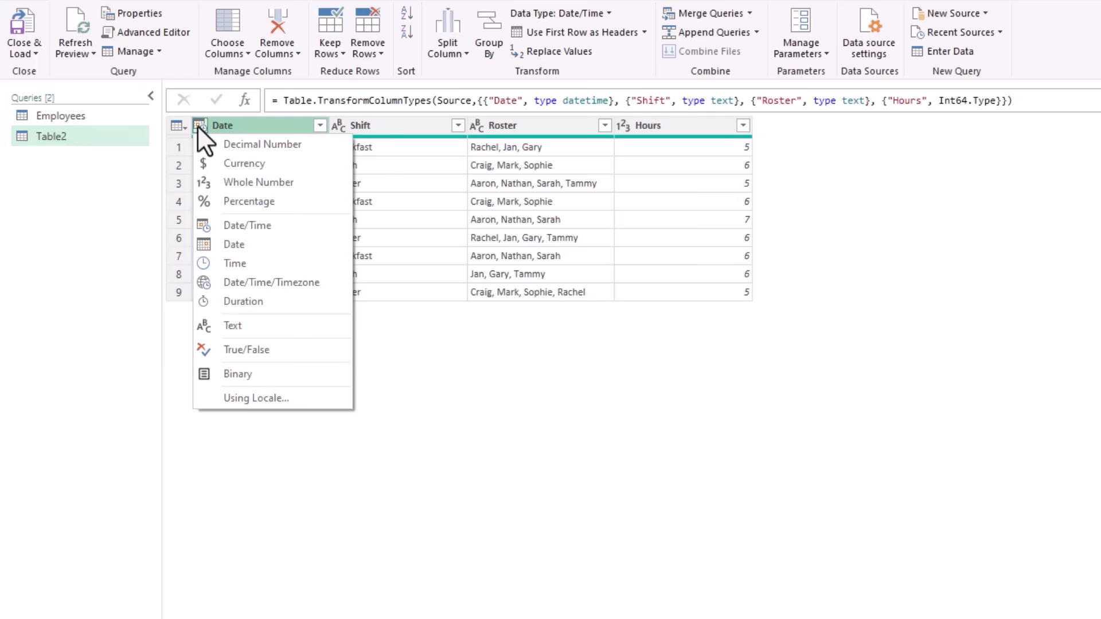
pyautogui.click(248, 225)
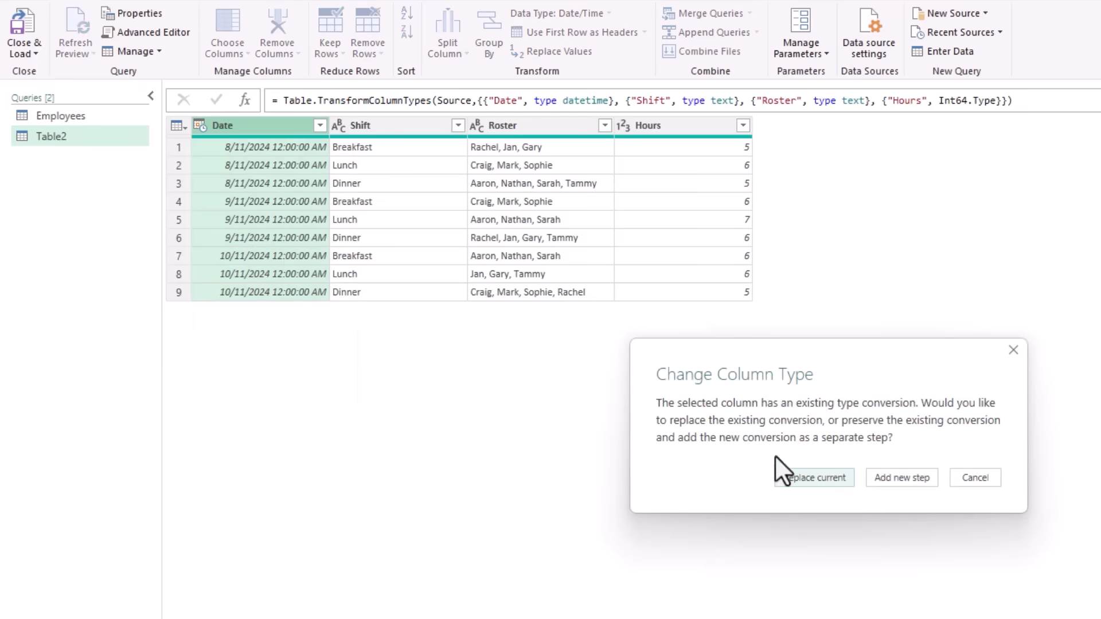
pyautogui.click(813, 478)
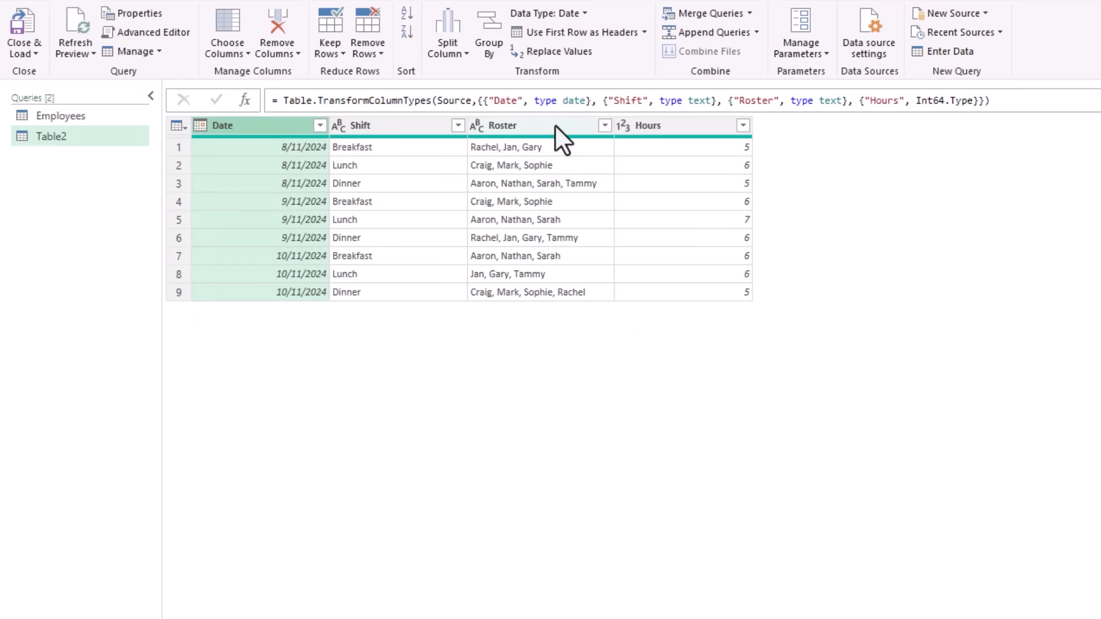
pyautogui.click(525, 126)
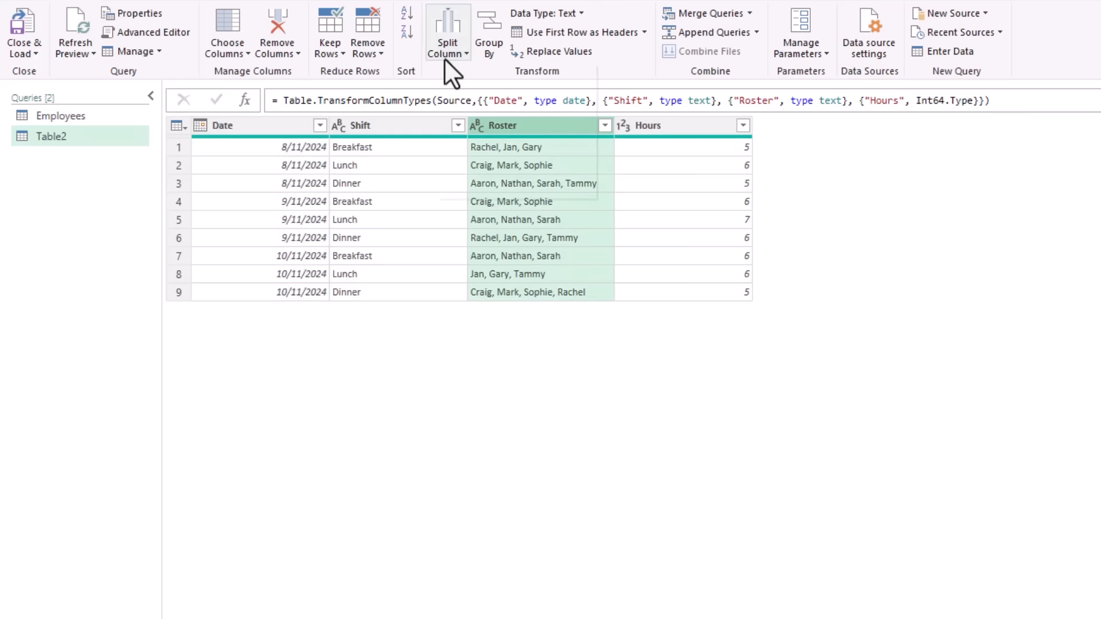
# Split the Roster column at each comma into rows, one employee per row
pyautogui.click(448, 35)
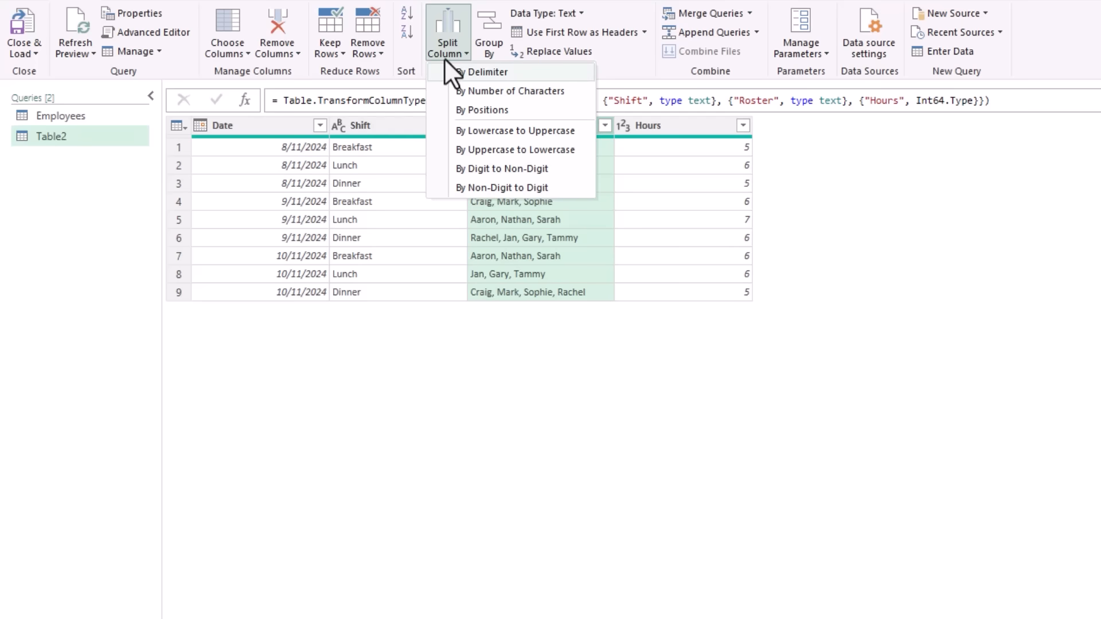
pyautogui.moveTo(454, 79)
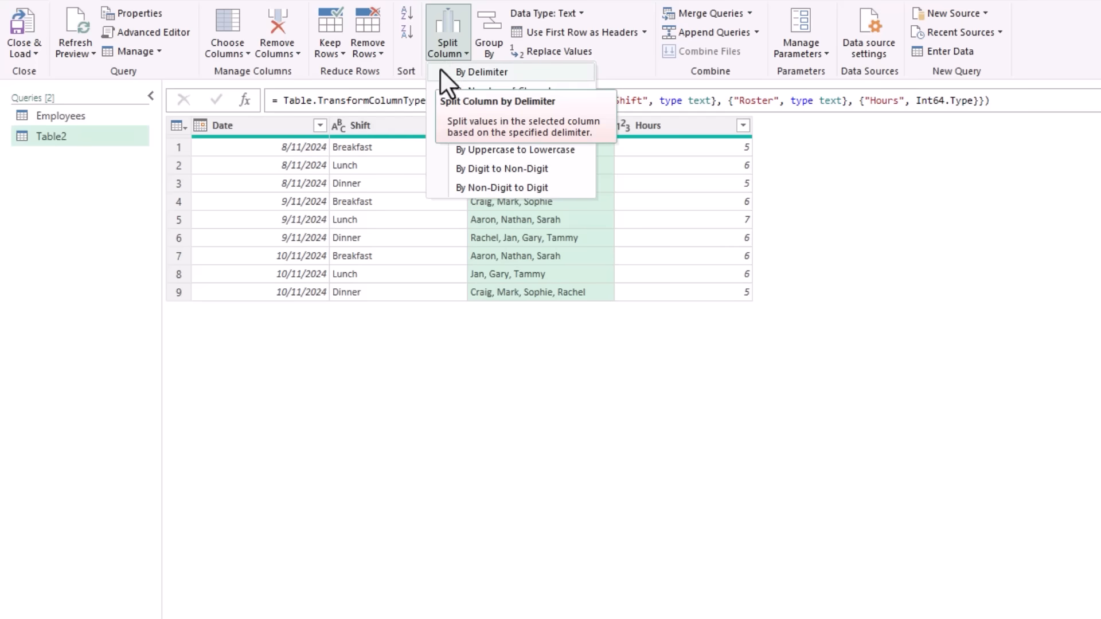
pyautogui.click(481, 72)
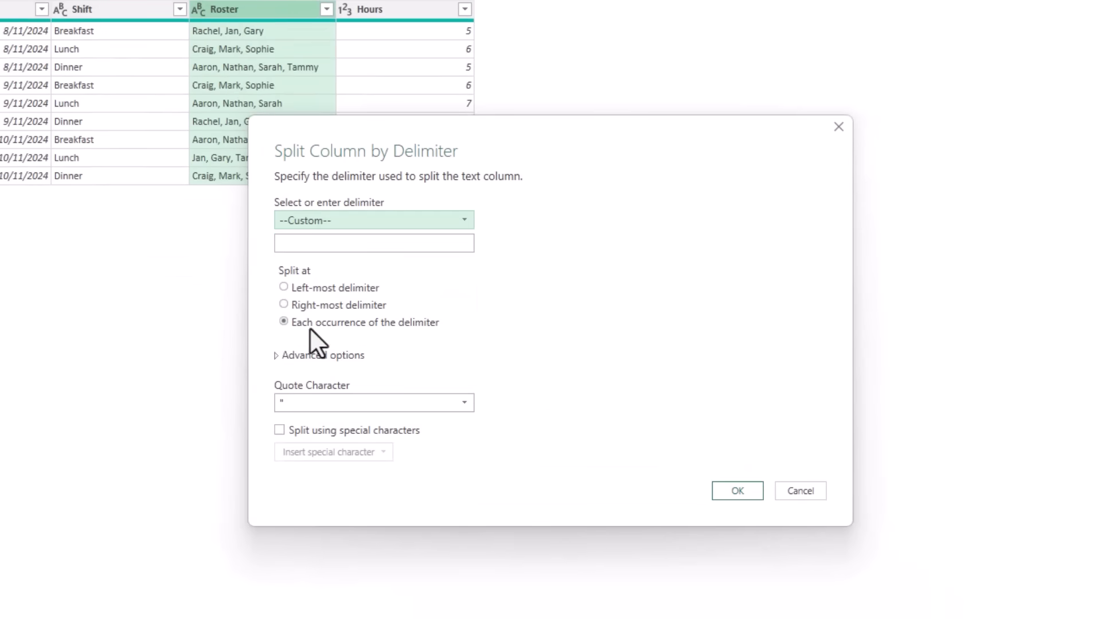
pyautogui.write(',')
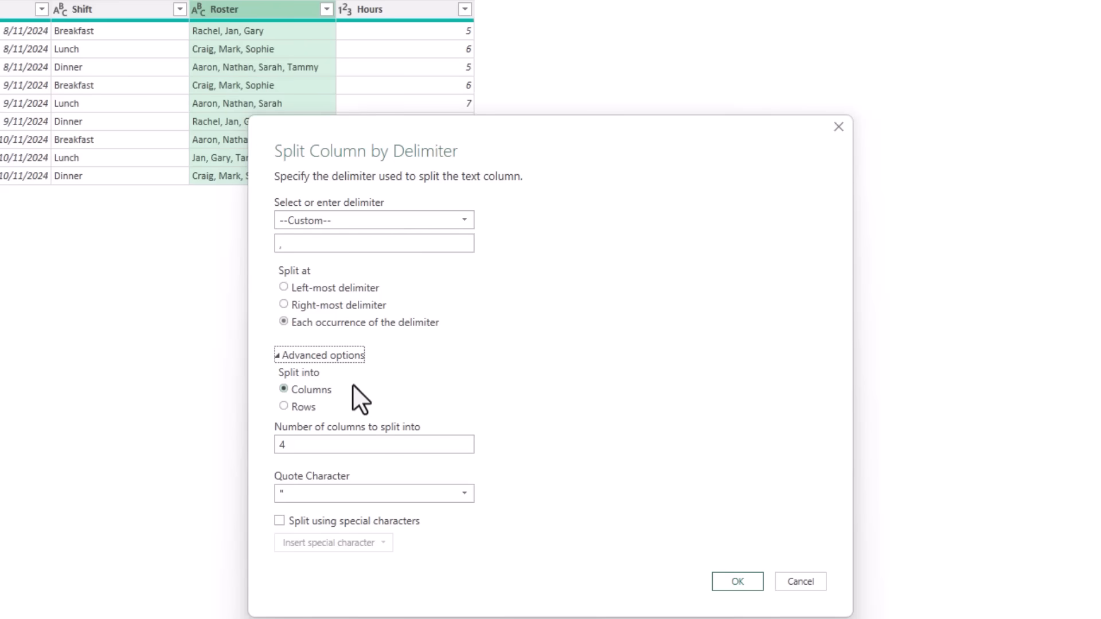
pyautogui.click(284, 407)
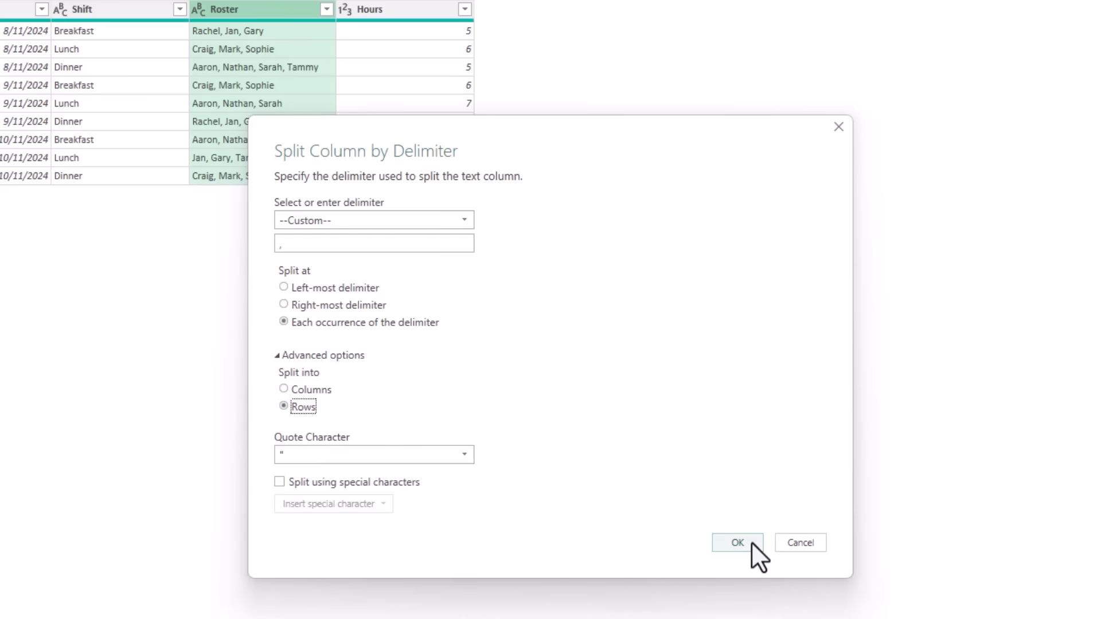
pyautogui.click(738, 543)
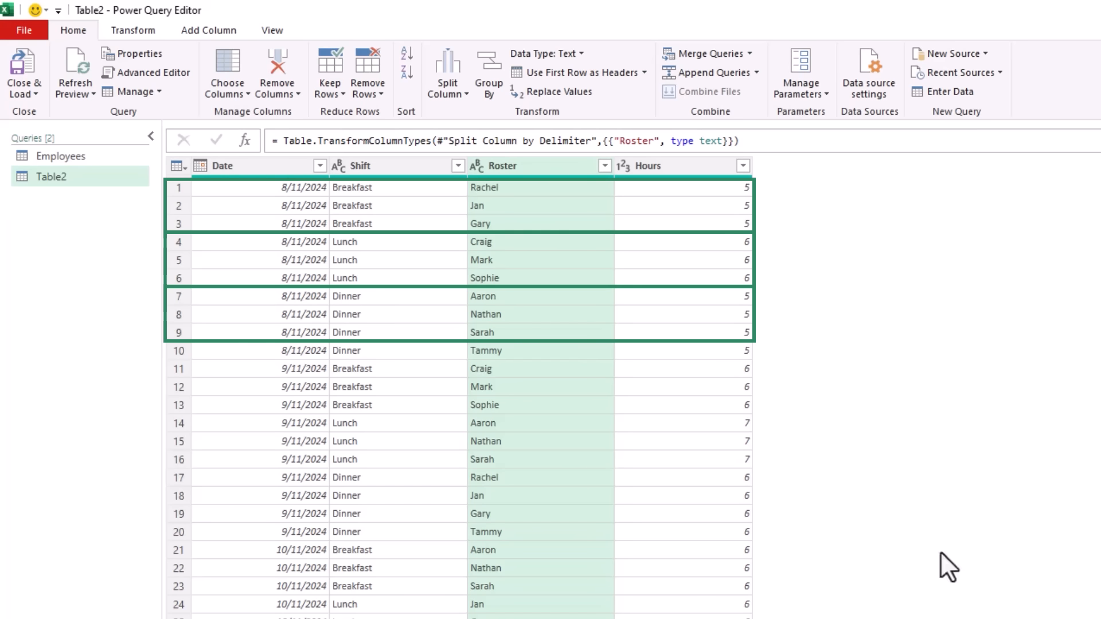
pyautogui.moveTo(718, 285)
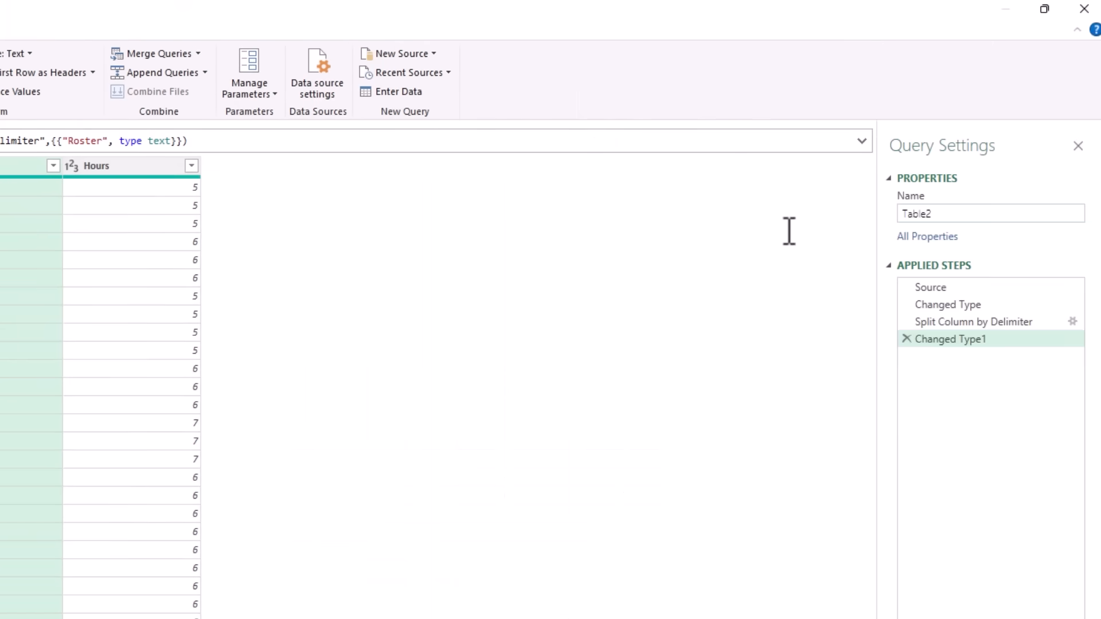
# Name the query StaffRoster and start loading its results to a chosen location
pyautogui.write('StaffRoster')
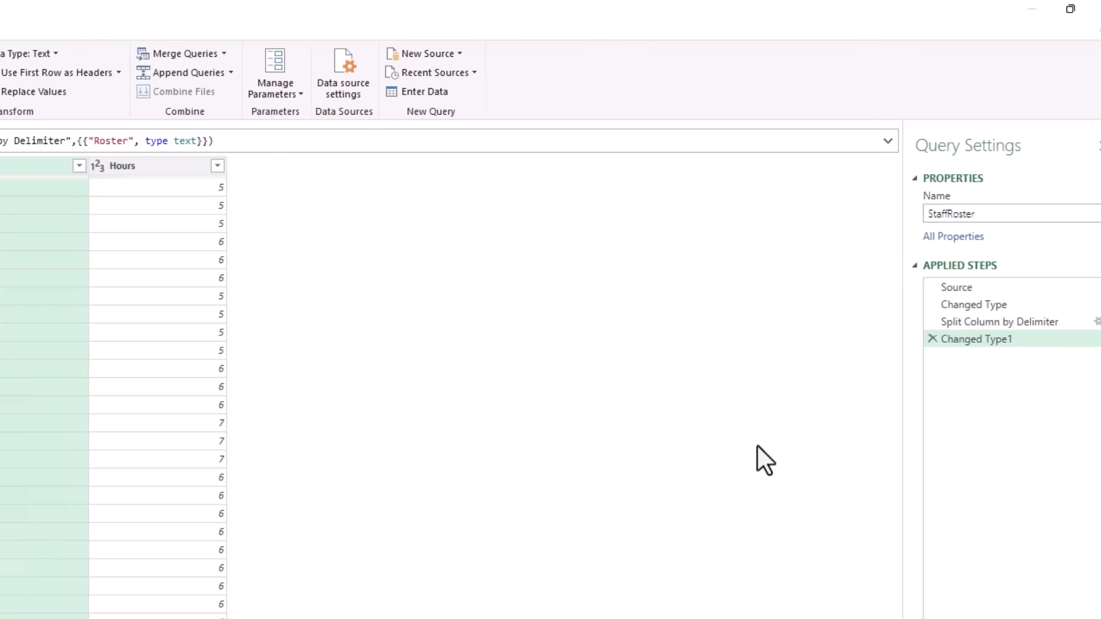
pyautogui.click(19, 75)
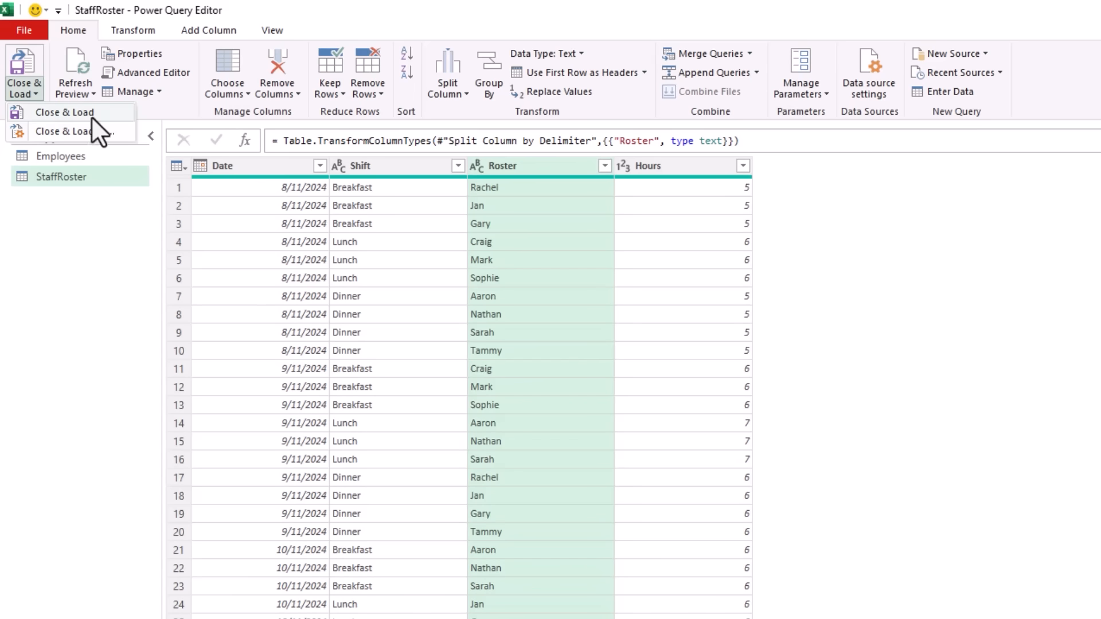
pyautogui.click(58, 112)
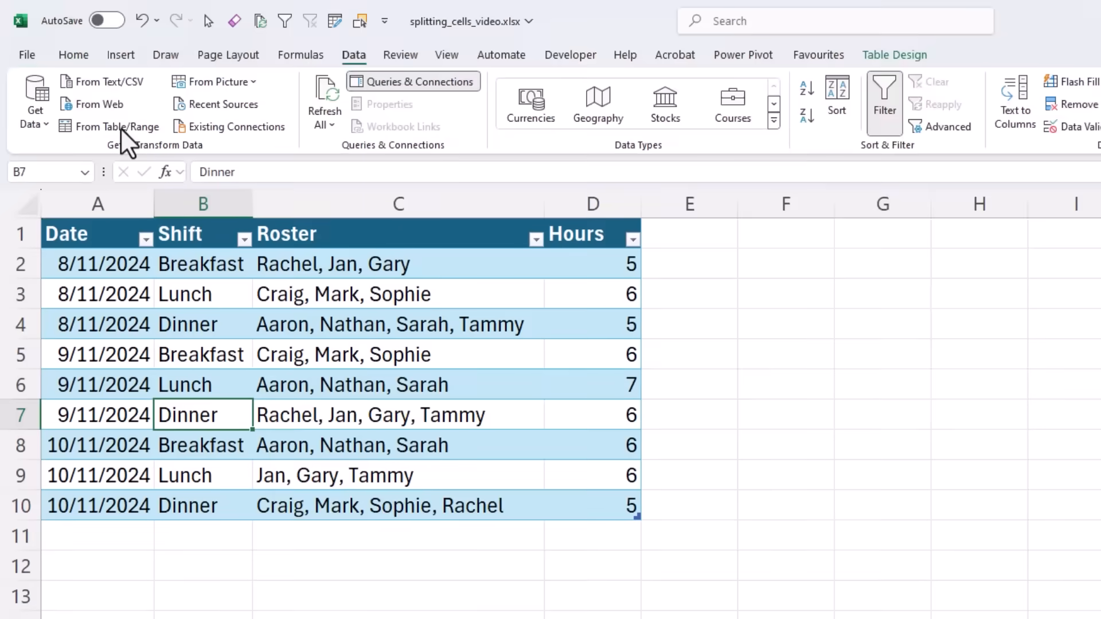
# Load StaffRoster as a table on the existing worksheet starting at F1
pyautogui.click(112, 127)
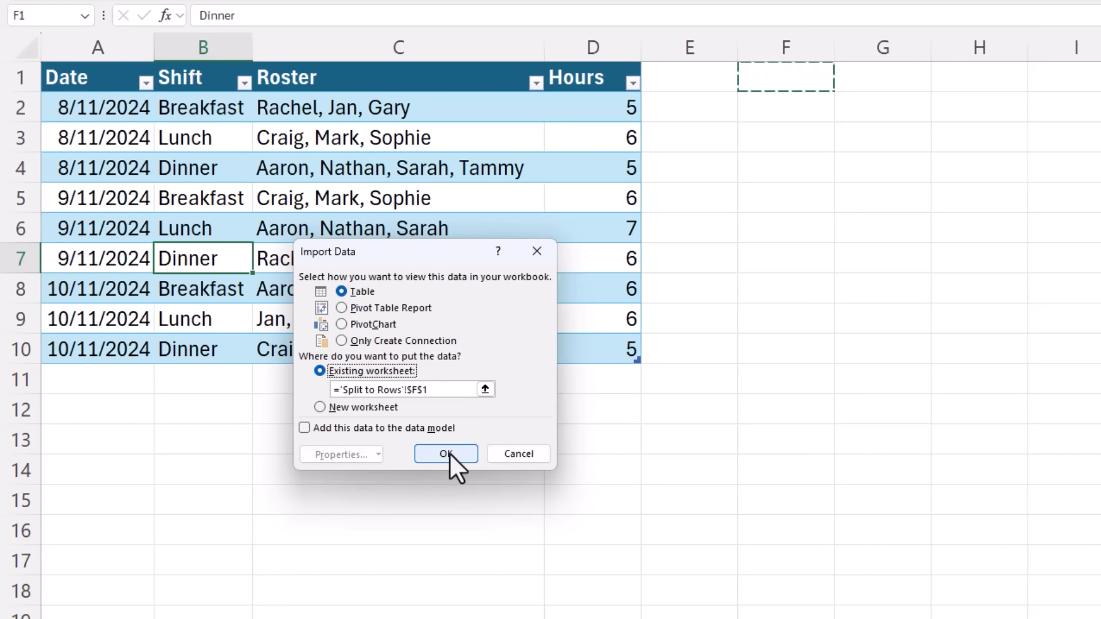
pyautogui.click(445, 454)
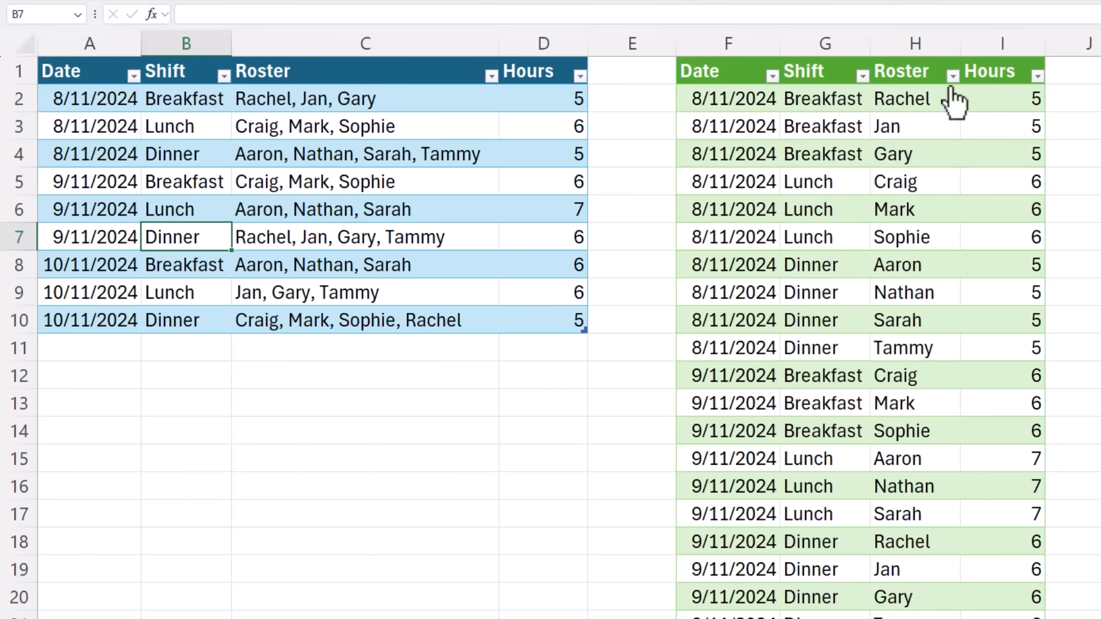
pyautogui.moveTo(930, 172)
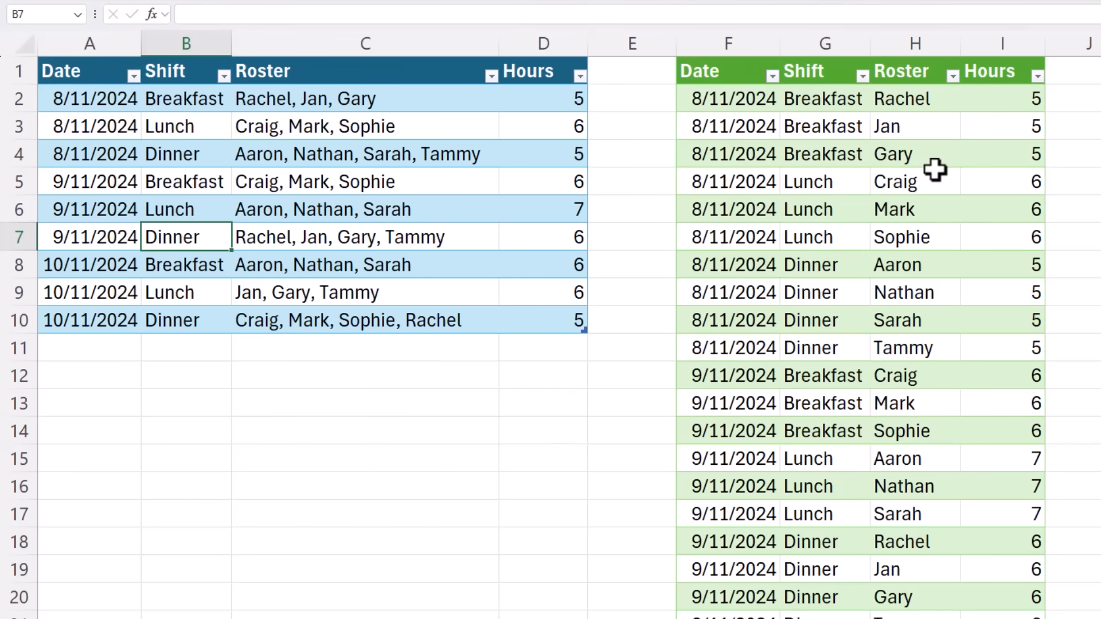